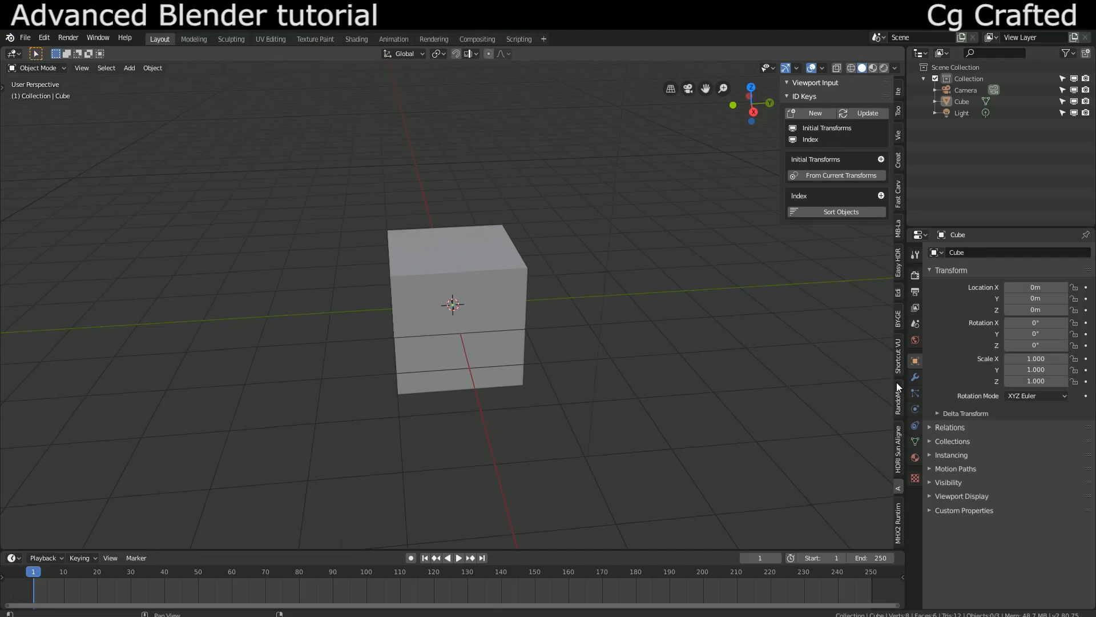
# Check the RandoMesh sidebar tab, then delete the default cube, camera and light.
pyautogui.click(898, 399)
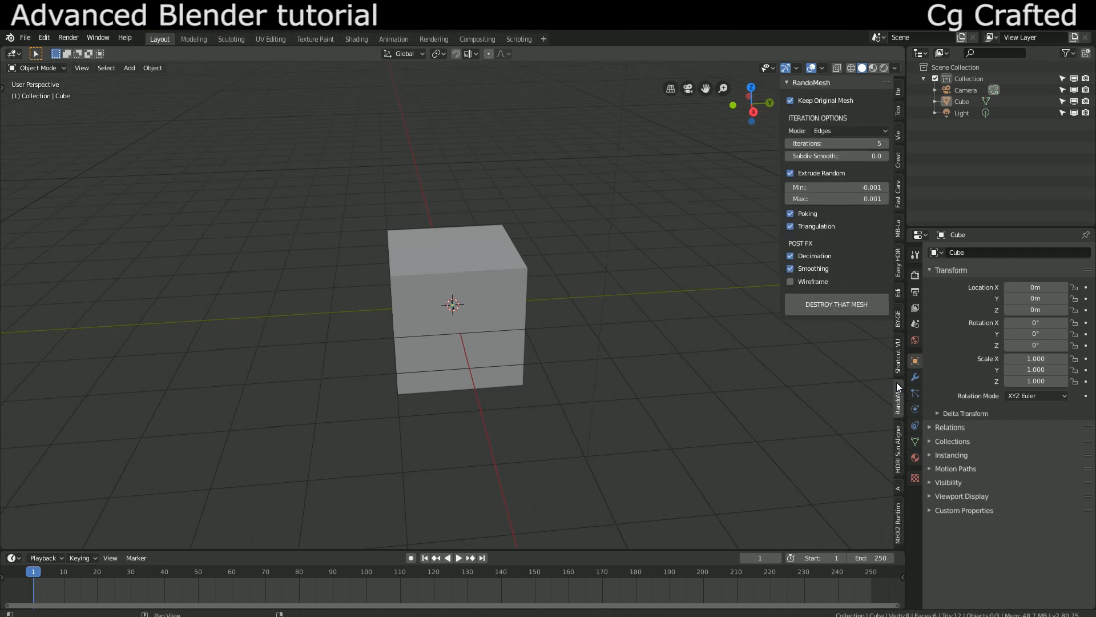
pyautogui.click(898, 358)
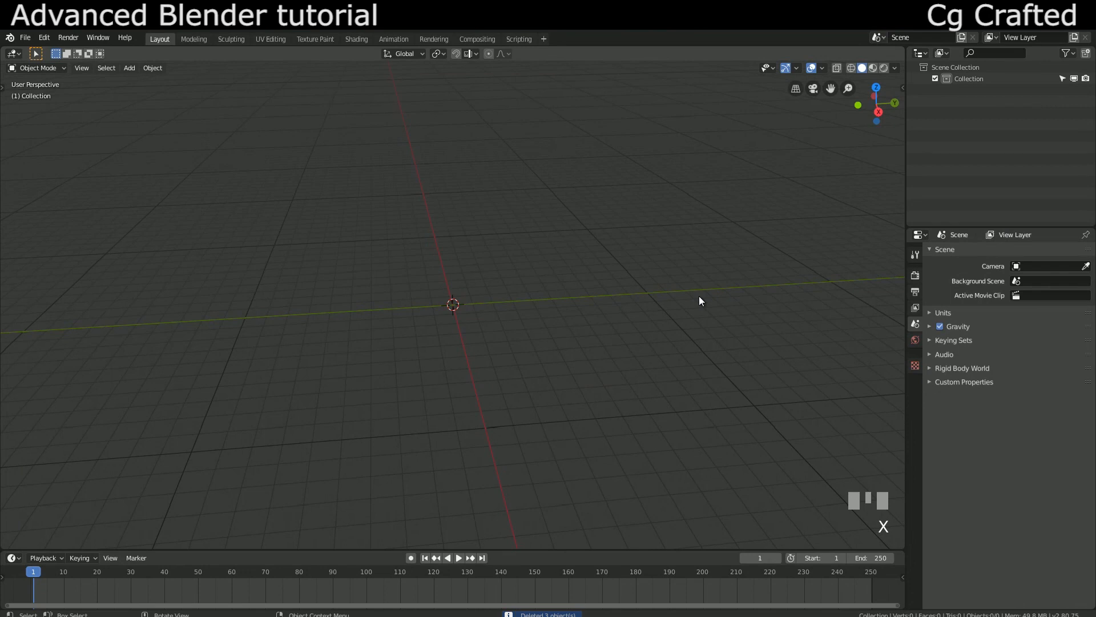
pyautogui.moveTo(616, 149)
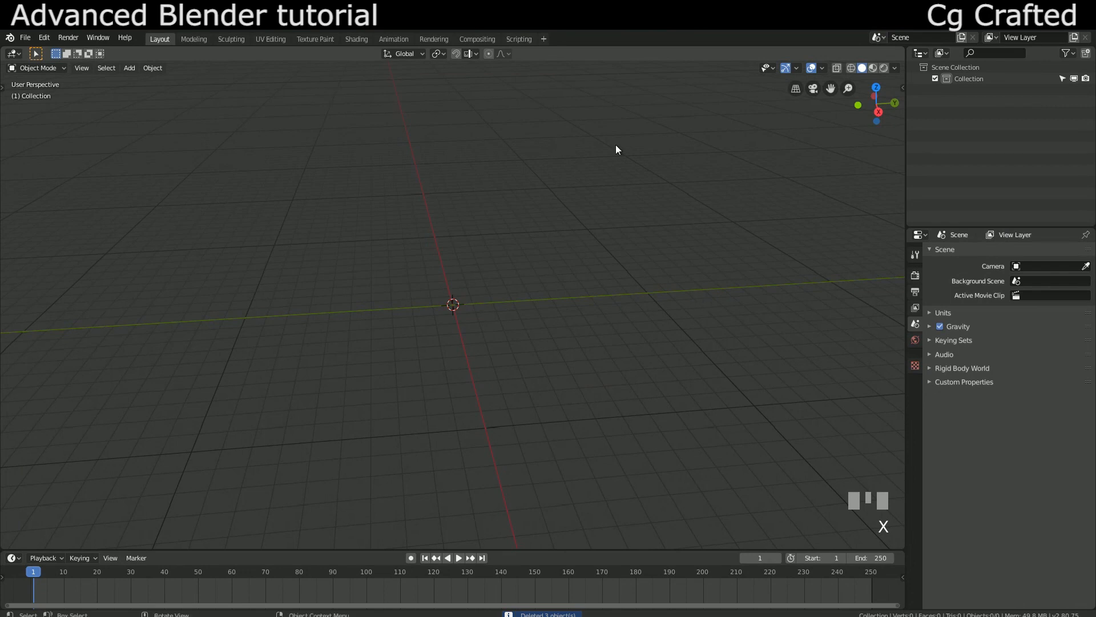
pyautogui.moveTo(617, 149)
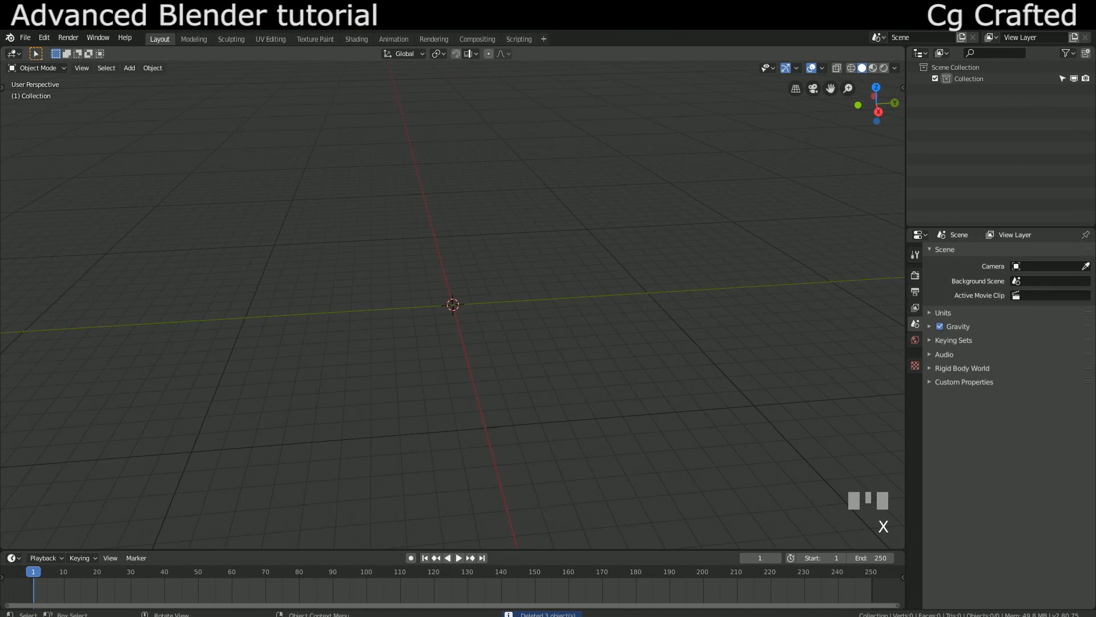
pyautogui.scroll(3)
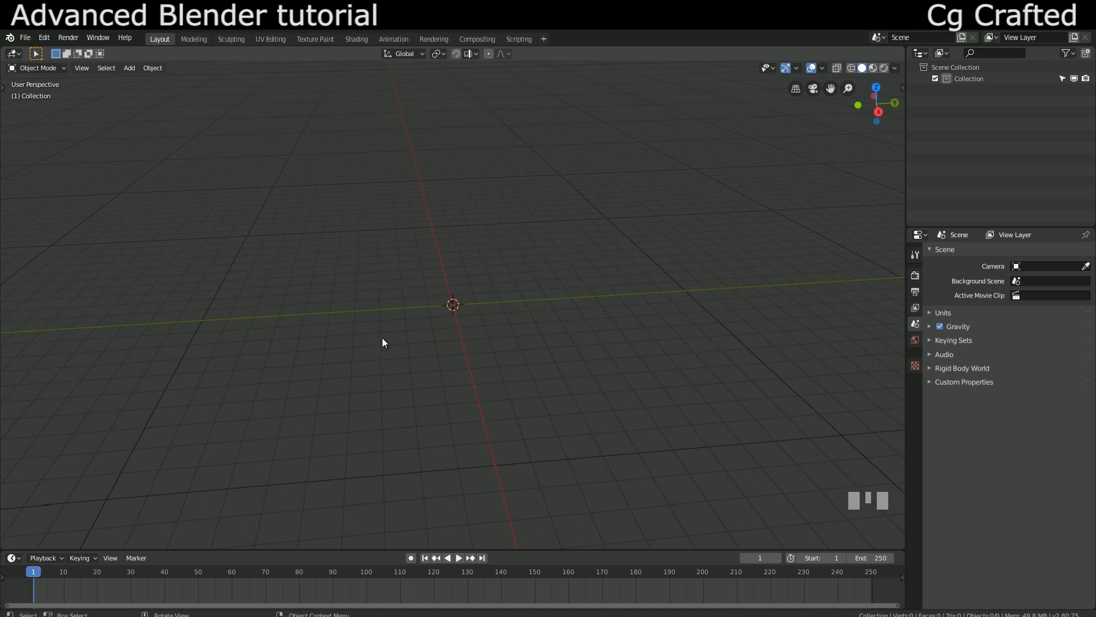
pyautogui.moveTo(371, 343)
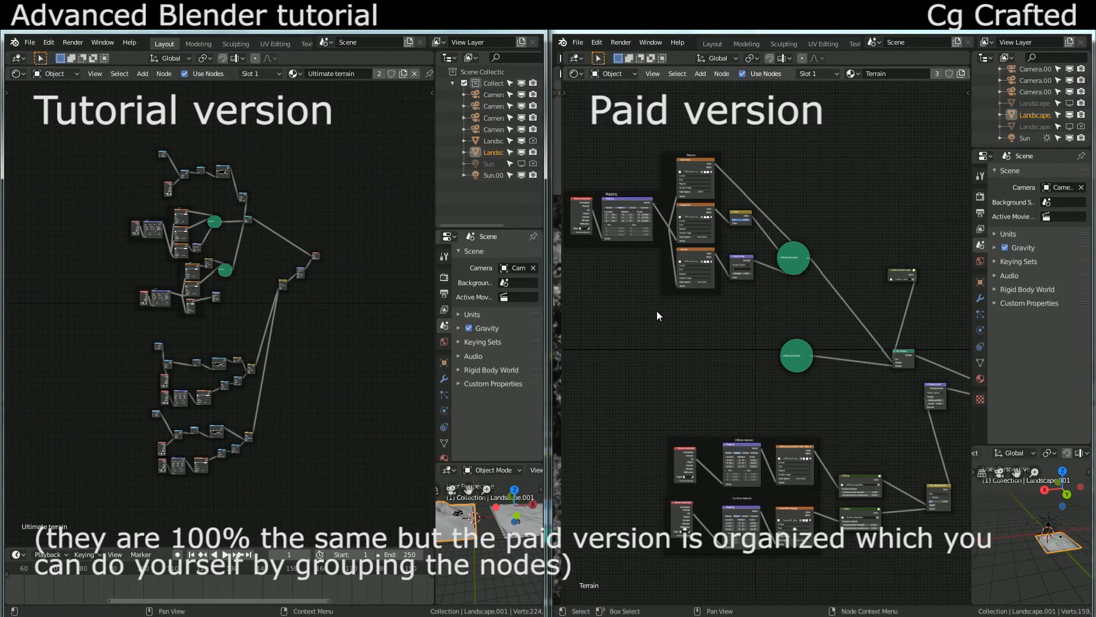
pyautogui.moveTo(661, 339)
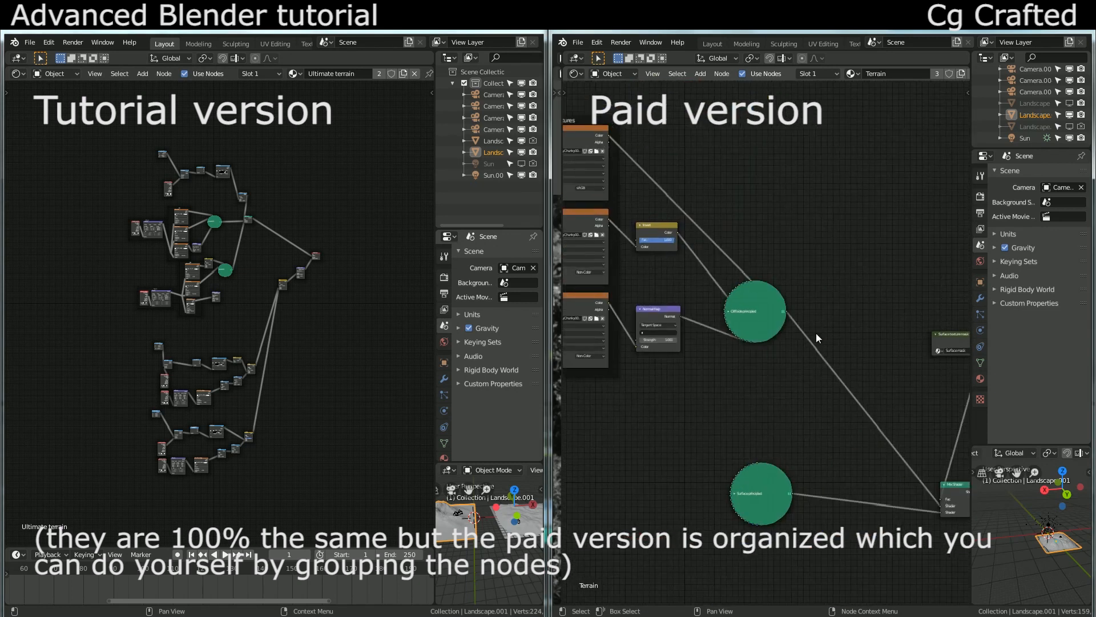
pyautogui.scroll(-3)
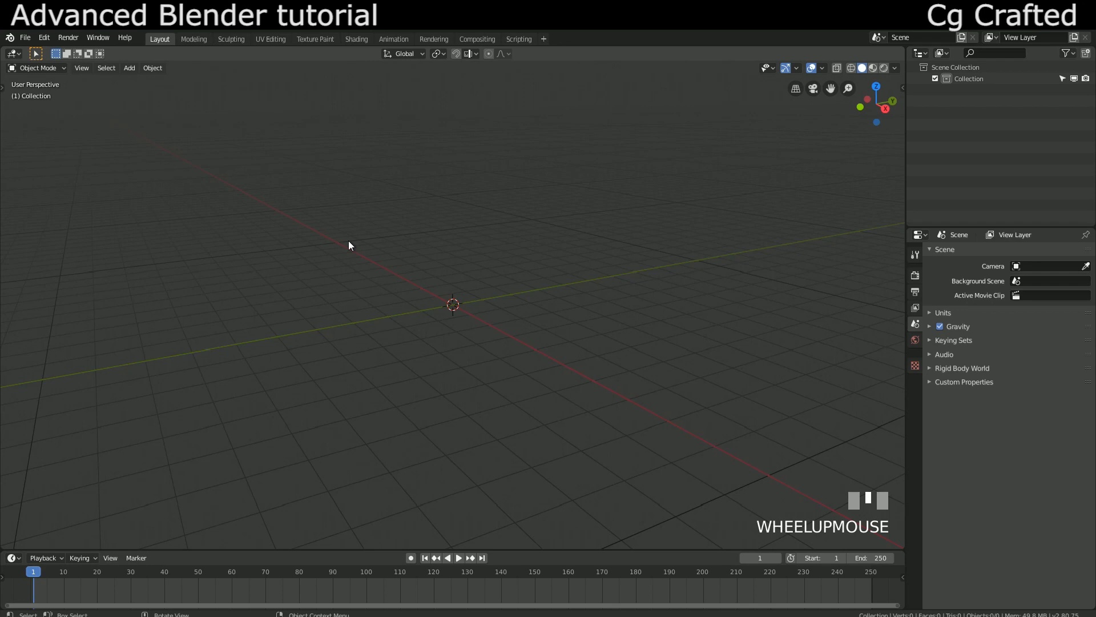
pyautogui.scroll(-3)
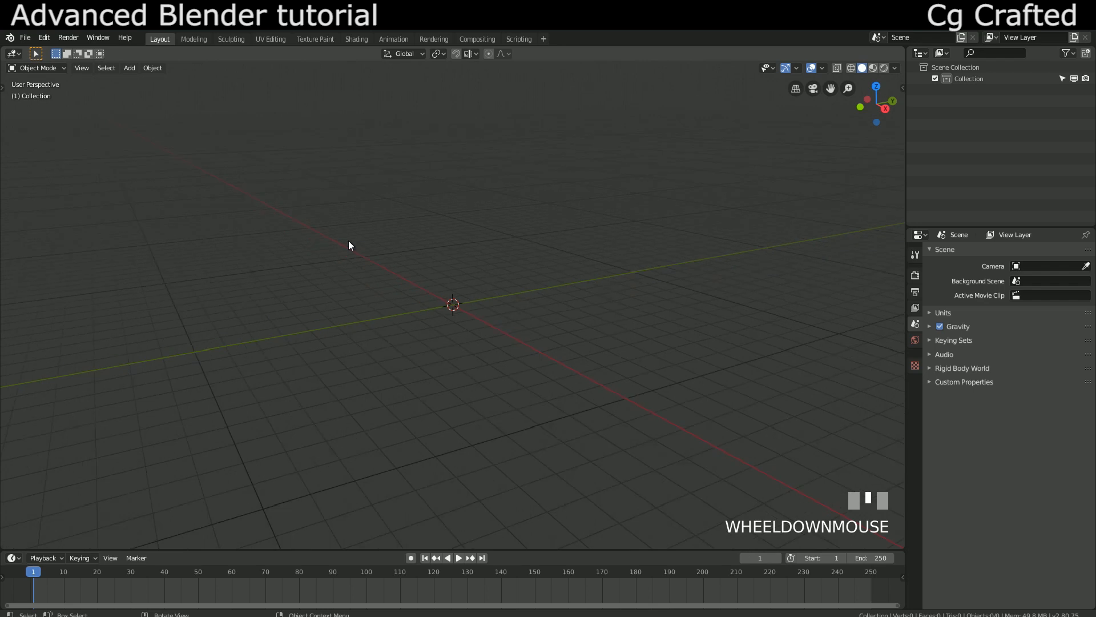
pyautogui.moveTo(725, 284)
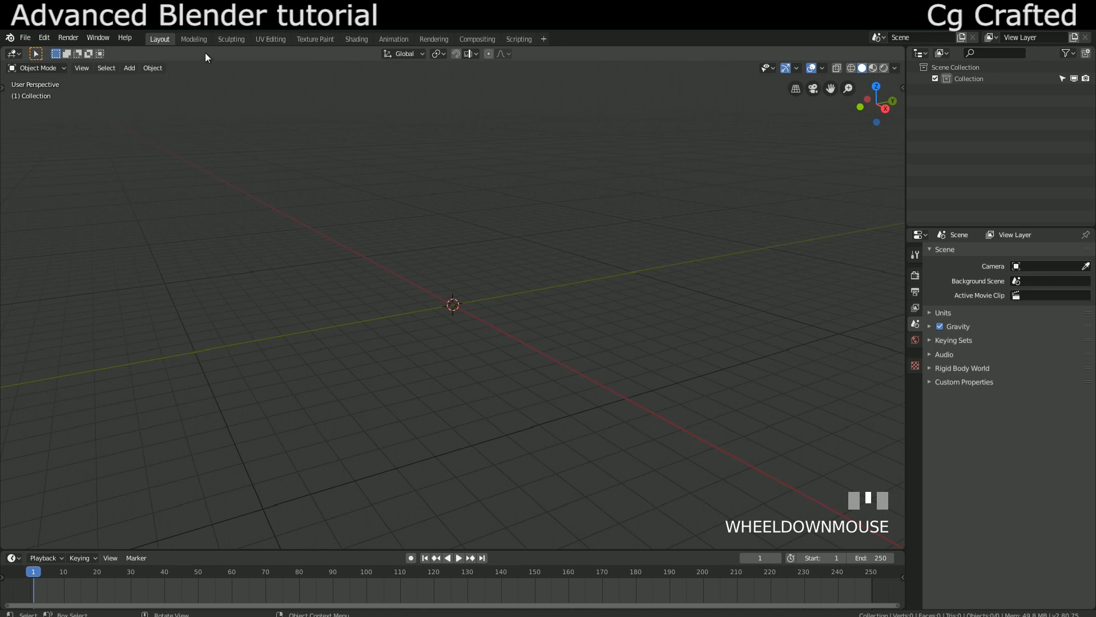
pyautogui.moveTo(89, 140)
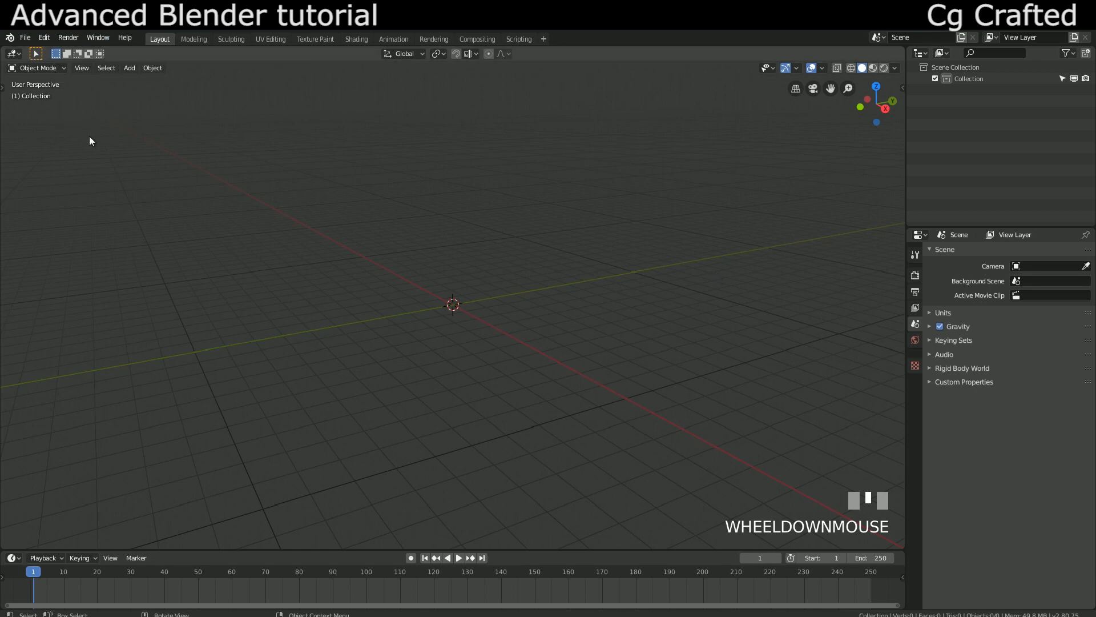
pyautogui.moveTo(33, 44)
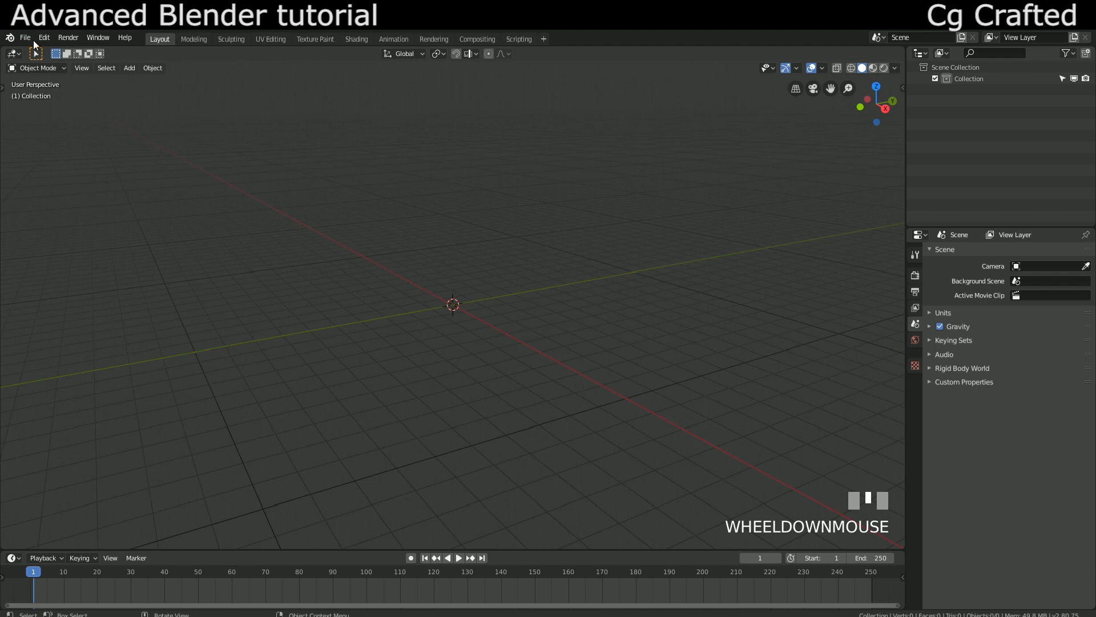
# Open Preferences and filter add-ons by 'landsc' to confirm A.N.T.Landscape is enabled.
pyautogui.click(44, 37)
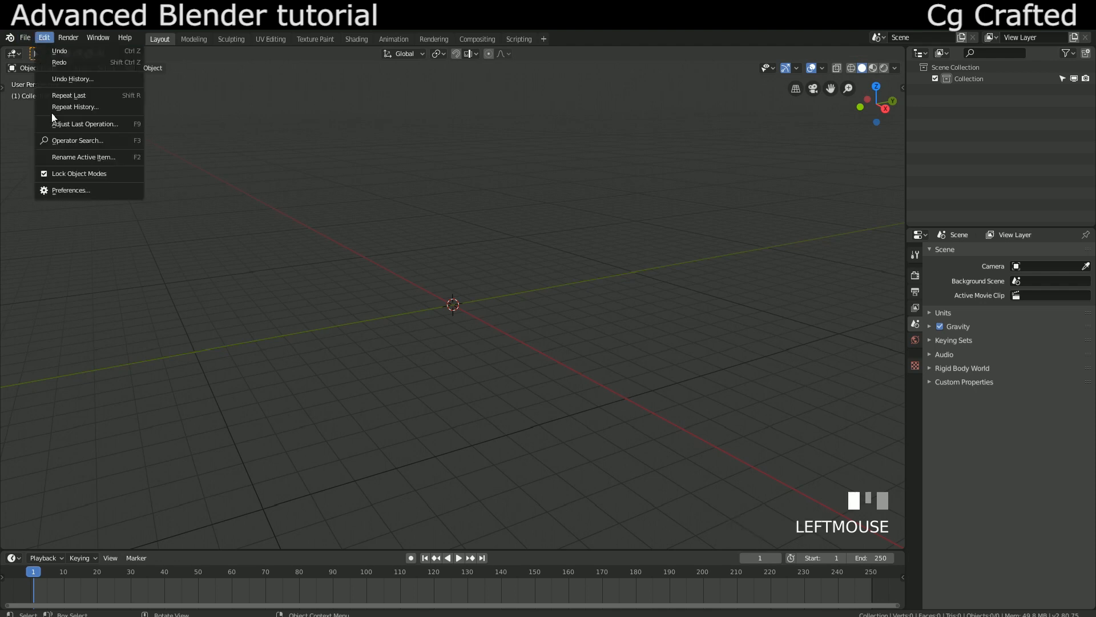
pyautogui.moveTo(70, 190)
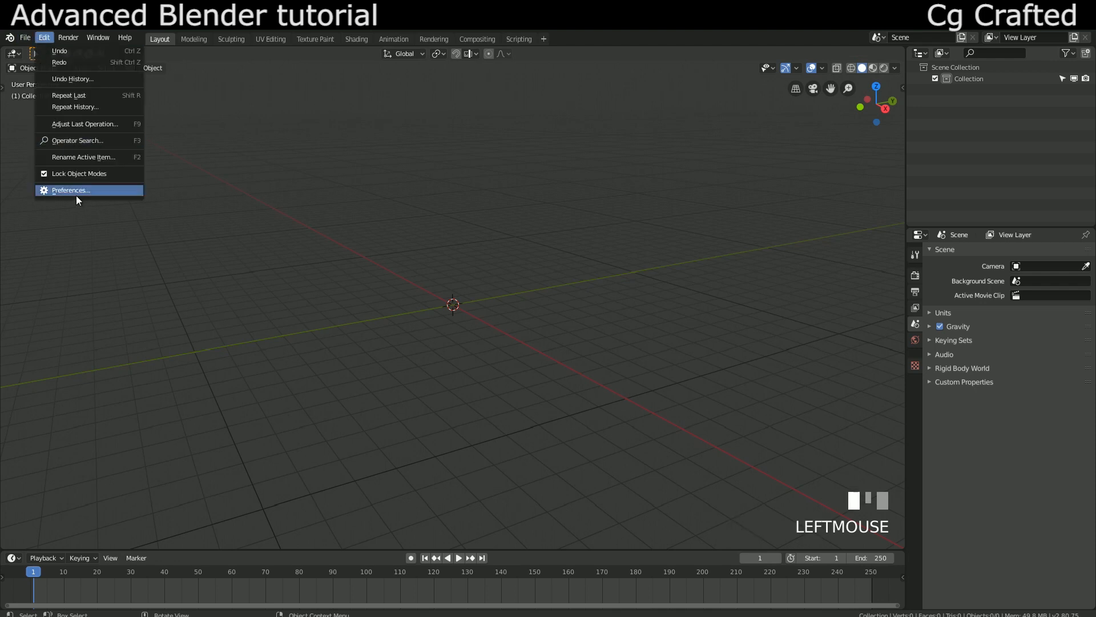
pyautogui.moveTo(70, 190)
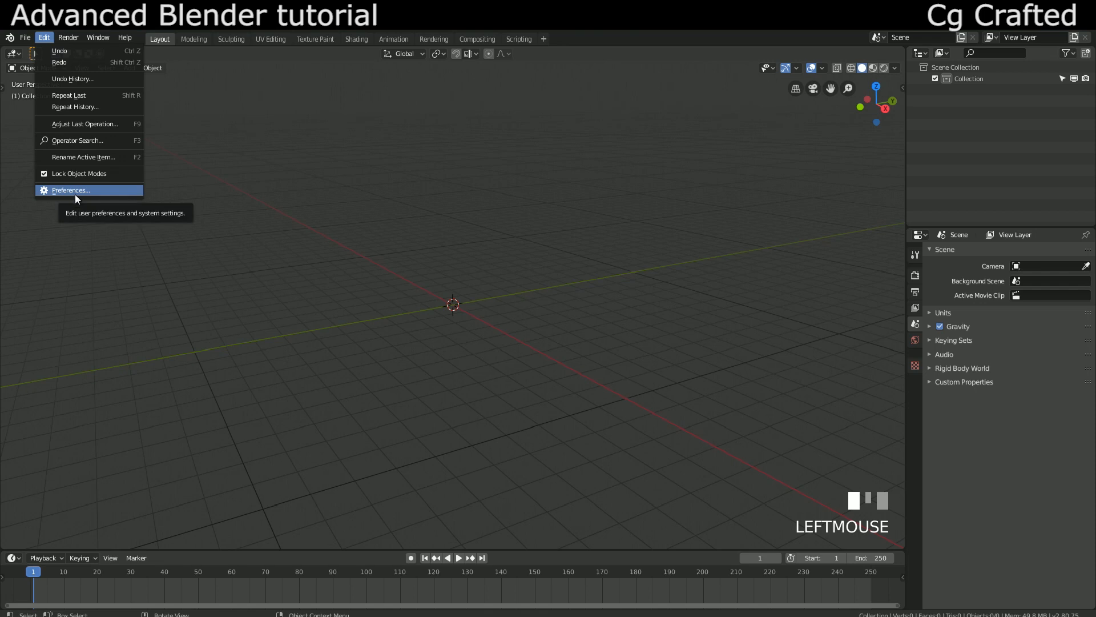
pyautogui.moveTo(96, 197)
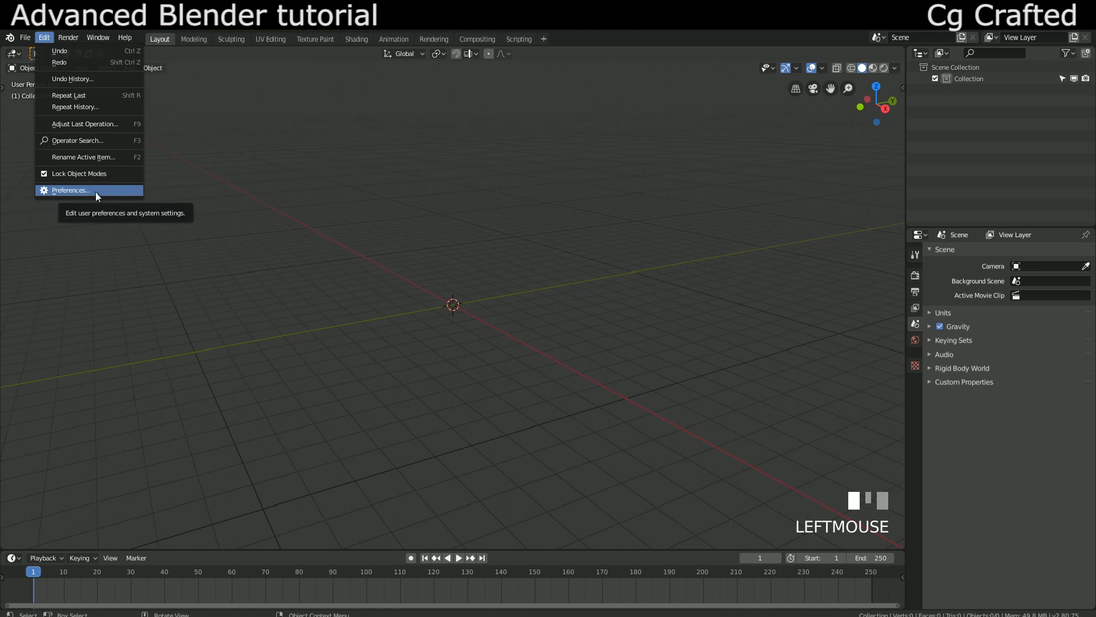
pyautogui.click(69, 190)
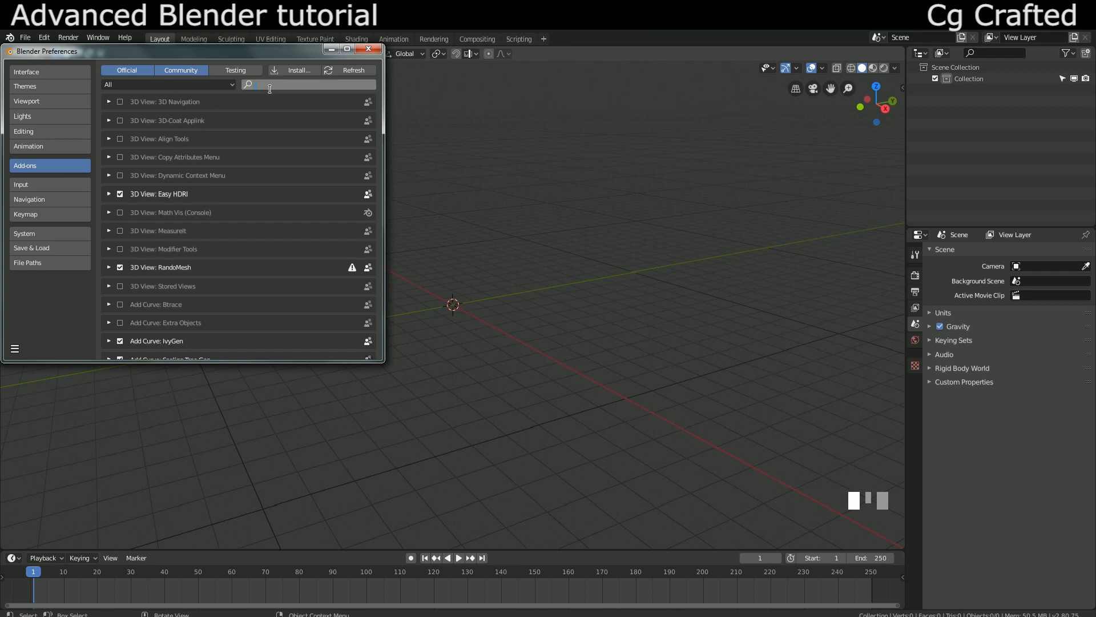
pyautogui.write('landsc')
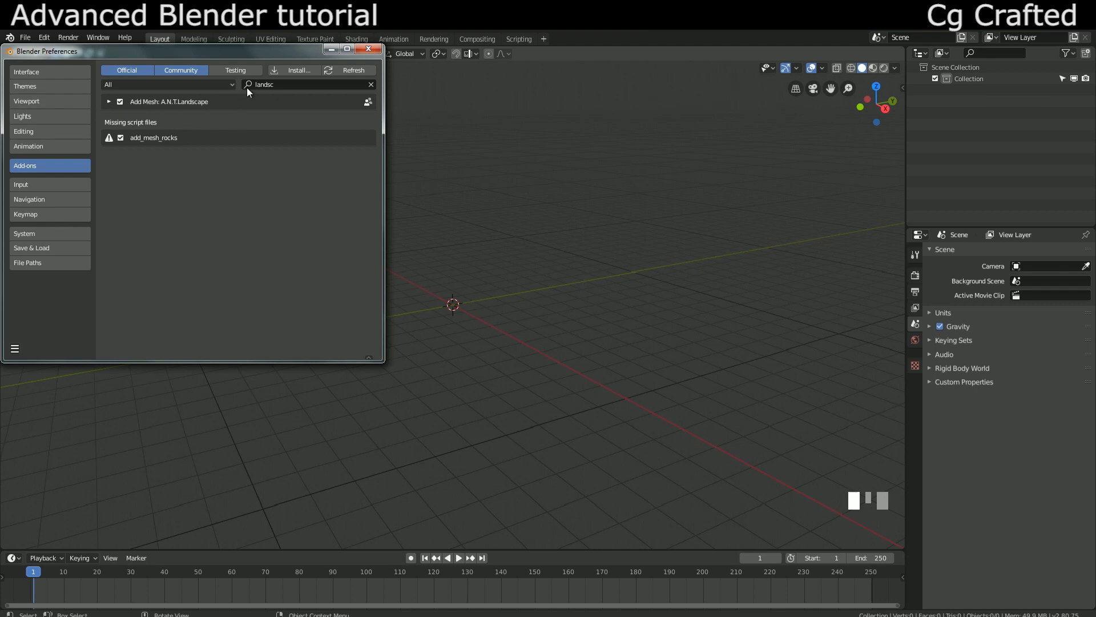
# Close Preferences, add a landscape mesh from the Create tab and expand its settings.
pyautogui.click(368, 49)
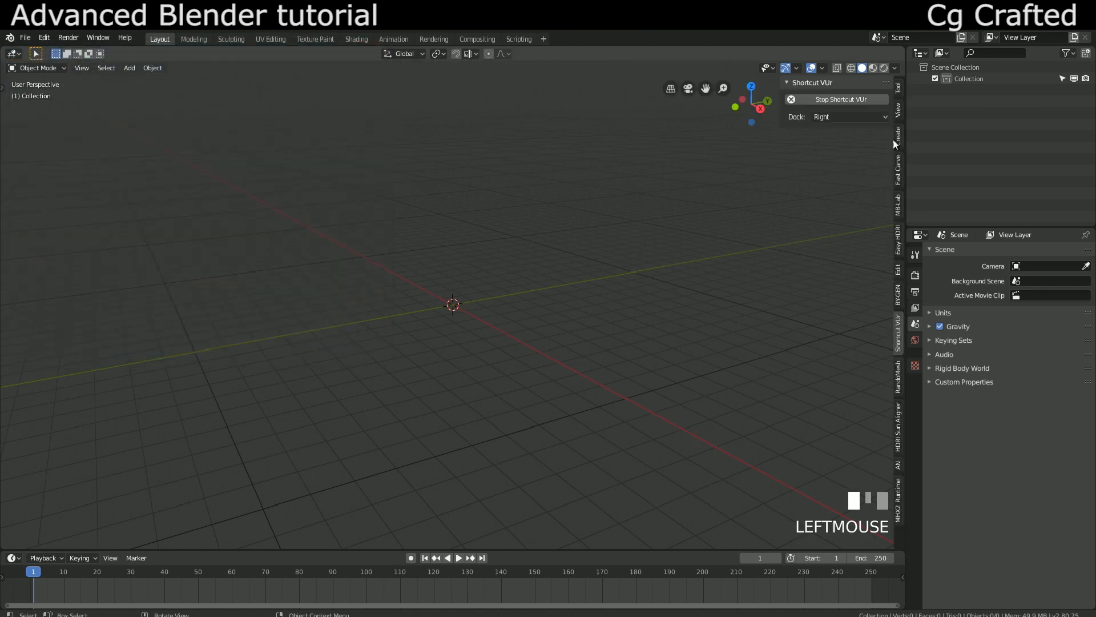
pyautogui.click(842, 334)
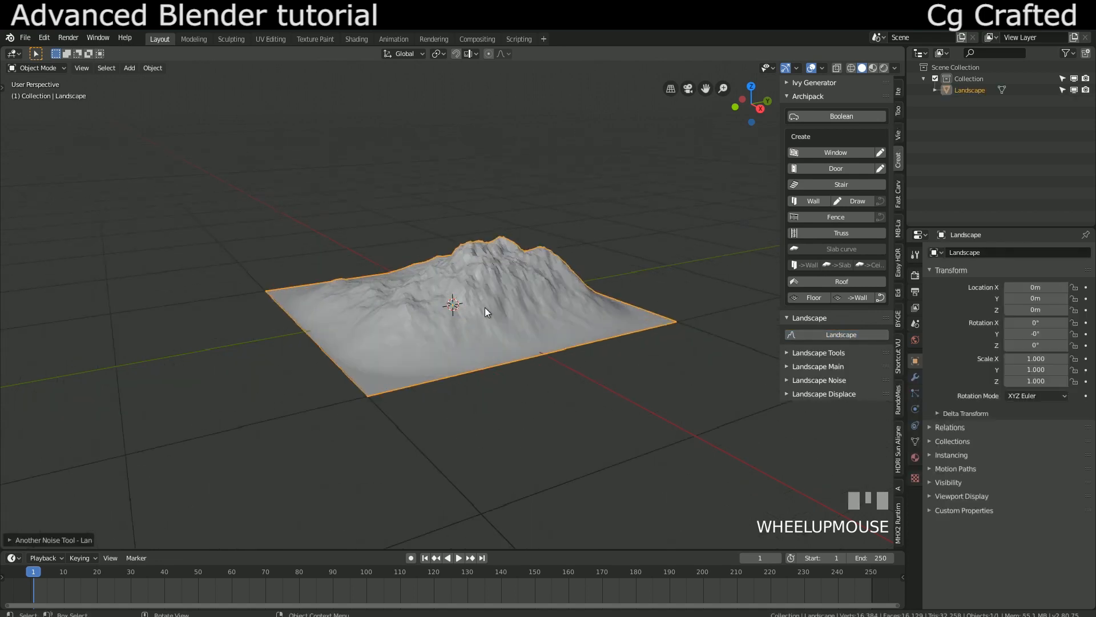
pyautogui.click(53, 539)
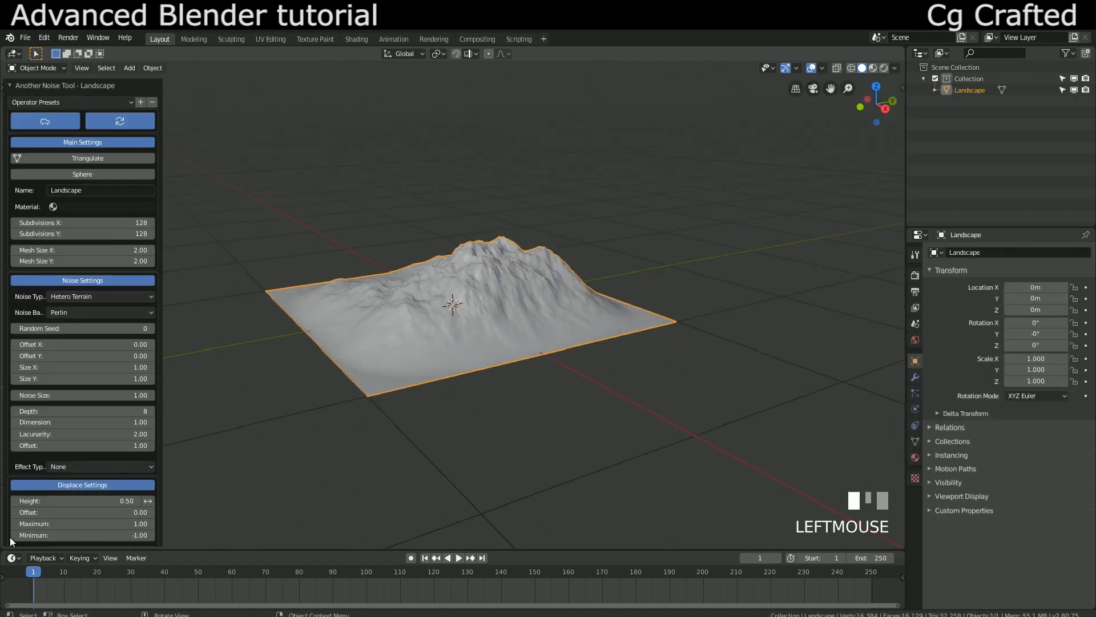
# Switch the landscape to Slick Rock noise on a Voronoi Crackle basis.
pyautogui.scroll(3)
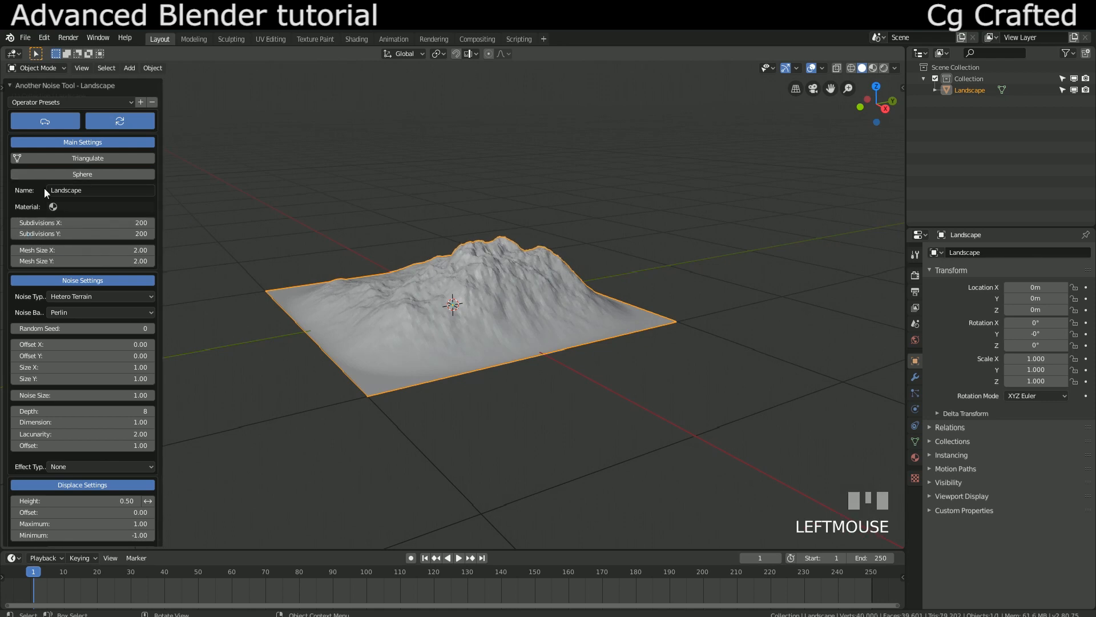
pyautogui.scroll(-3)
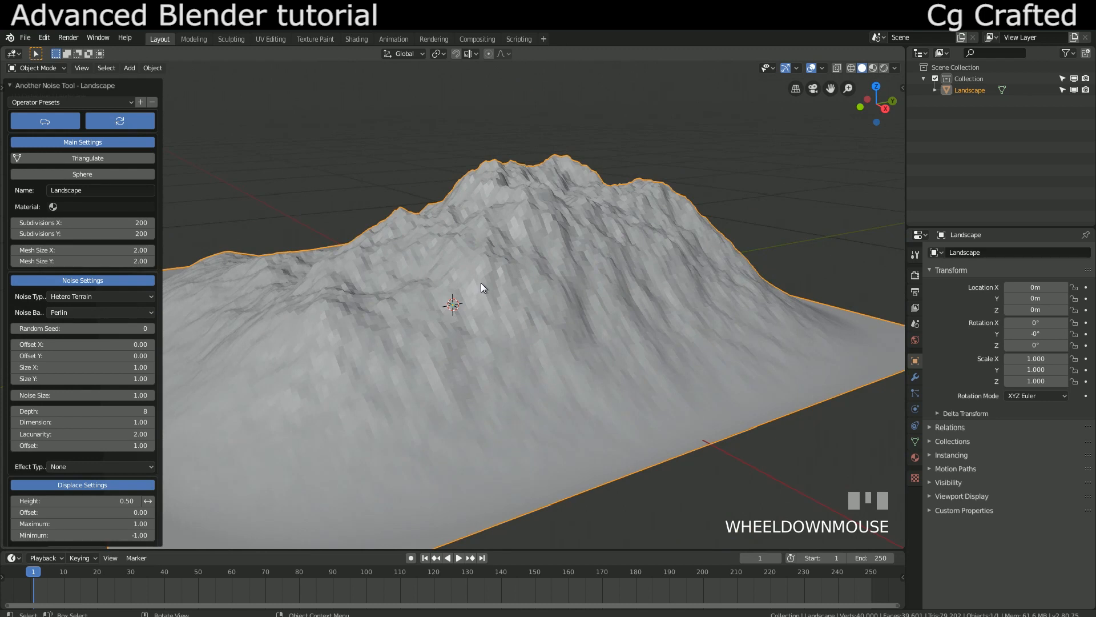
pyautogui.scroll(3)
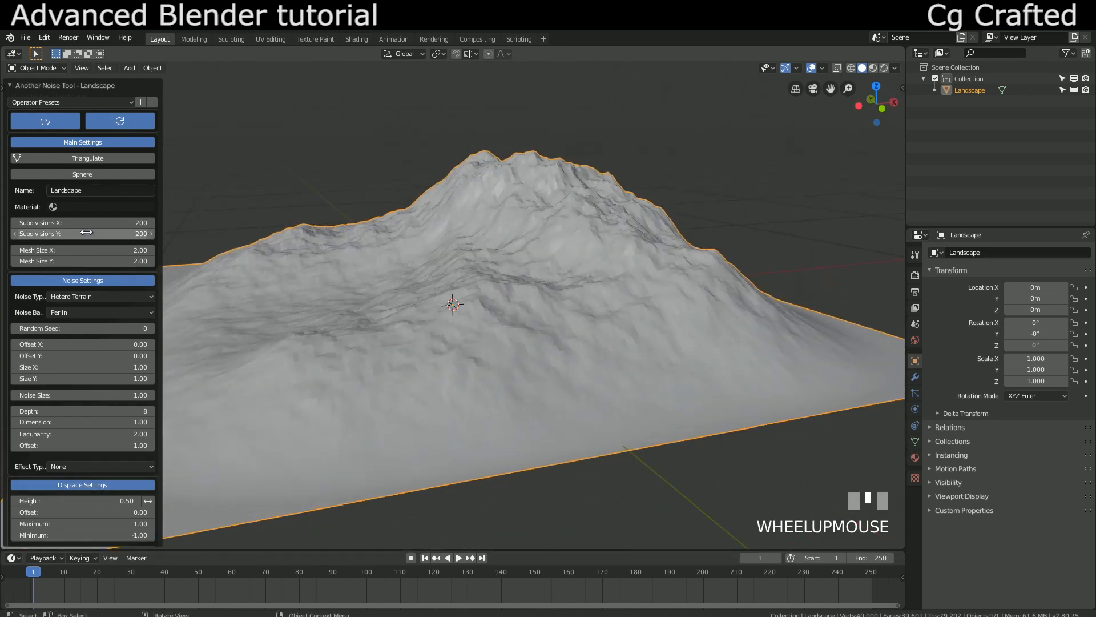
pyautogui.moveTo(70, 204)
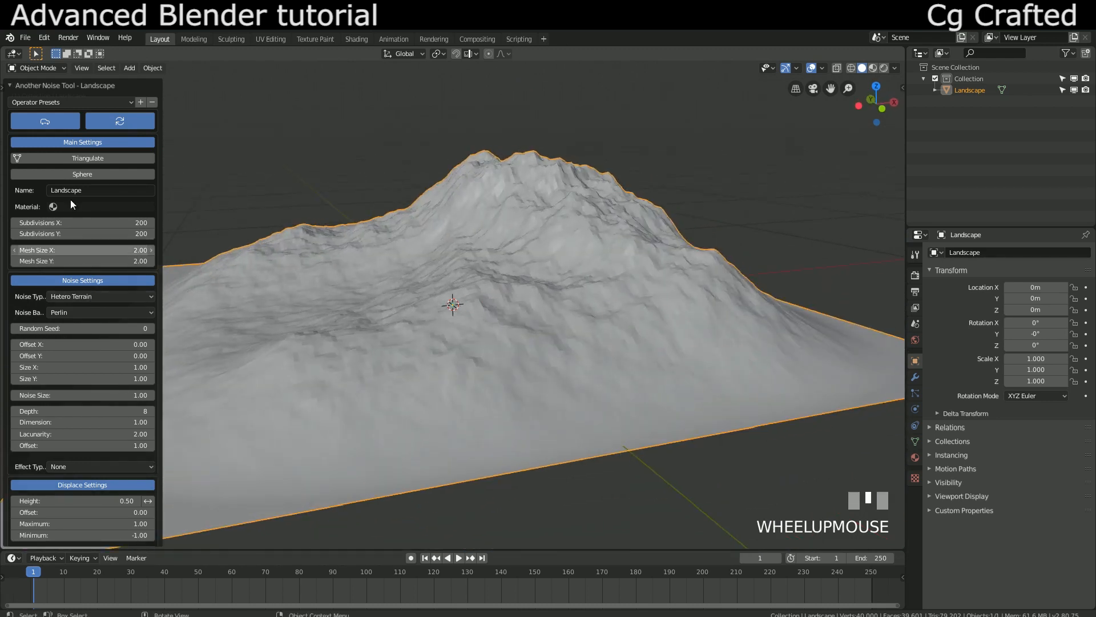
pyautogui.click(69, 101)
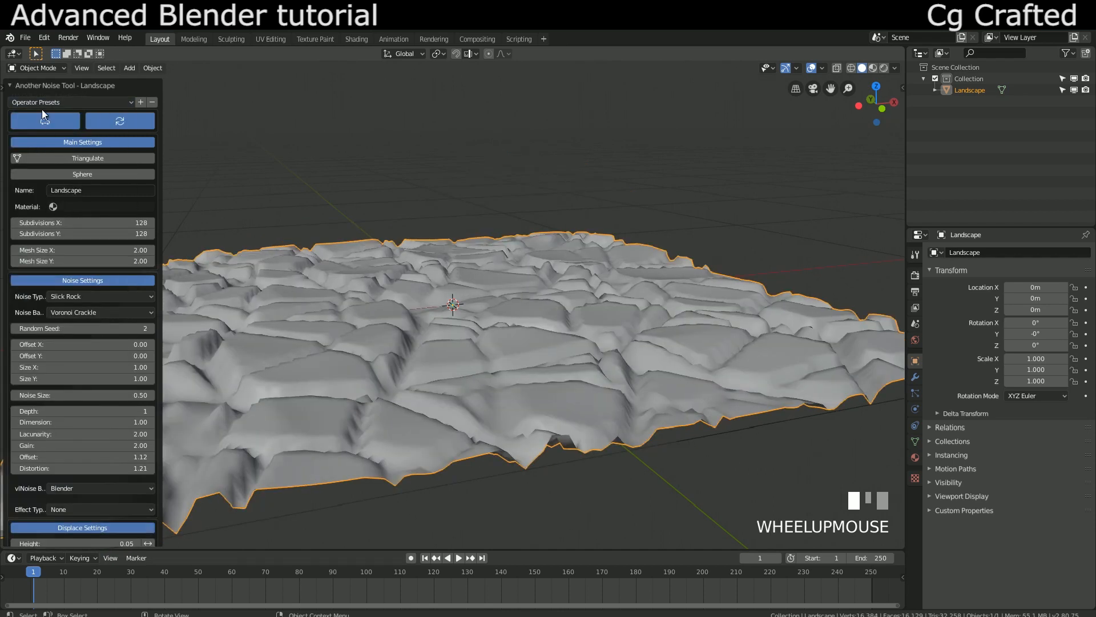
# Apply a rolling-hills preset (Hybrid Multifractal, Voronoi F1) and open the Noise Basis options.
pyautogui.click(69, 102)
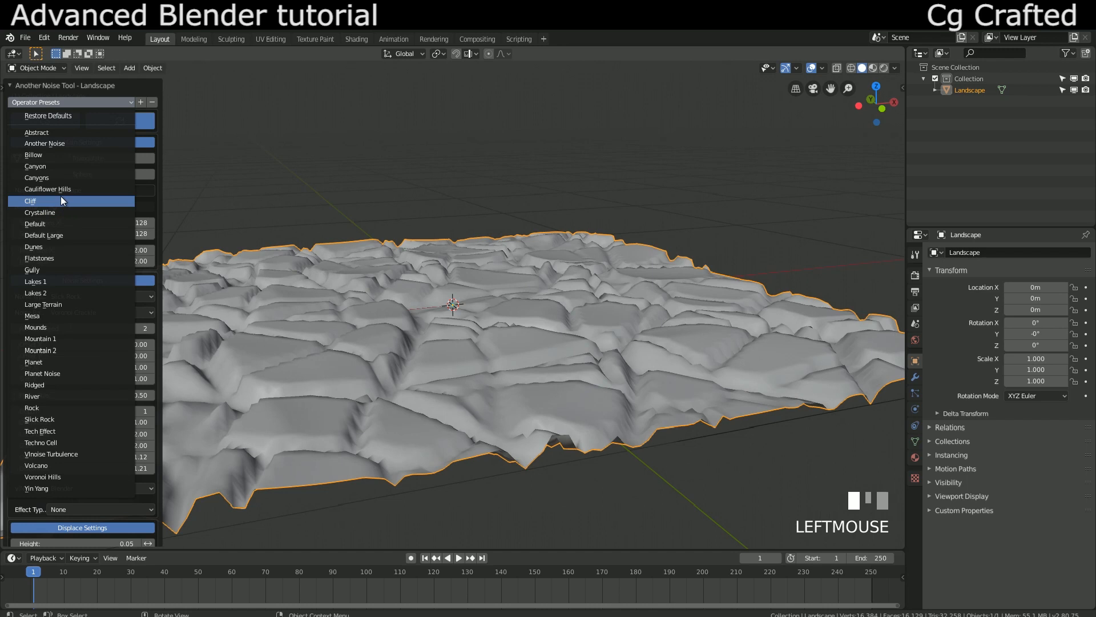
pyautogui.click(31, 202)
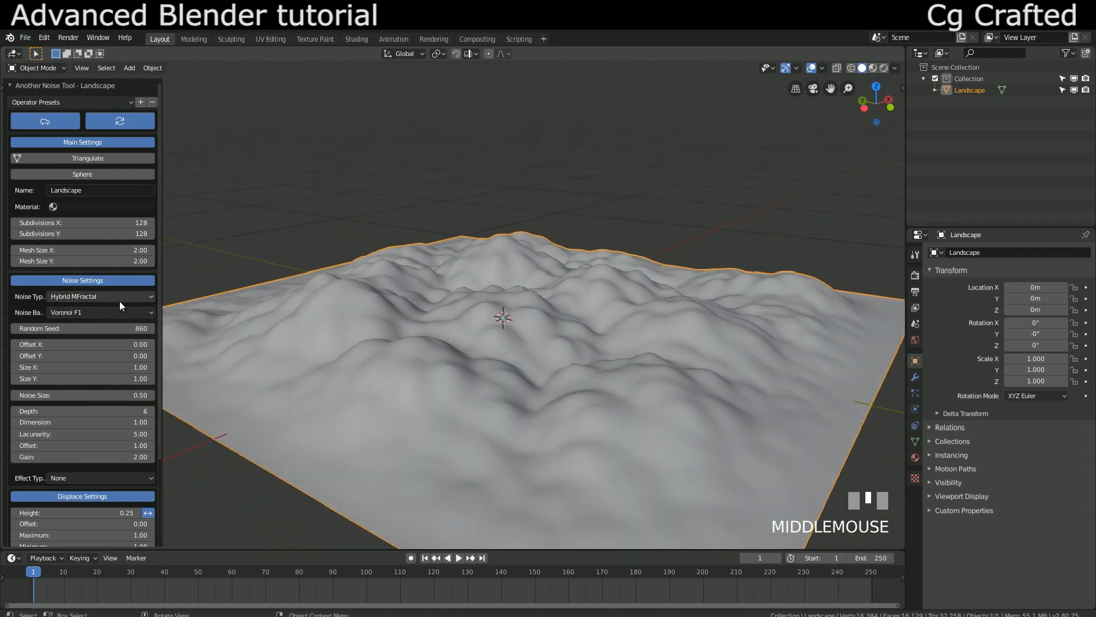
pyautogui.click(97, 312)
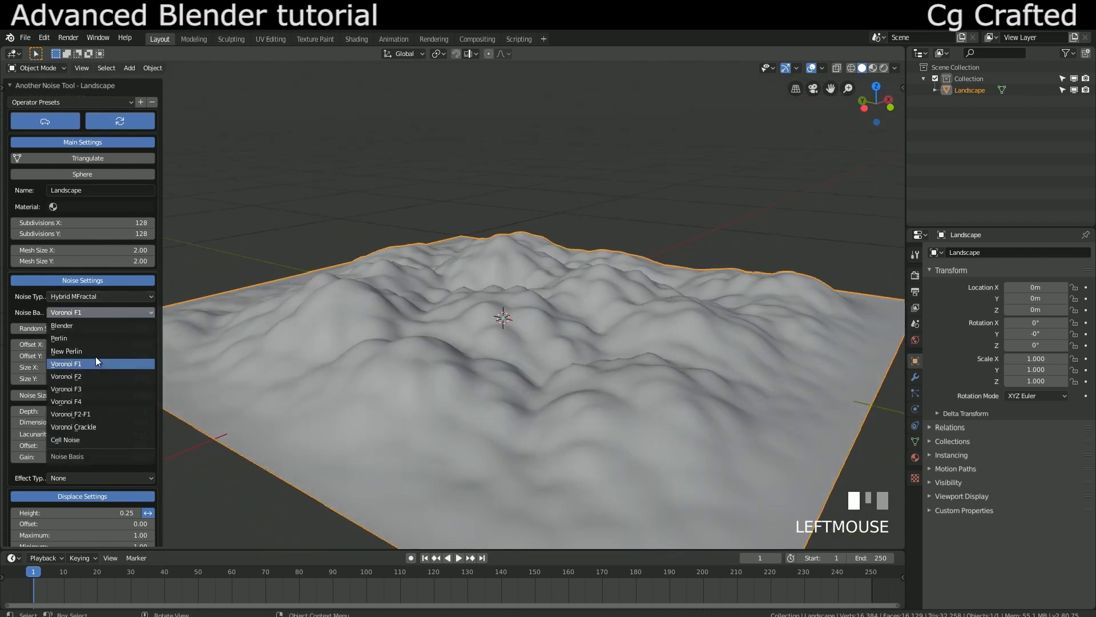
pyautogui.moveTo(103, 414)
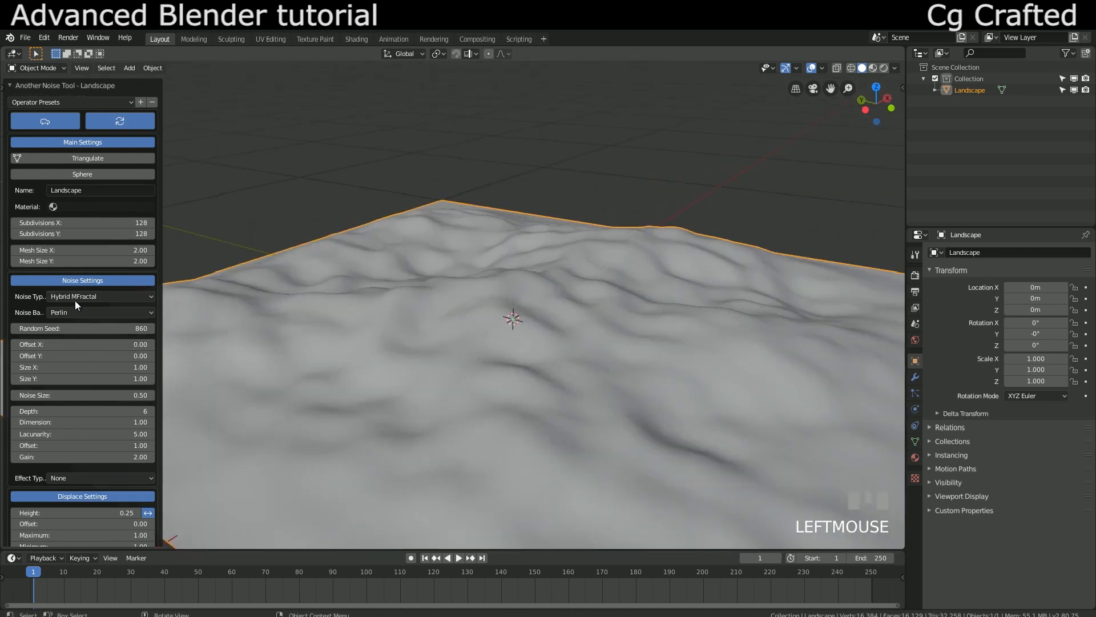
# Set the landscape's noise type to Another Noise with noise size 0.77.
pyautogui.click(100, 295)
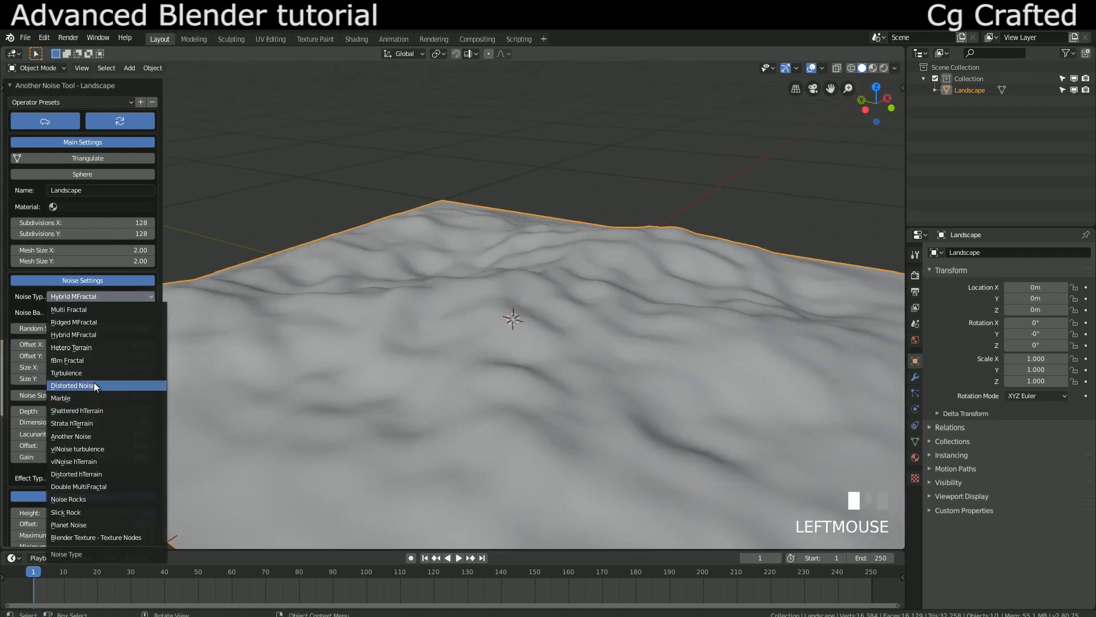
pyautogui.click(71, 435)
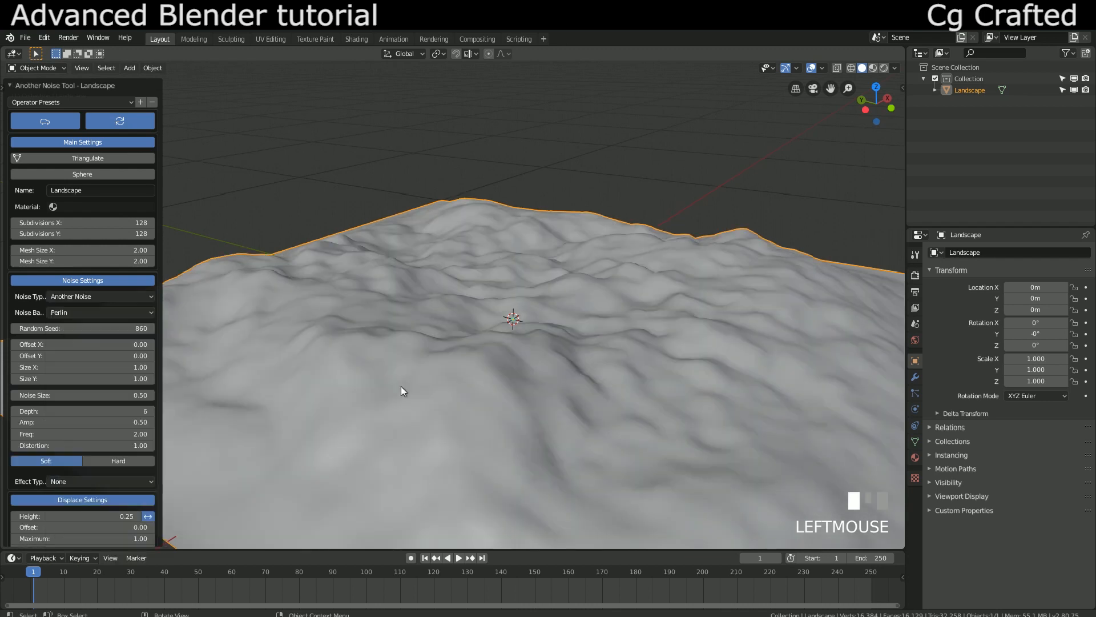
pyautogui.scroll(3)
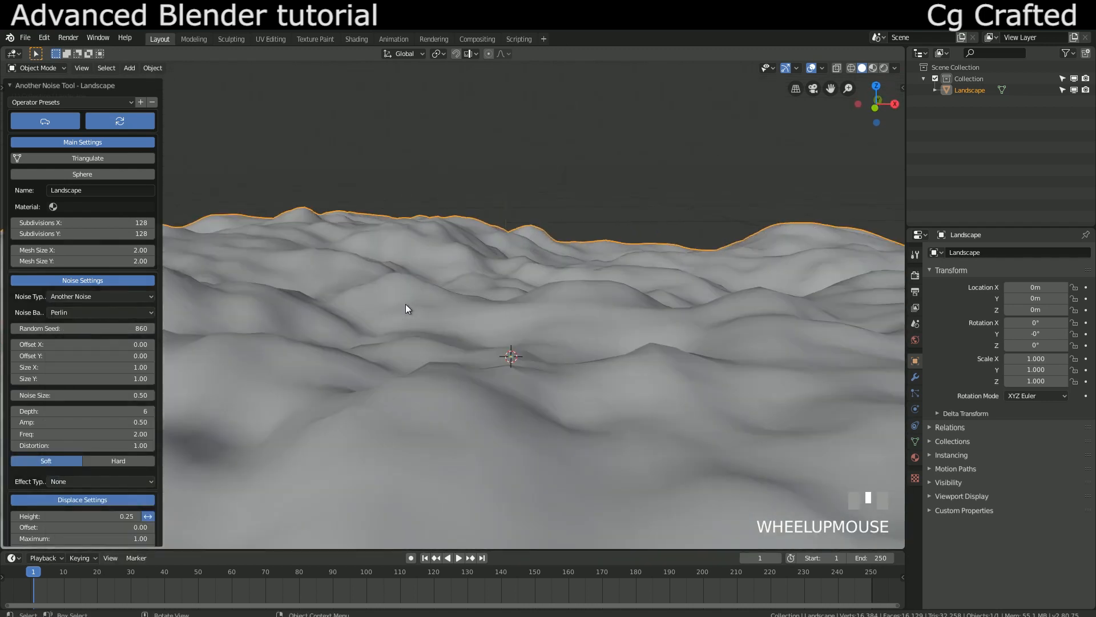
pyautogui.scroll(-3)
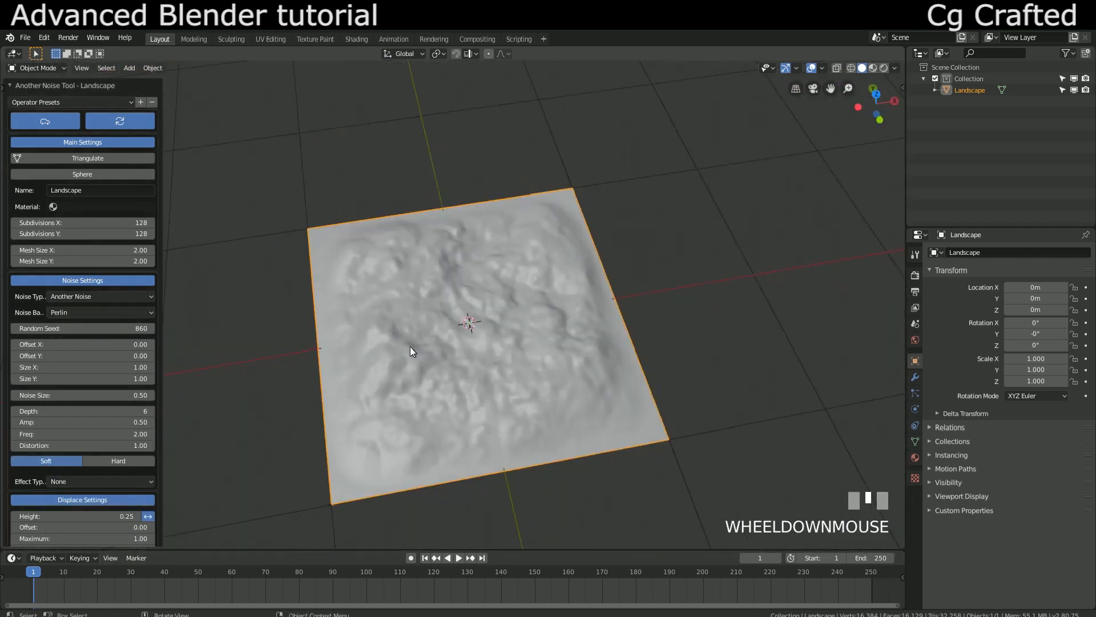
pyautogui.scroll(3)
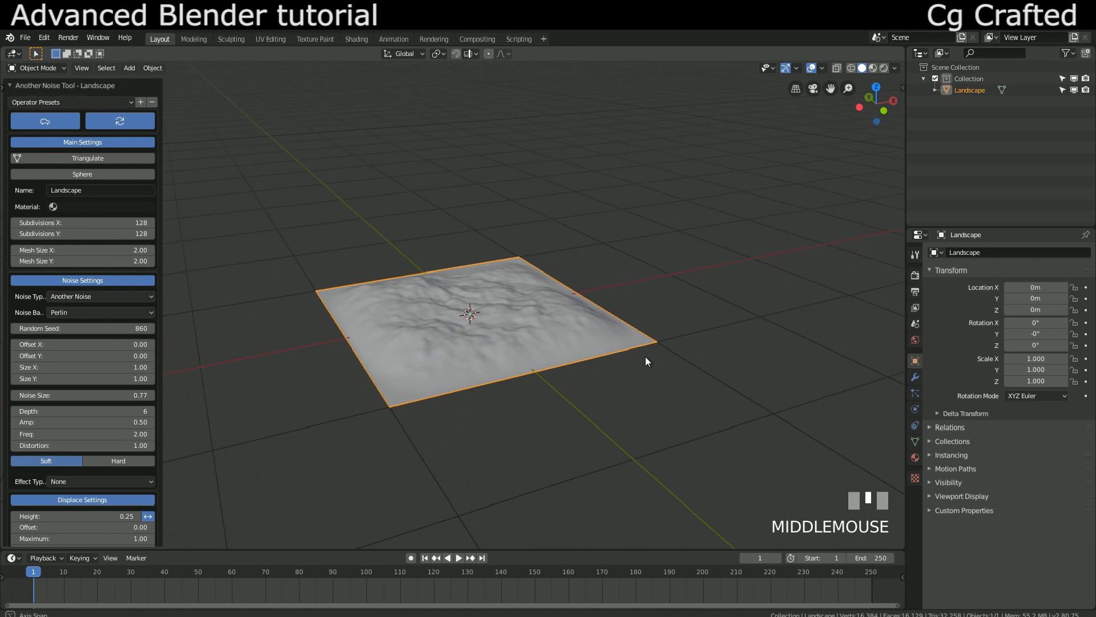
# Inspect the terrain and move the landscape about 3.7 m along X.
pyautogui.scroll(3)
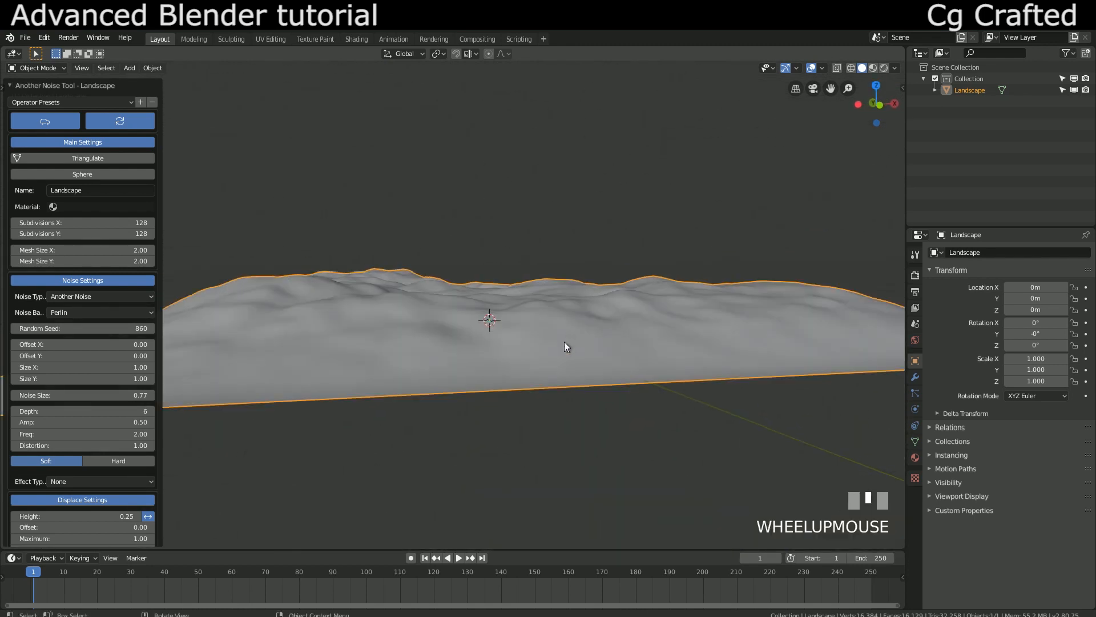
pyautogui.scroll(-3)
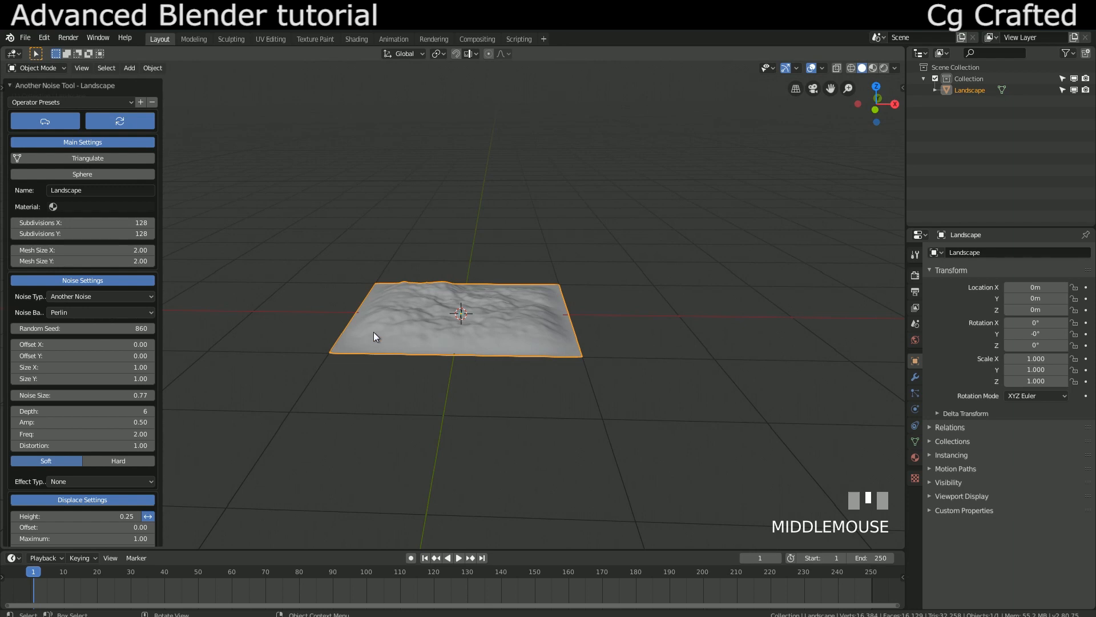
pyautogui.press('g')
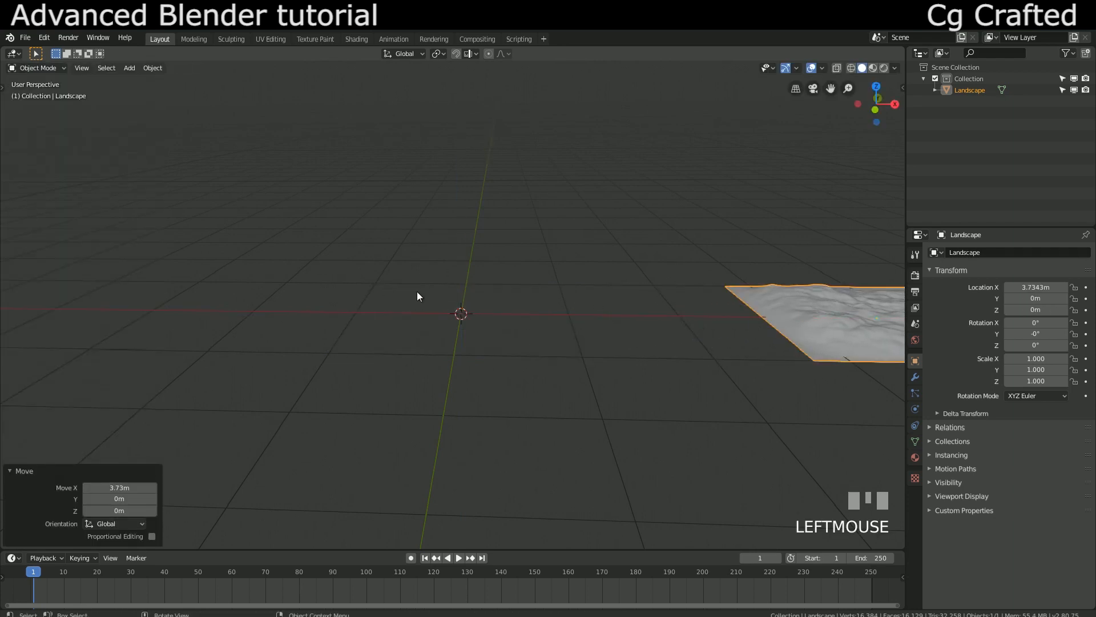
# Add a second landscape and randomize it into a Marble-noise cliff with Voronoi F2-F1 basis.
pyautogui.press('shift+a')
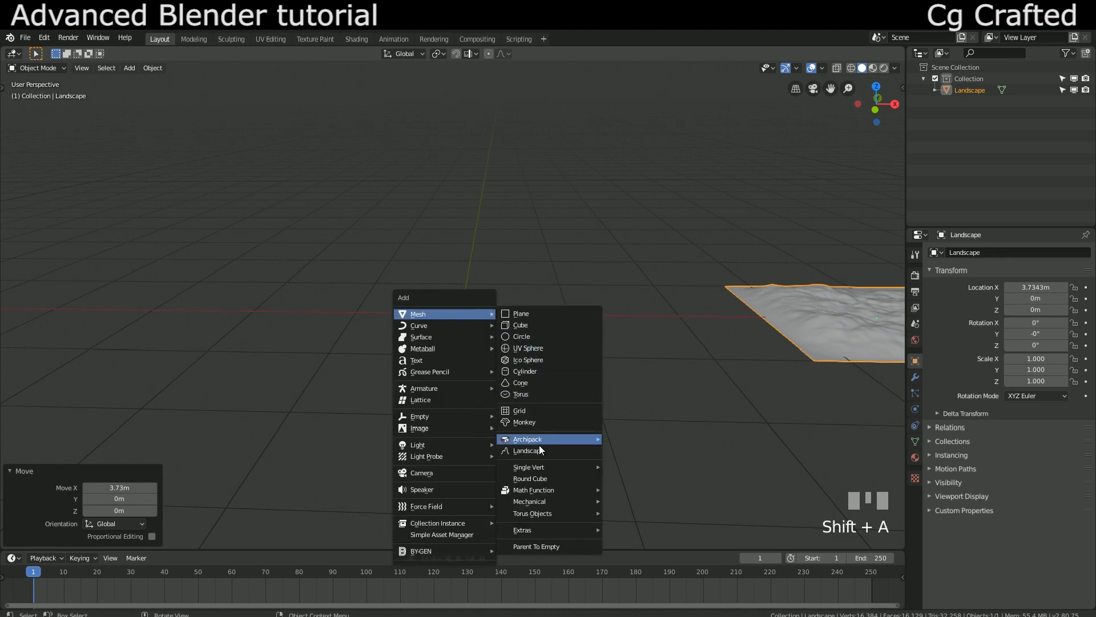
pyautogui.click(526, 450)
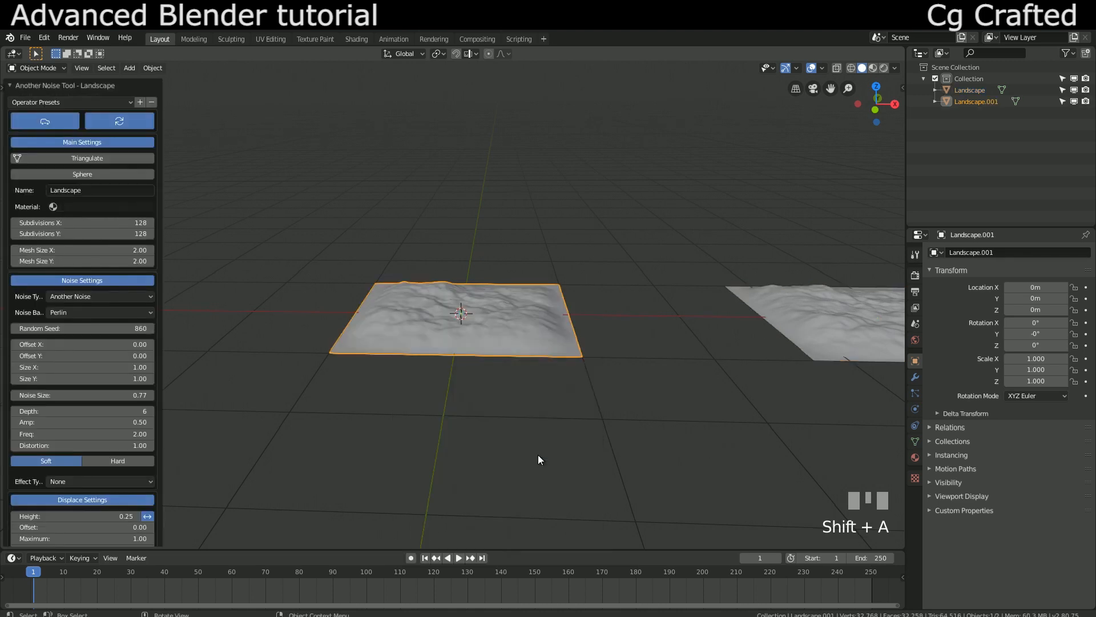
pyautogui.scroll(3)
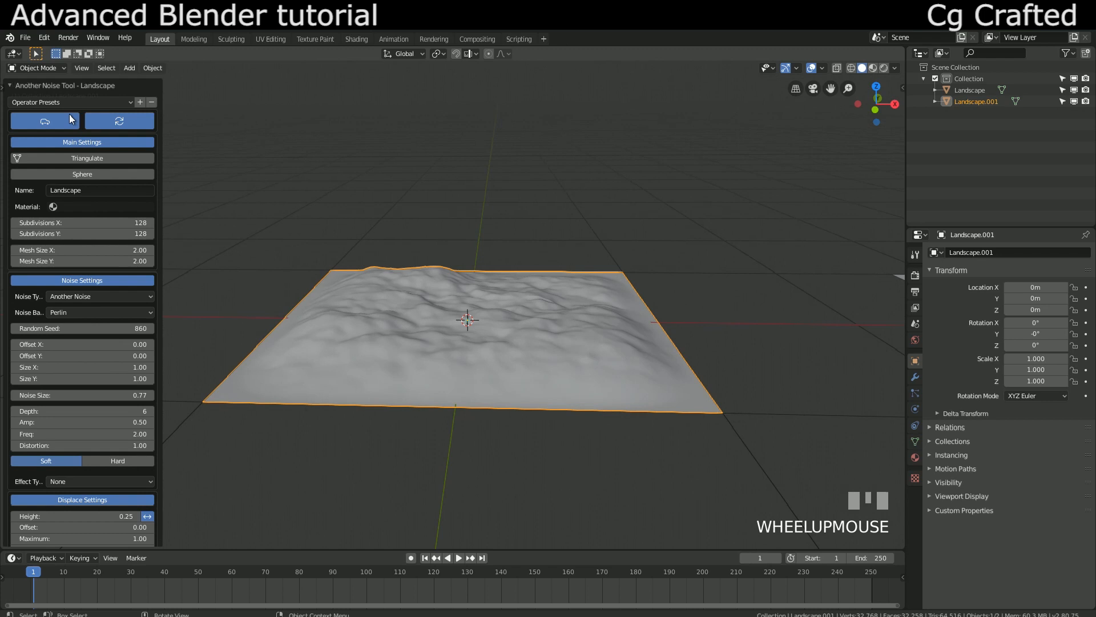
pyautogui.click(70, 102)
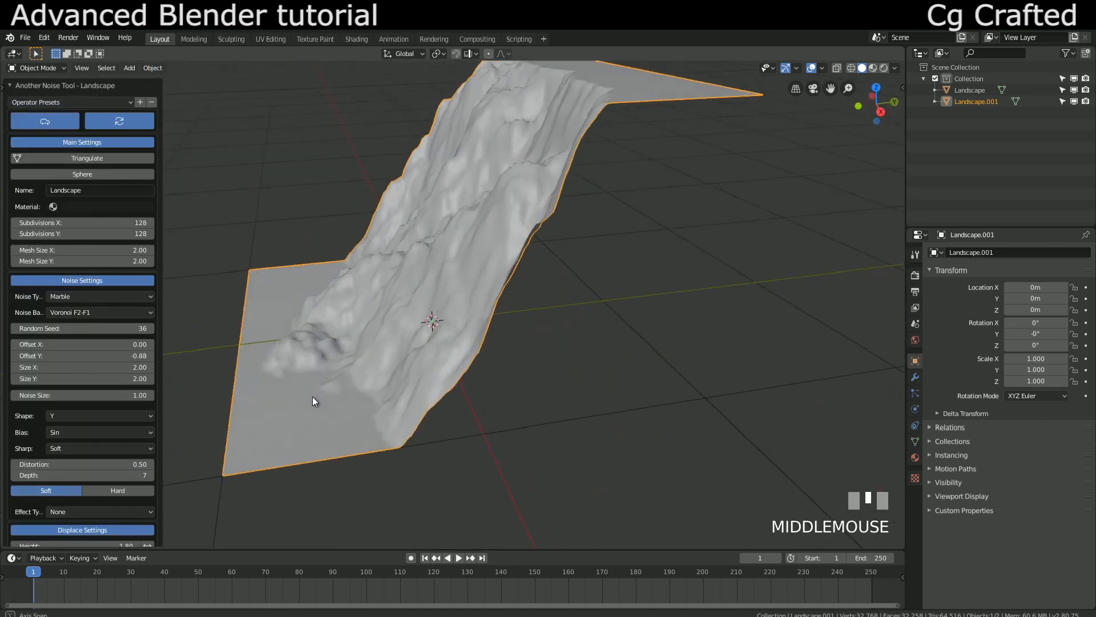
pyautogui.scroll(3)
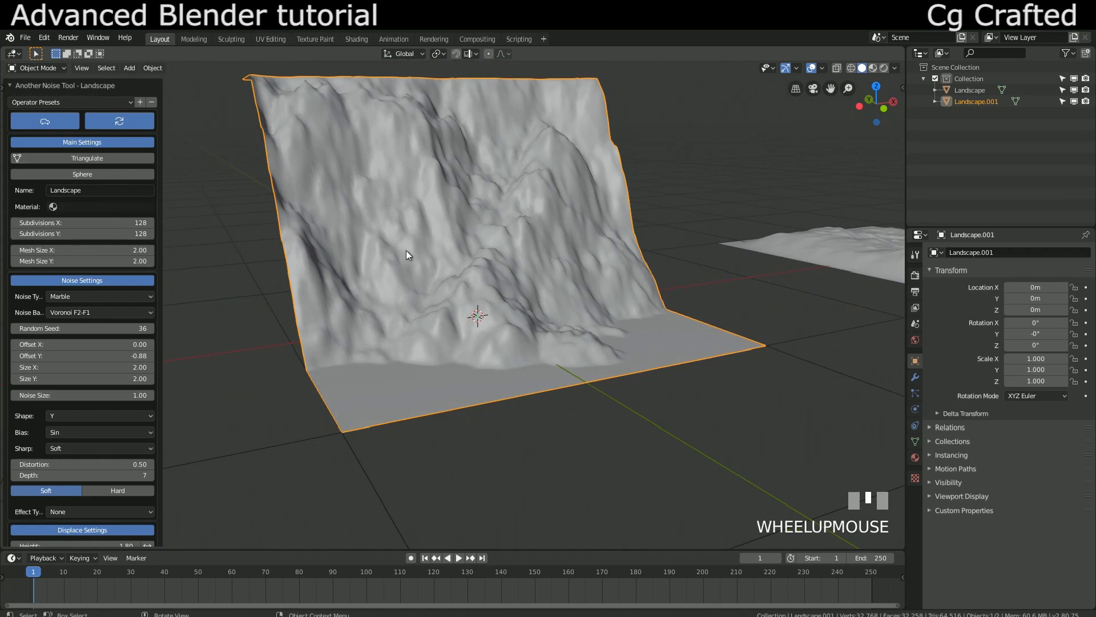
# Randomize the second landscape into a vlNoise hTerrain peak with 200 subdivisions and height 0.25.
pyautogui.click(69, 102)
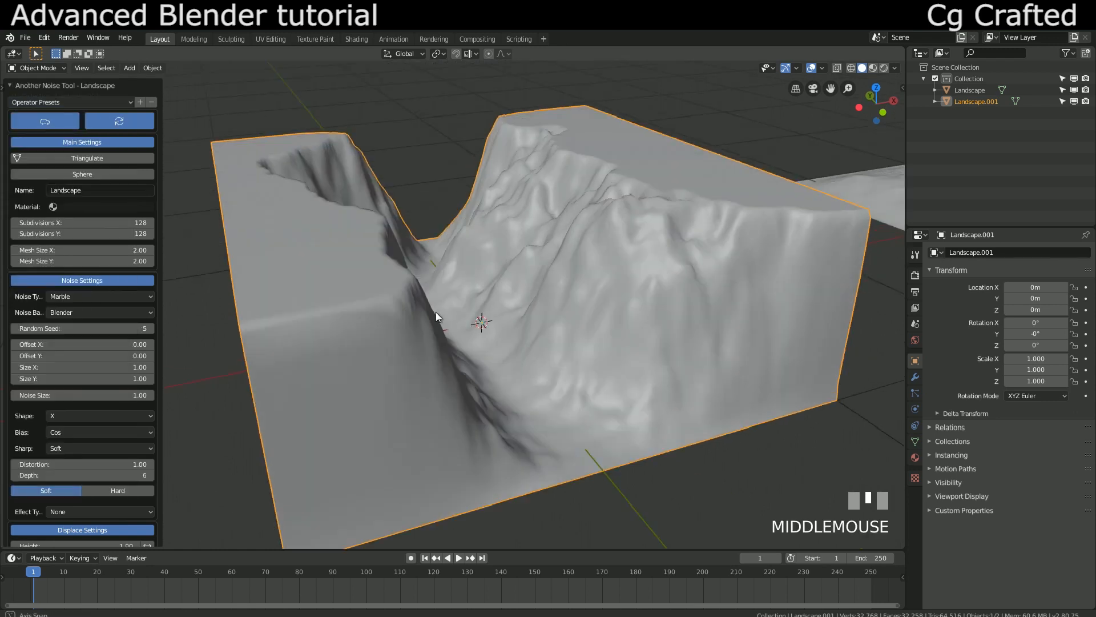
pyautogui.click(69, 102)
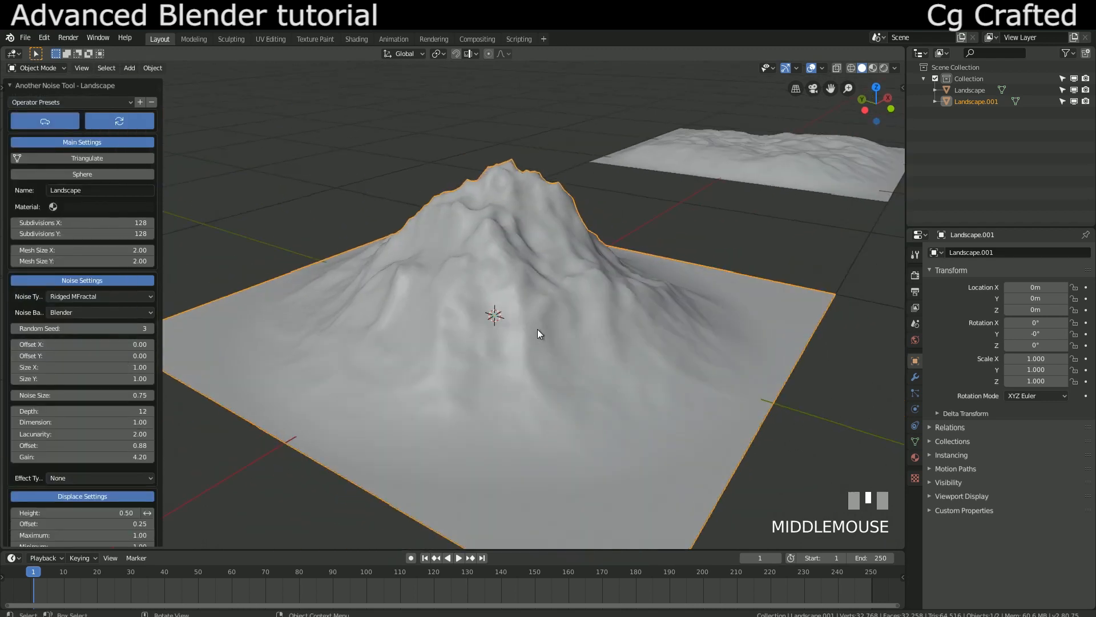
pyautogui.click(69, 102)
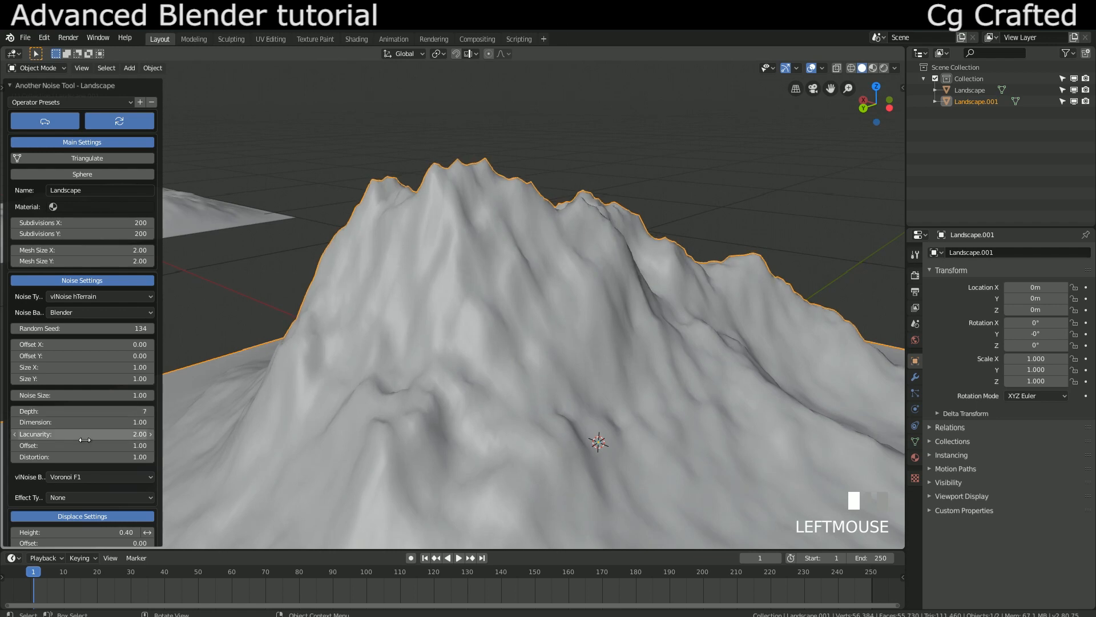
pyautogui.moveTo(82, 421)
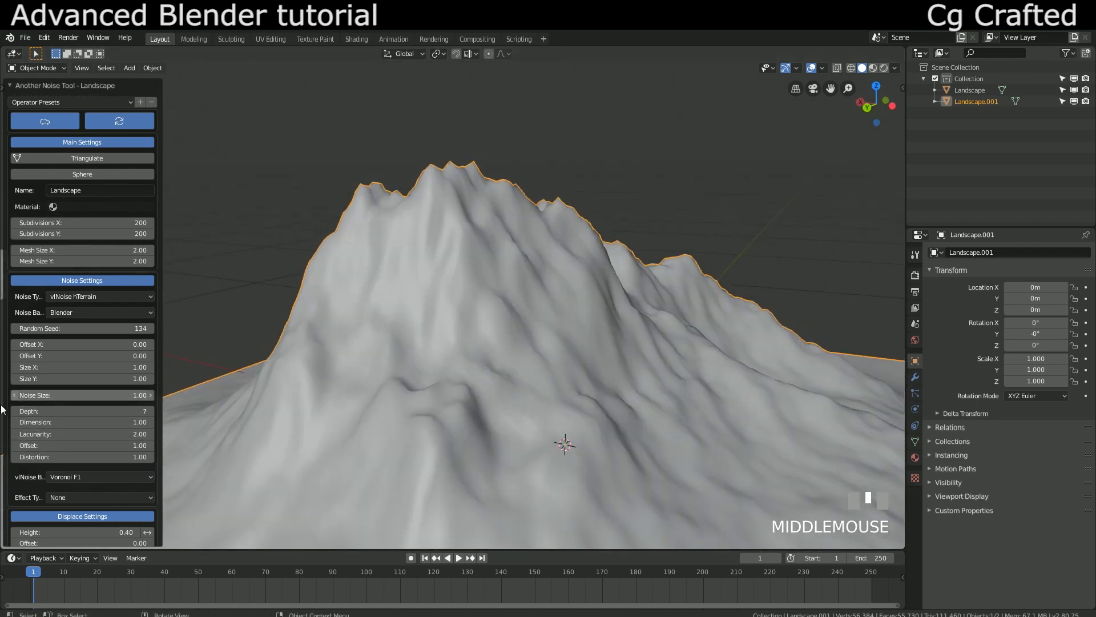
pyautogui.scroll(-3)
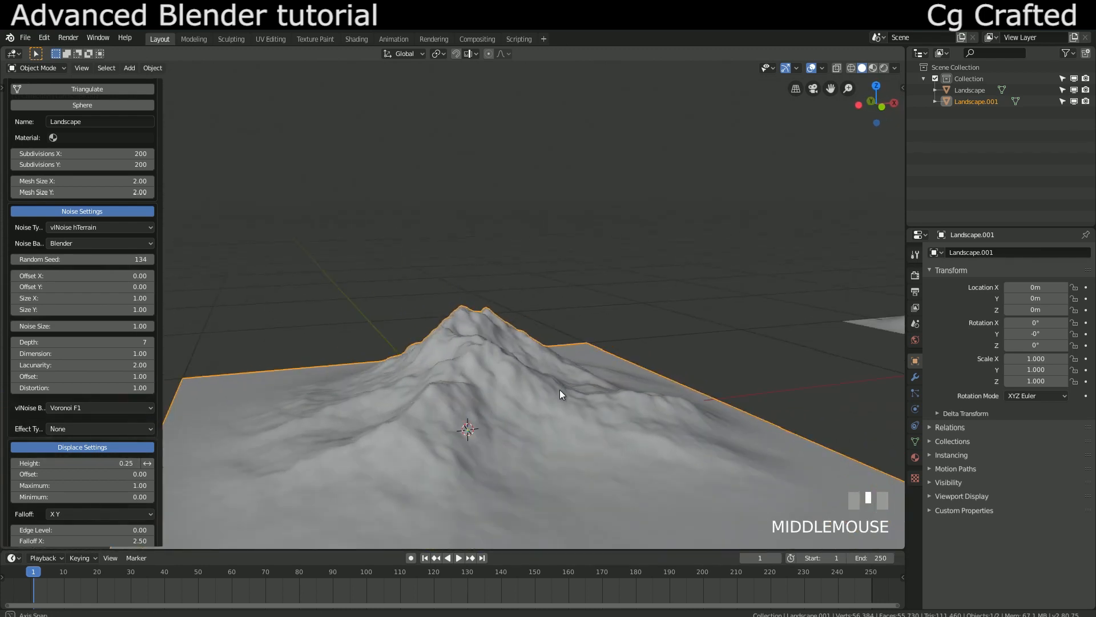
pyautogui.scroll(-3)
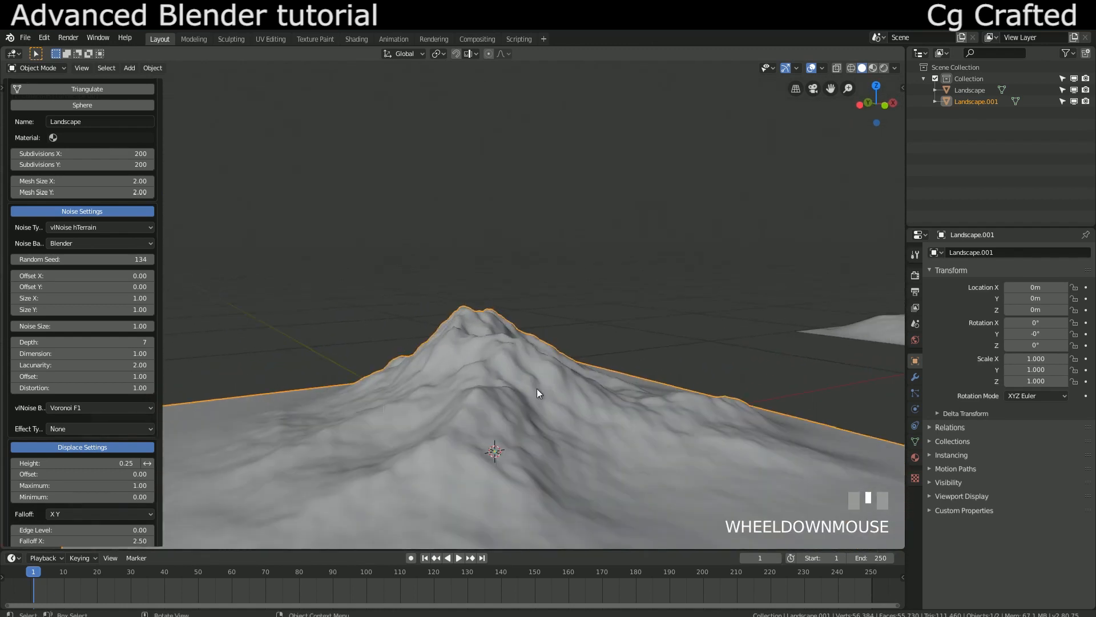
pyautogui.click(81, 463)
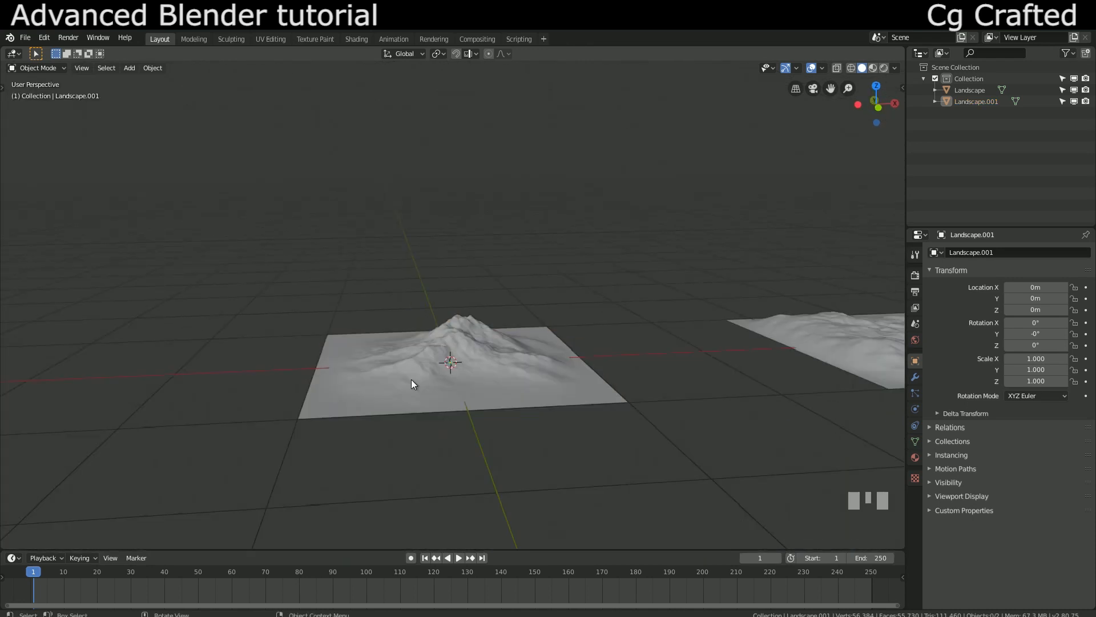
# Scale both landscapes about tenfold, space them apart, and switch to the Shading workspace.
pyautogui.scroll(-3)
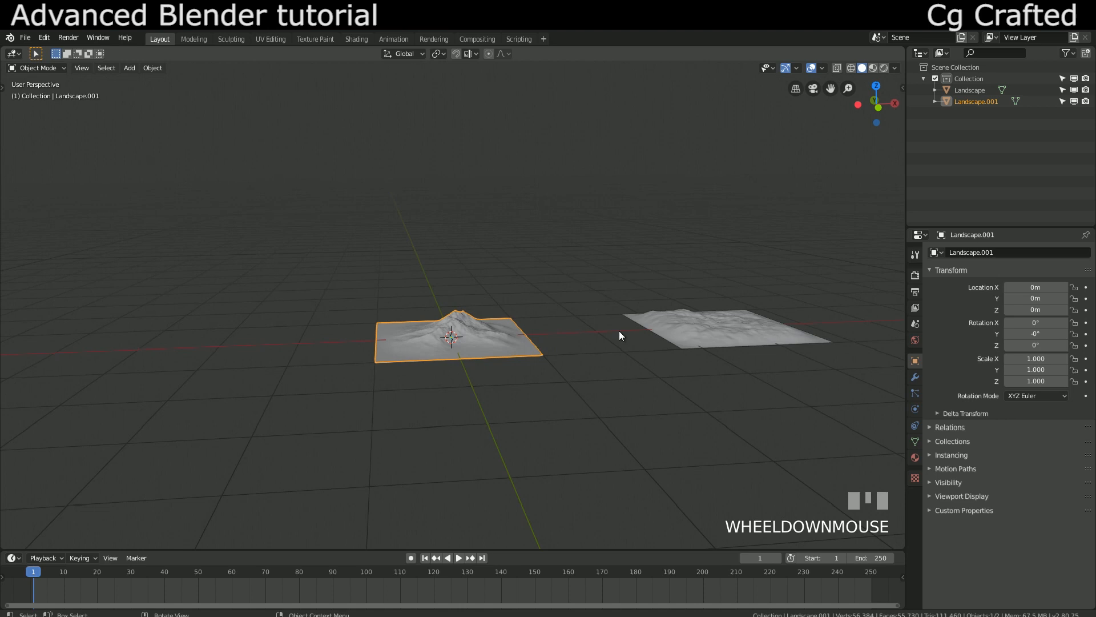
pyautogui.press('s')
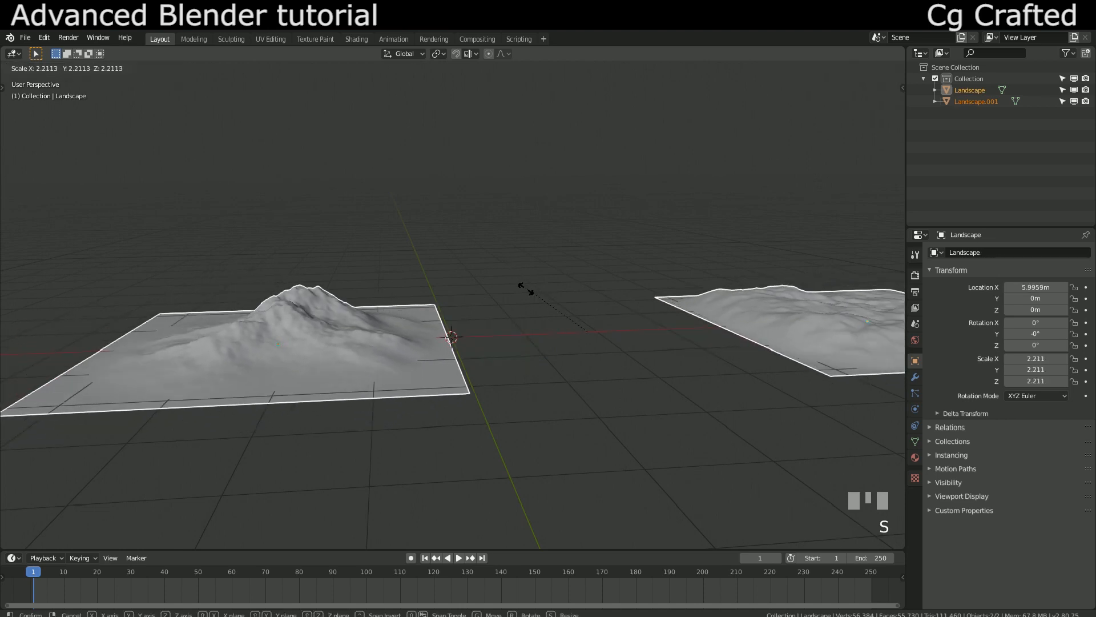
pyautogui.moveTo(333, 174)
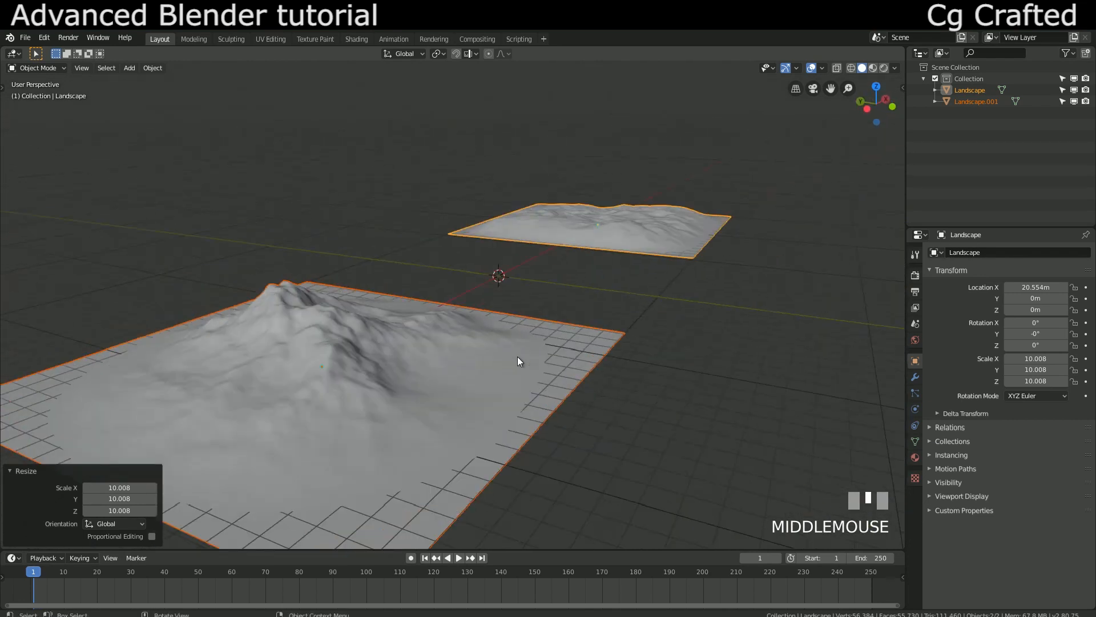
pyautogui.scroll(3)
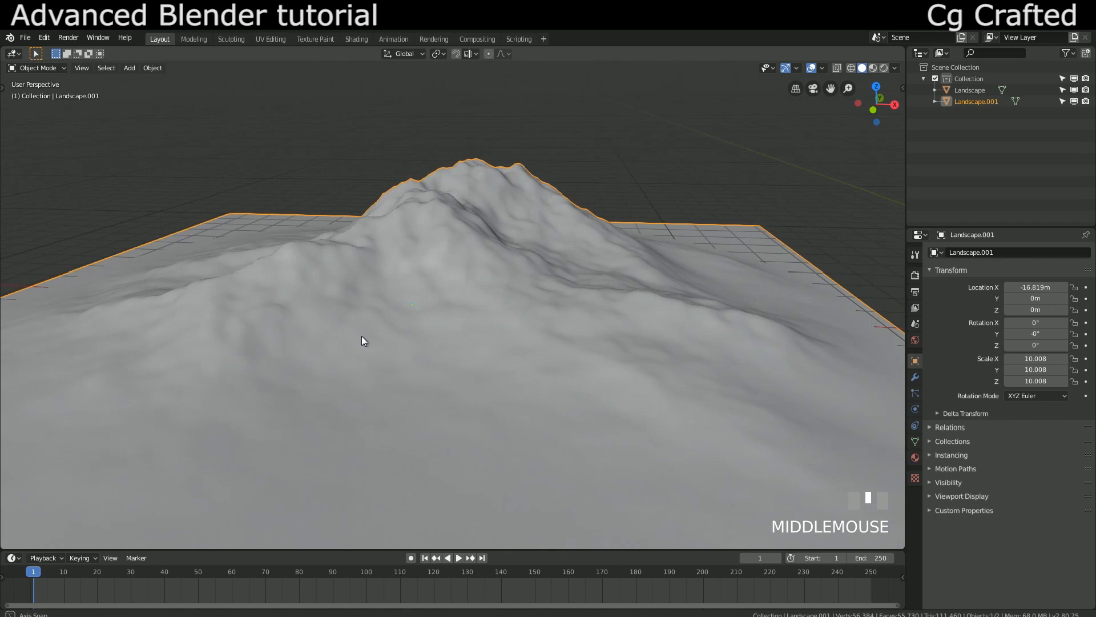
pyautogui.scroll(-3)
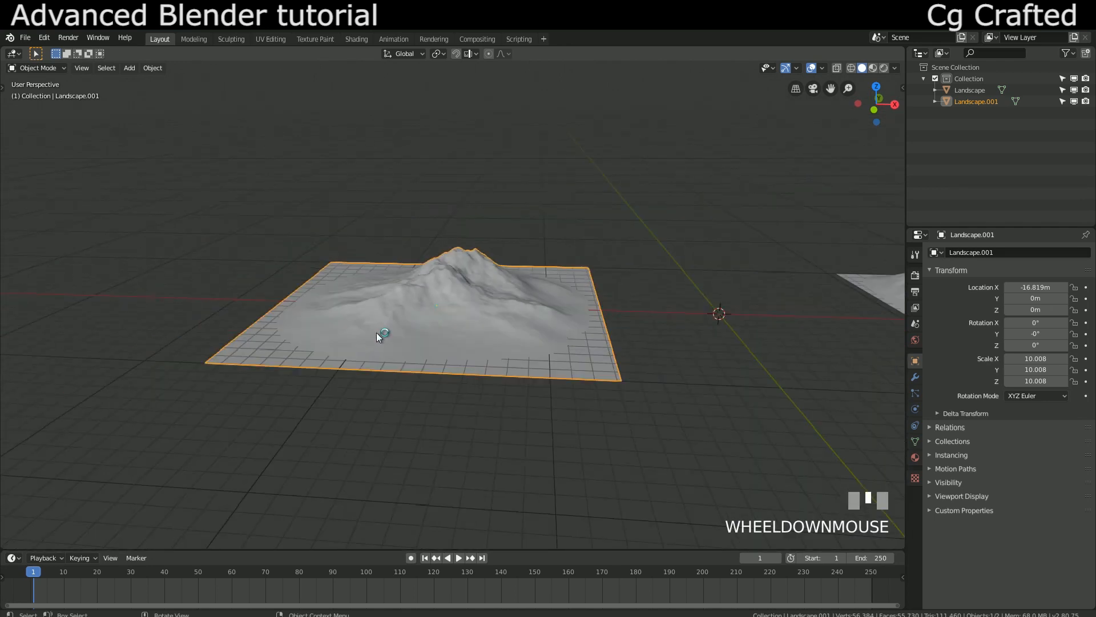
pyautogui.scroll(-3)
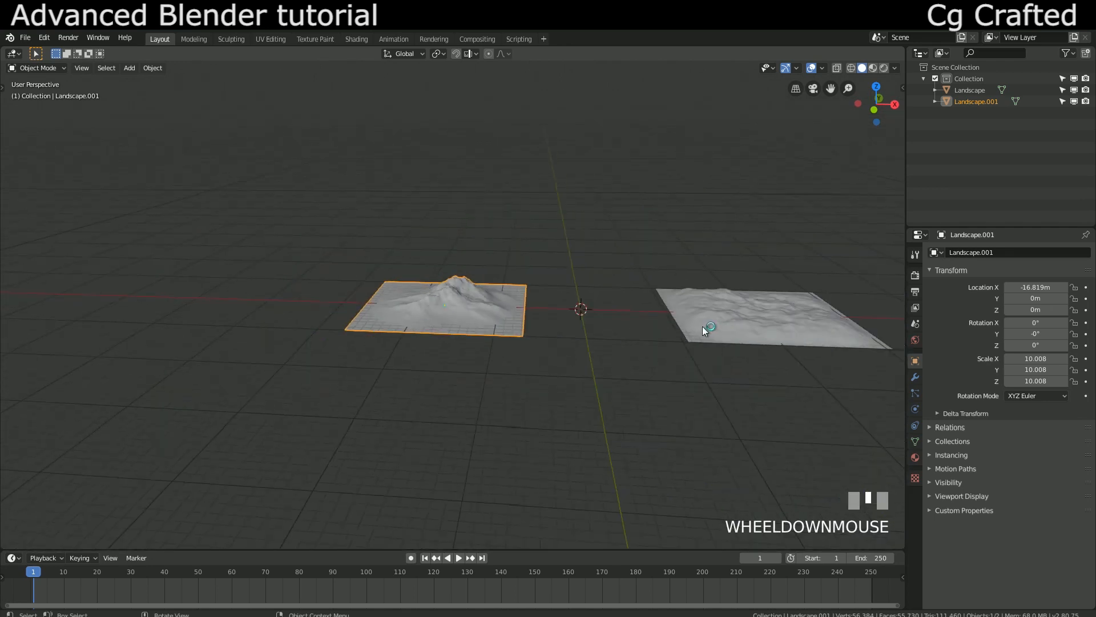
pyautogui.scroll(-3)
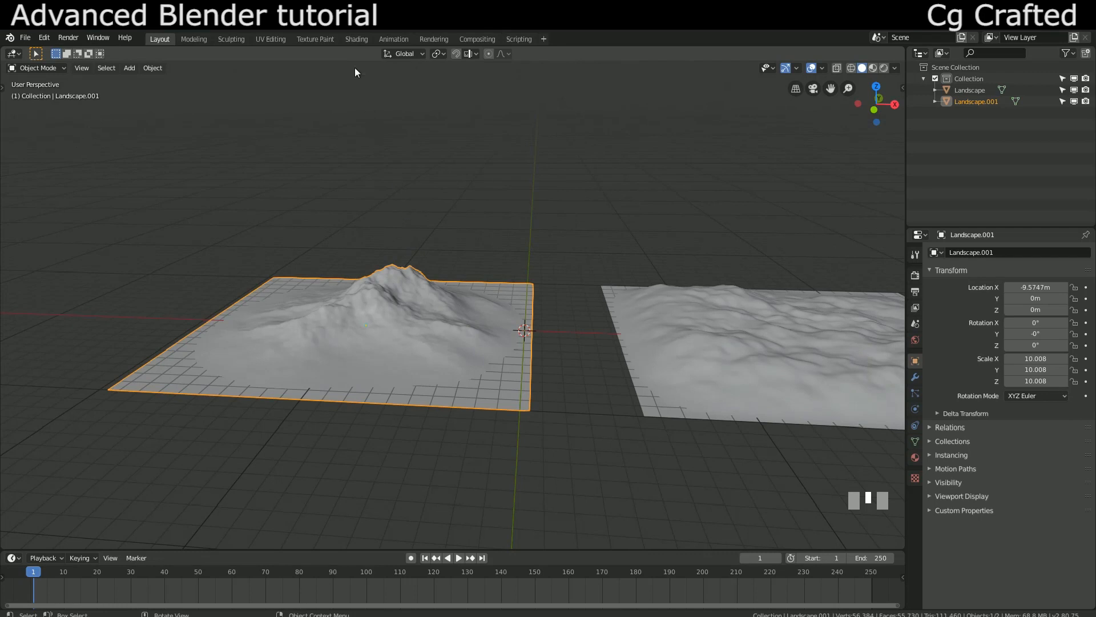
pyautogui.click(356, 39)
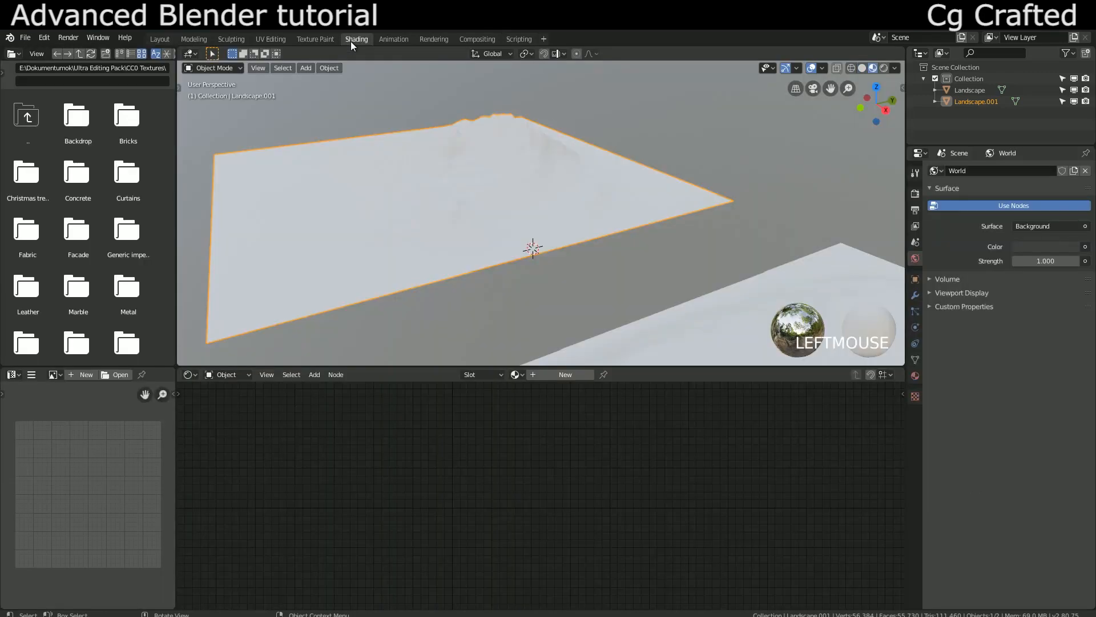
# UV-unwrap Landscape.001 and check its layout in the UV Editor.
pyautogui.scroll(3)
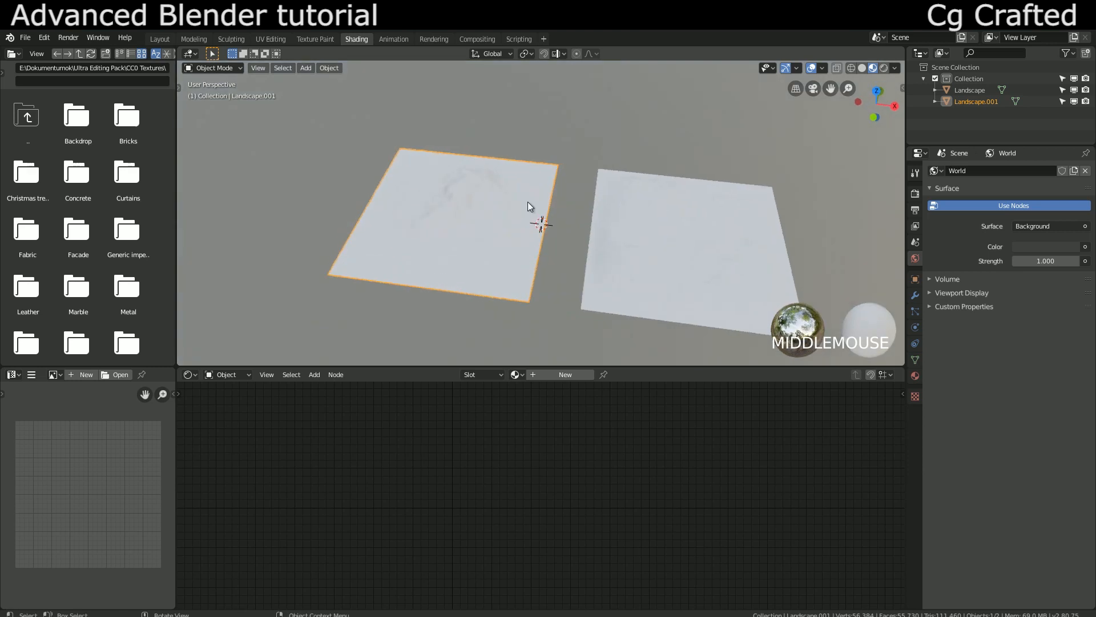
pyautogui.press('Tab')
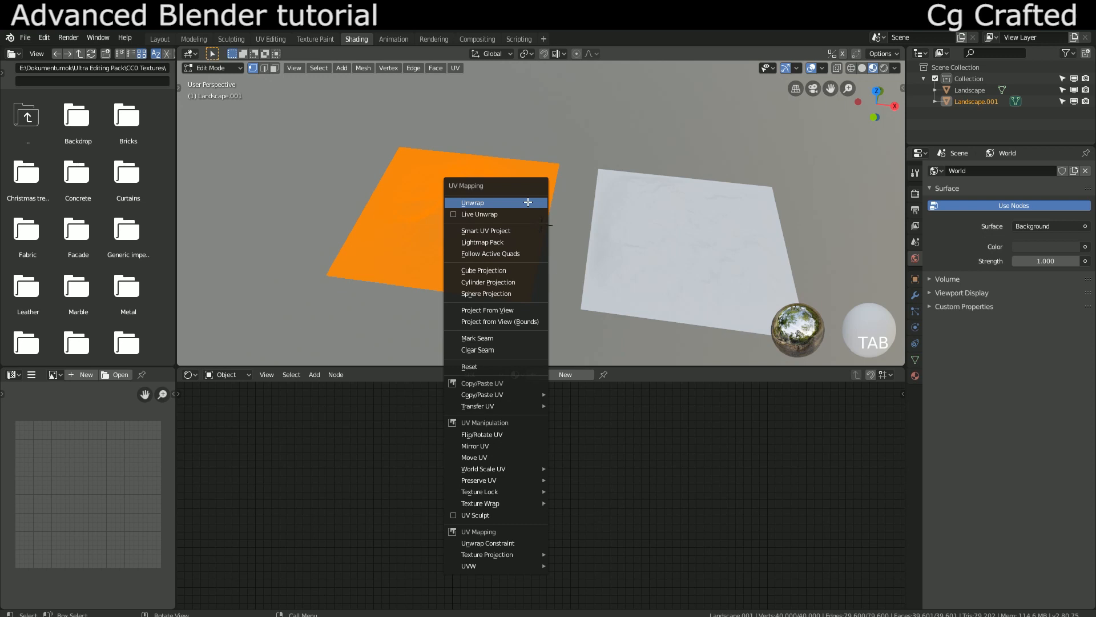
pyautogui.click(472, 202)
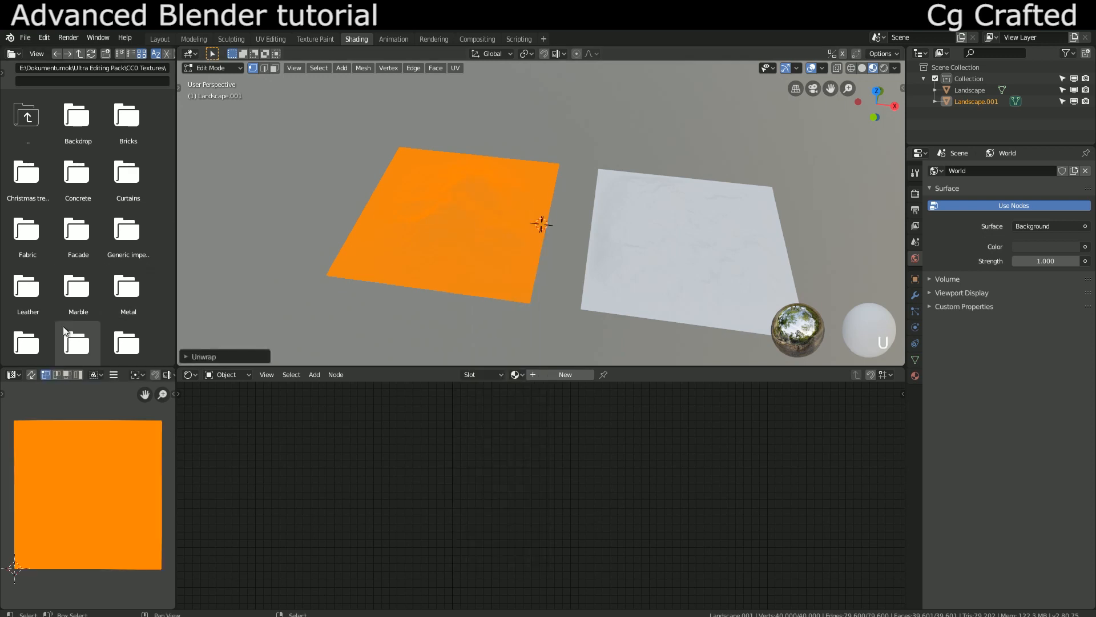
pyautogui.click(11, 374)
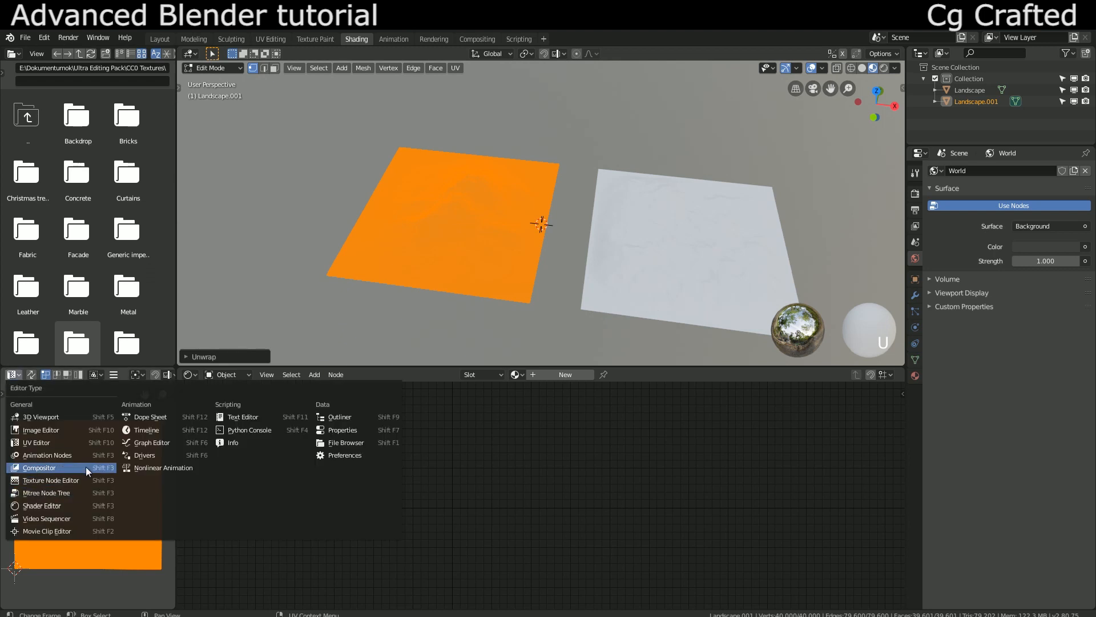
pyautogui.moveTo(35, 442)
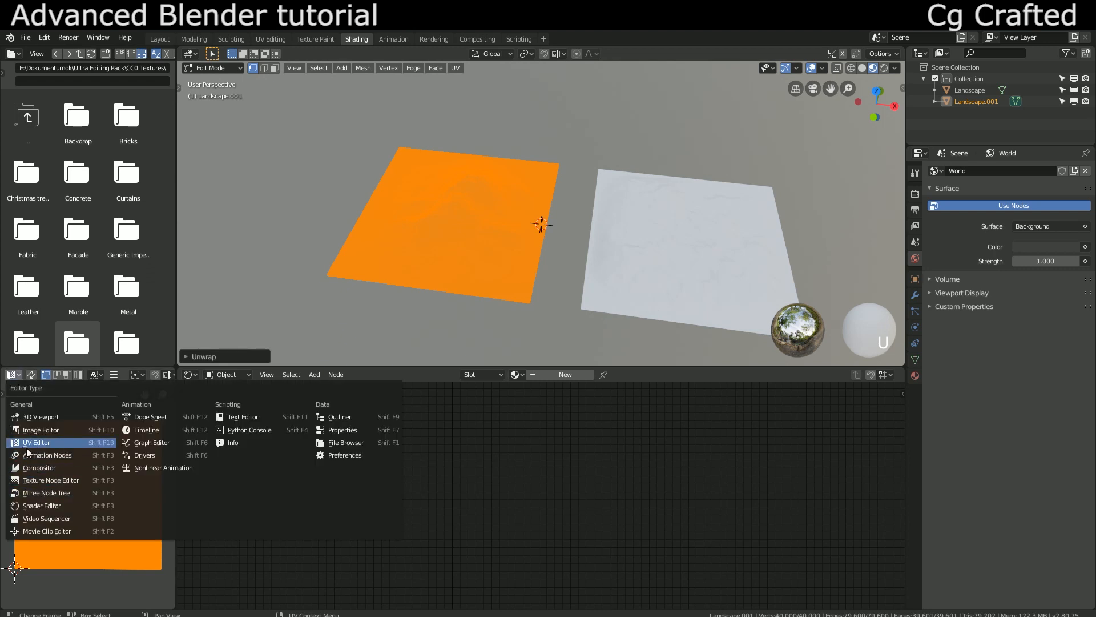
pyautogui.click(36, 442)
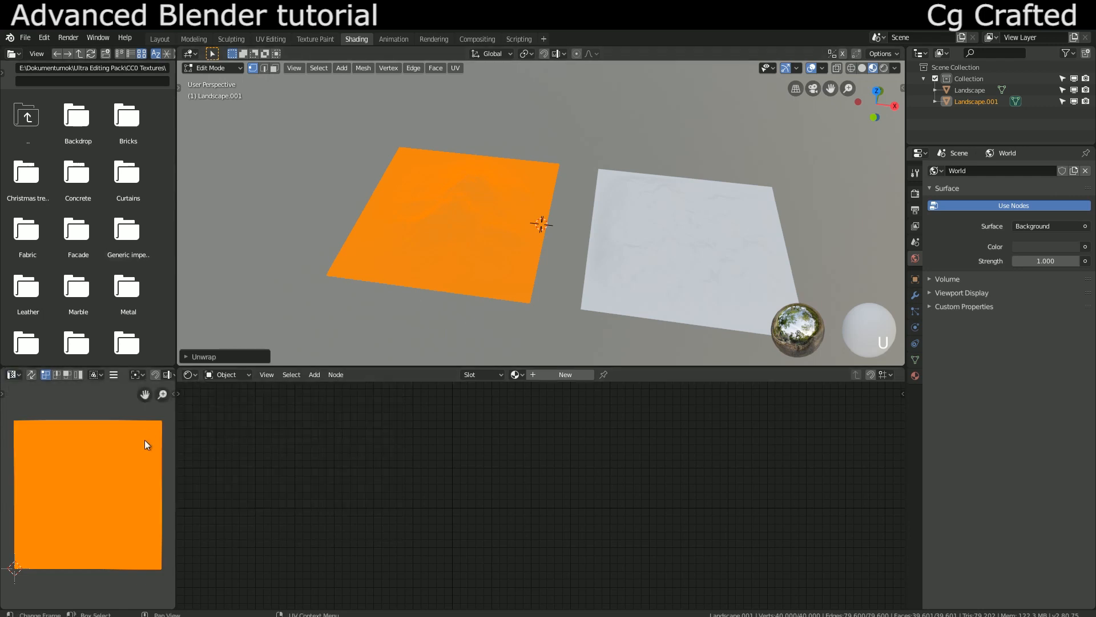
pyautogui.press('Tab')
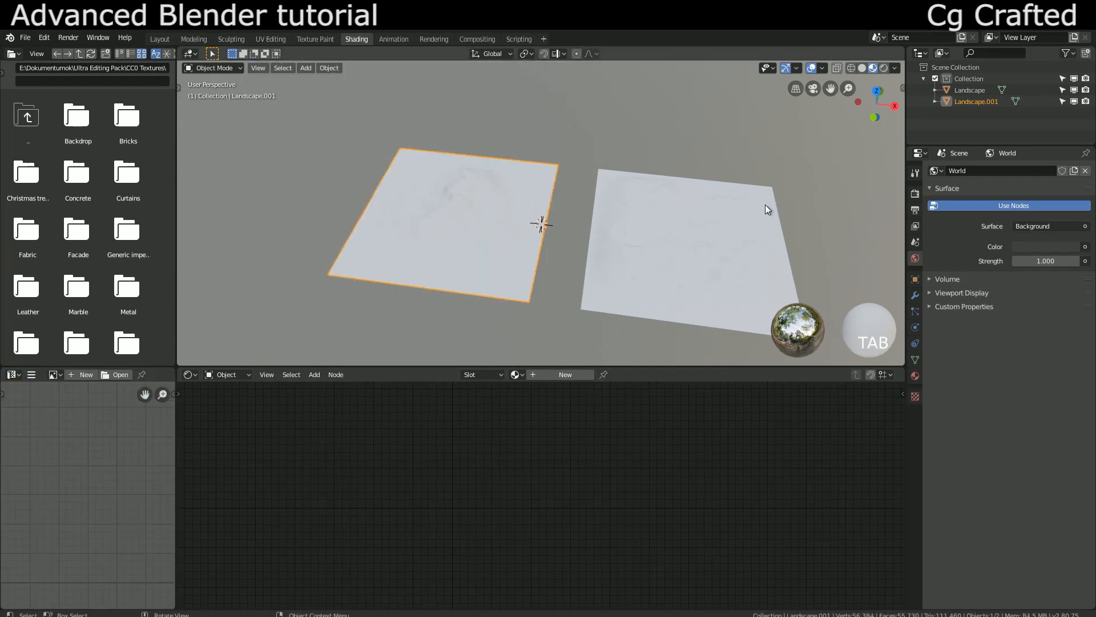
# UV-unwrap the other landscape and return to Object Mode.
pyautogui.press('Tab')
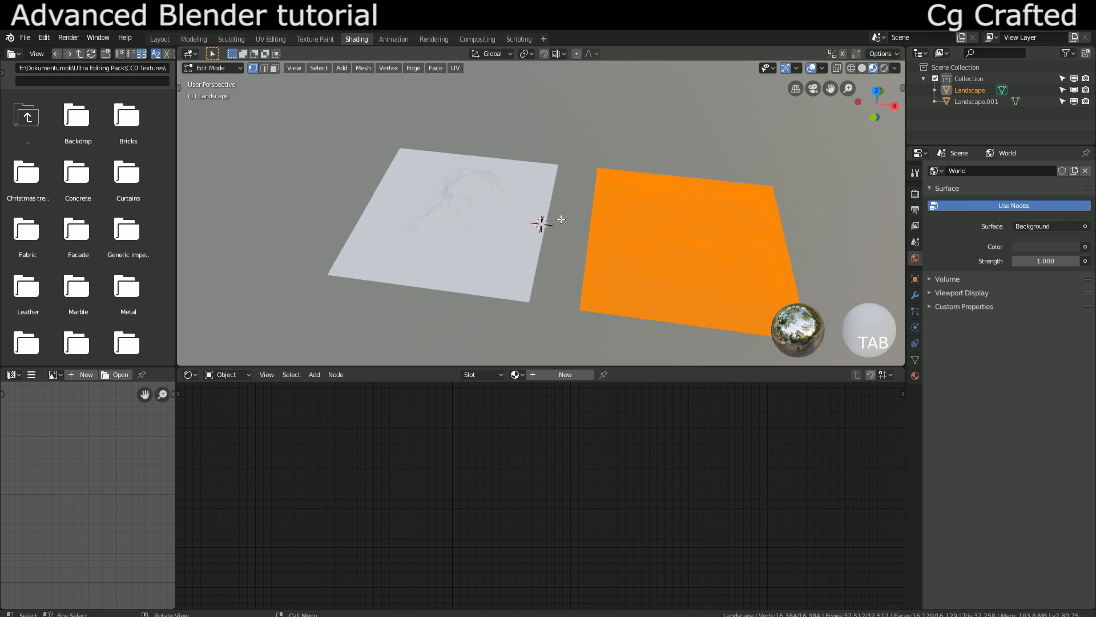
pyautogui.press('u')
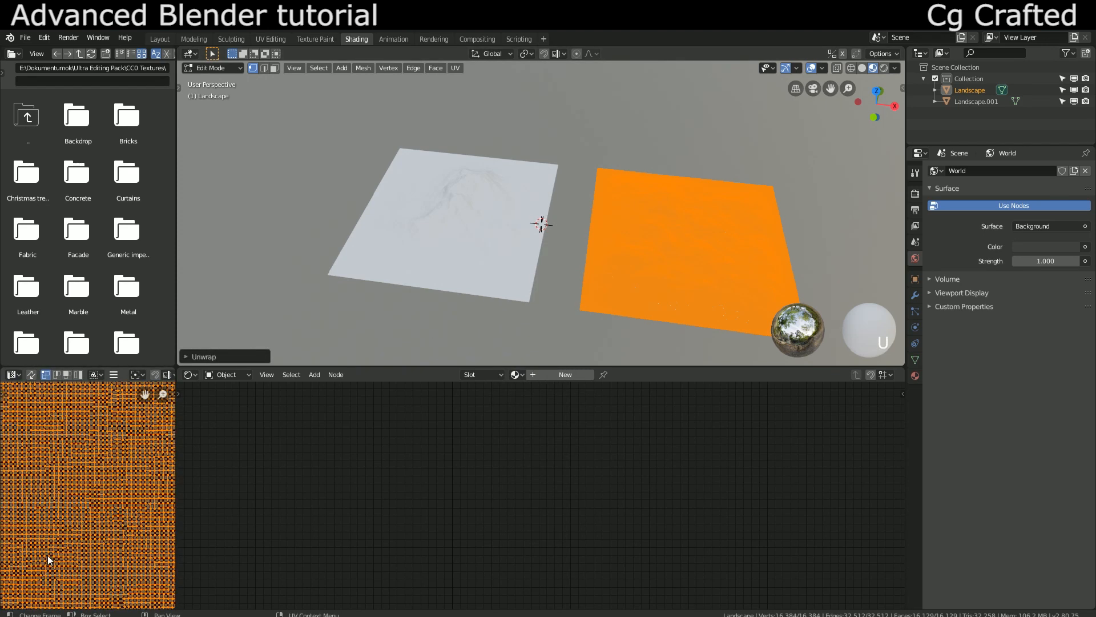
pyautogui.scroll(3)
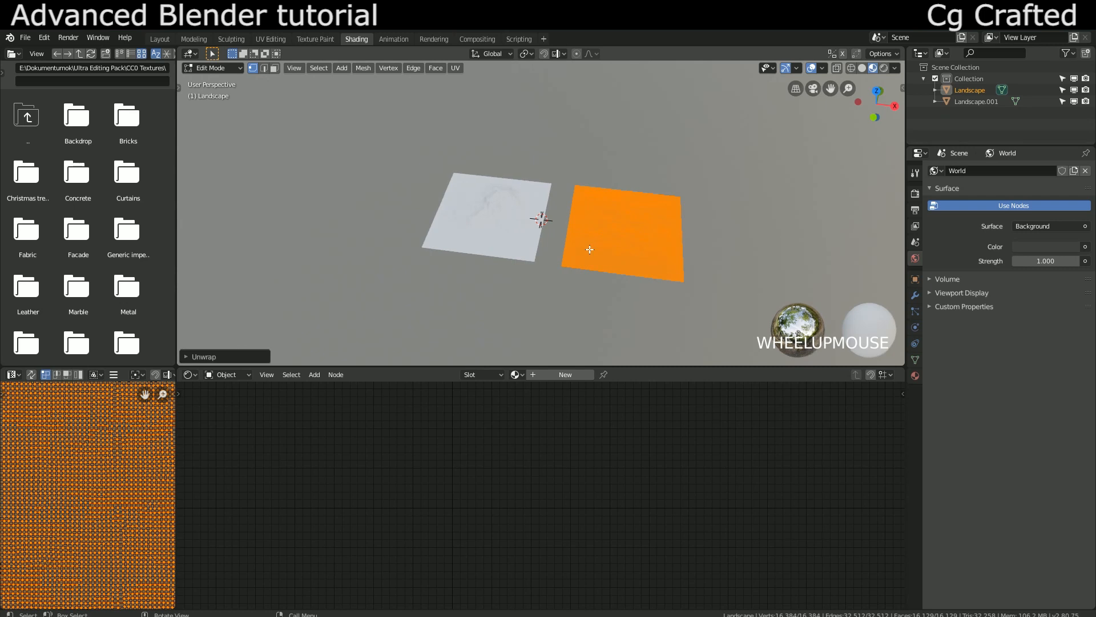
pyautogui.press('Tab')
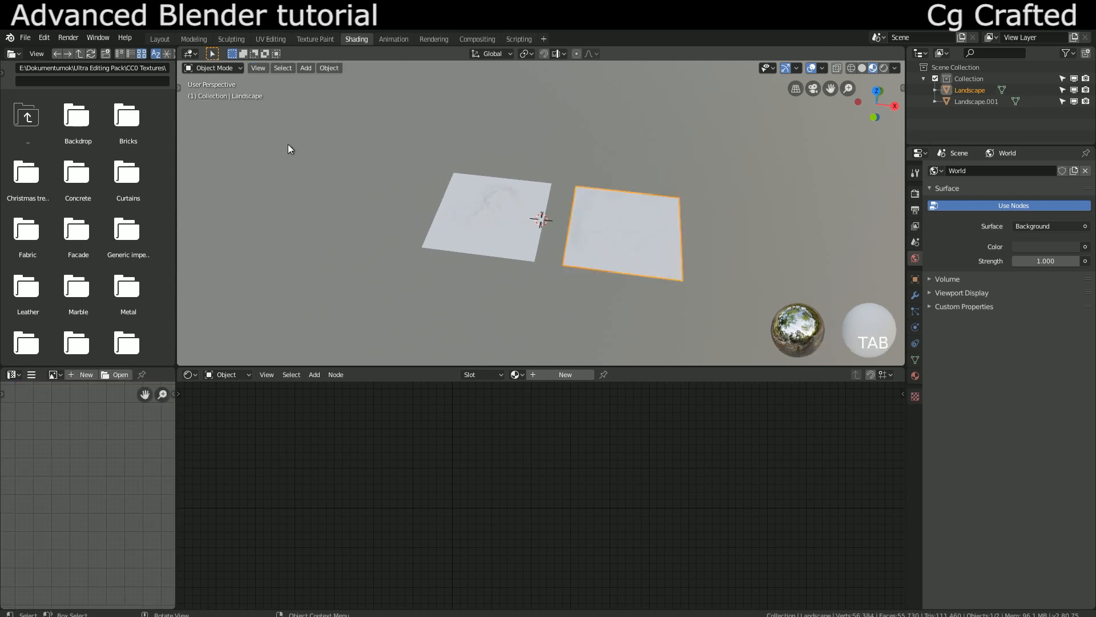
# Navigate the viewport to bring both landscapes into view.
pyautogui.scroll(3)
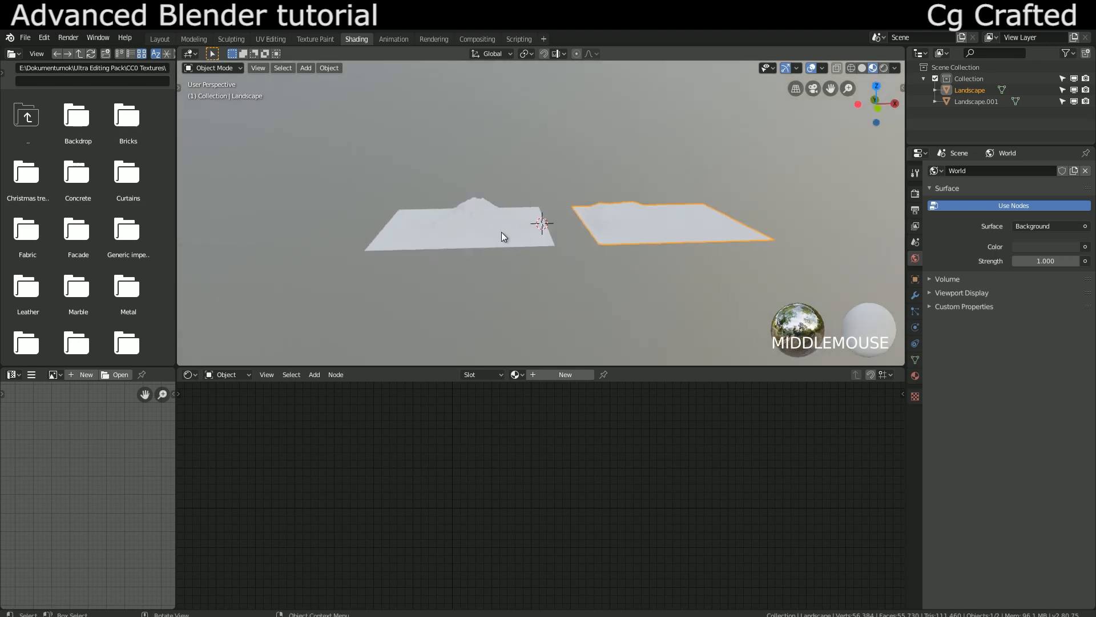
pyautogui.scroll(3)
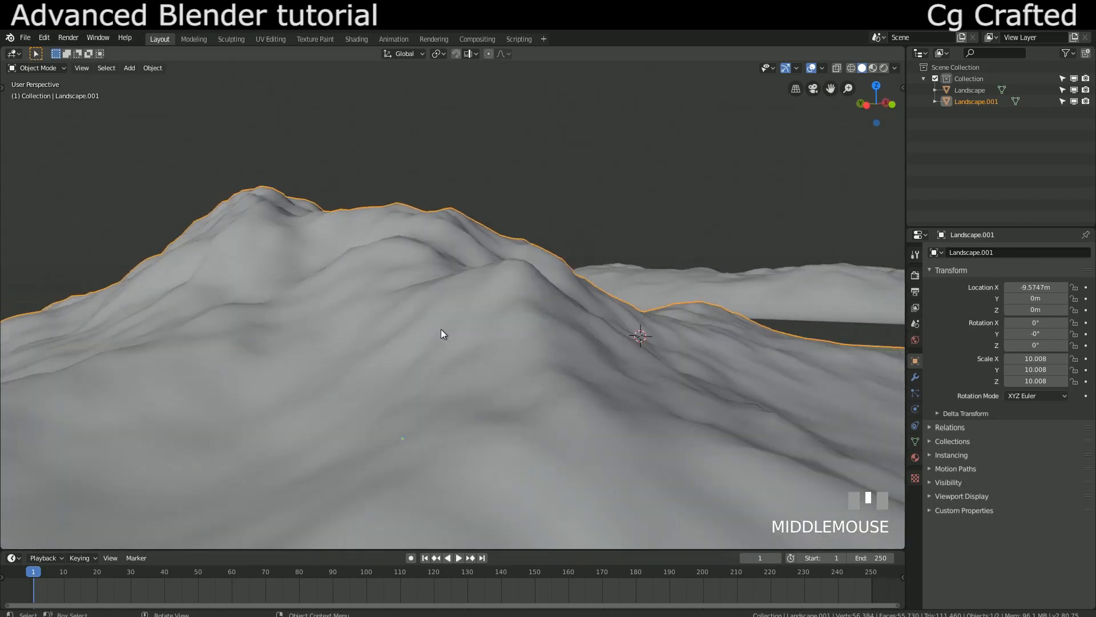
pyautogui.scroll(3)
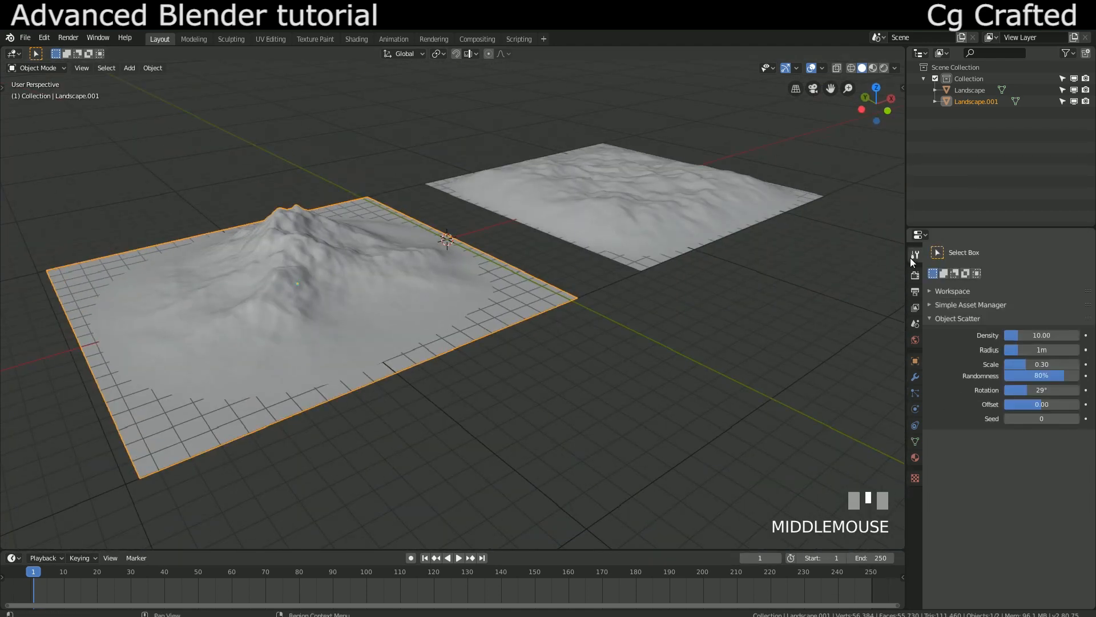
# Switch the render engine to Cycles and set the feature set to Experimental.
pyautogui.click(1042, 251)
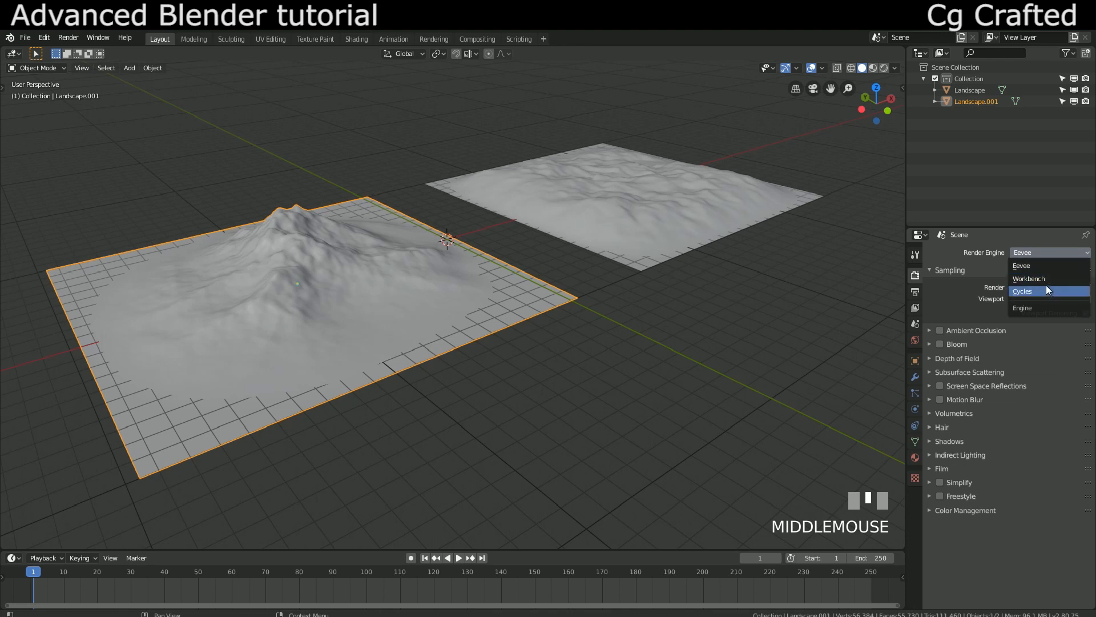
pyautogui.click(1022, 291)
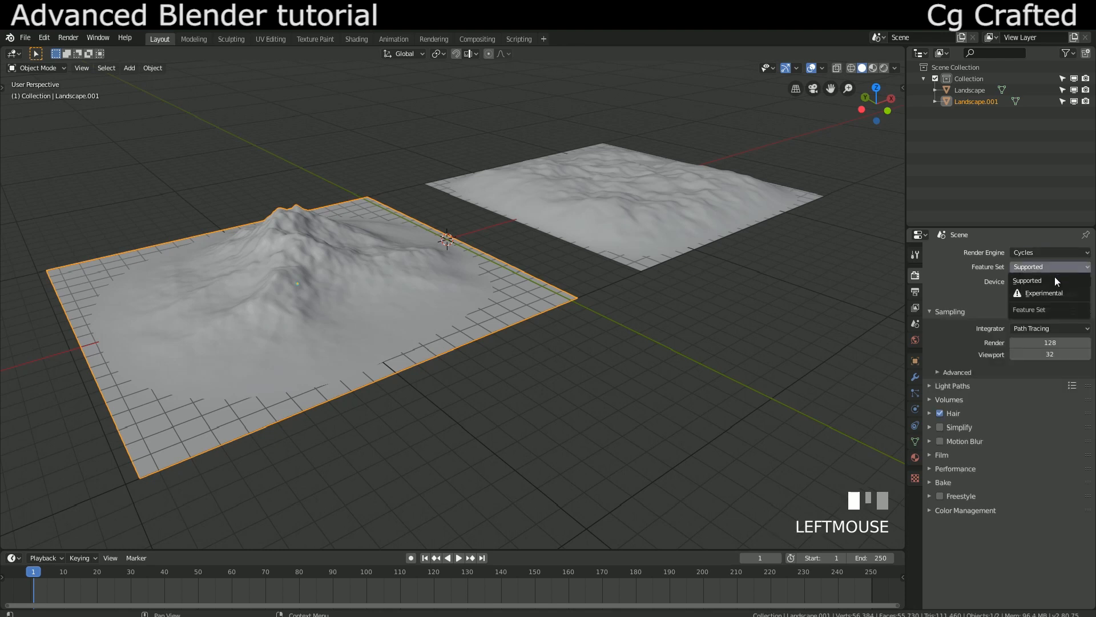
pyautogui.click(1027, 280)
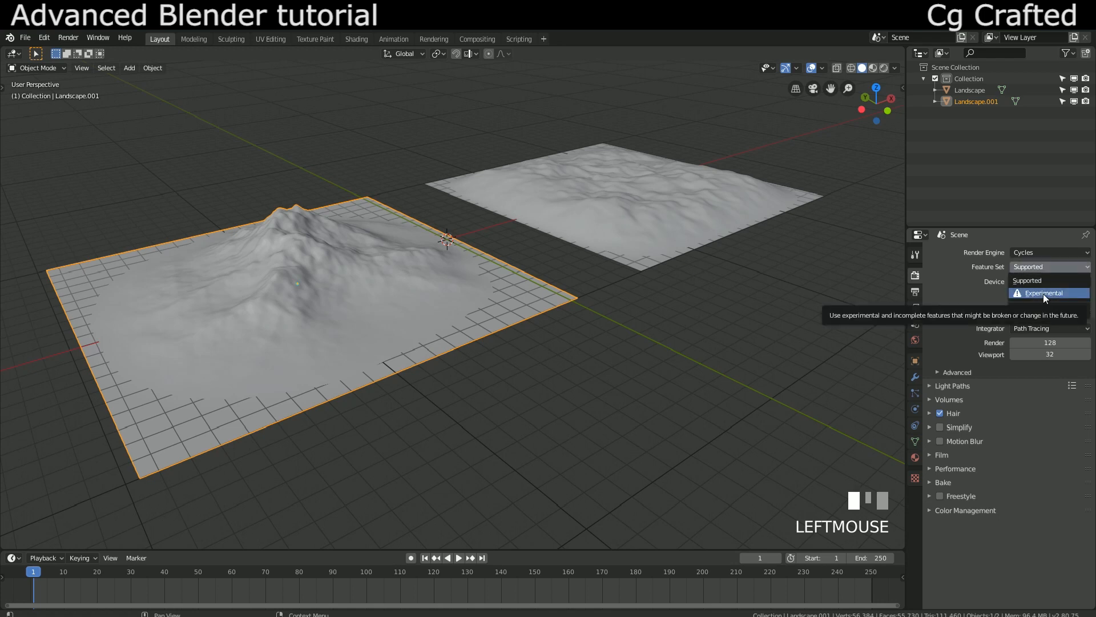
pyautogui.click(1044, 292)
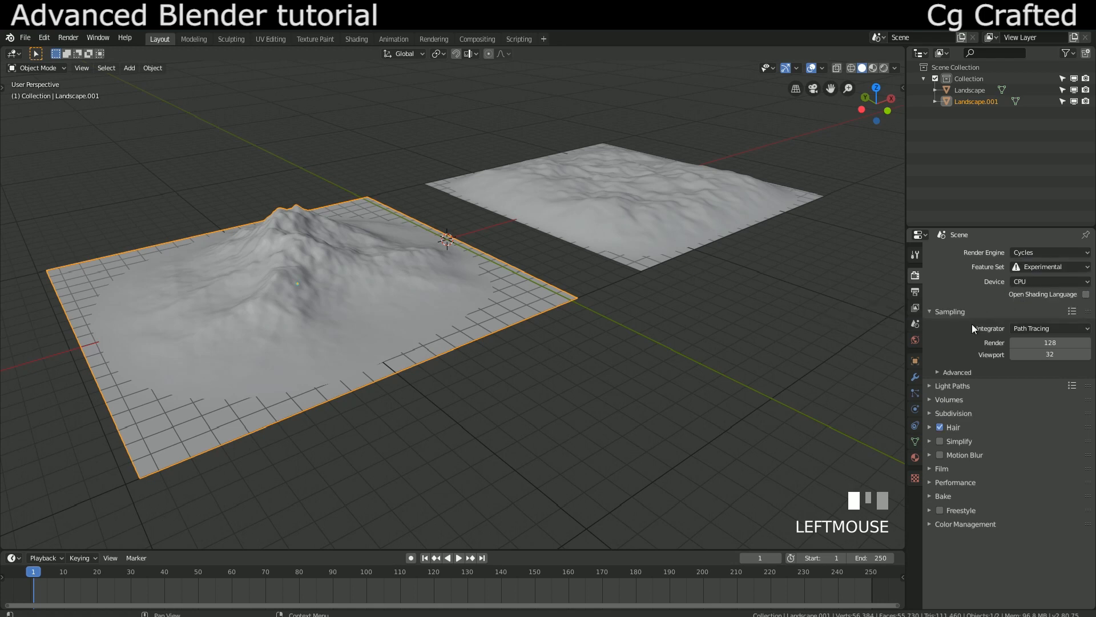
pyautogui.moveTo(915, 308)
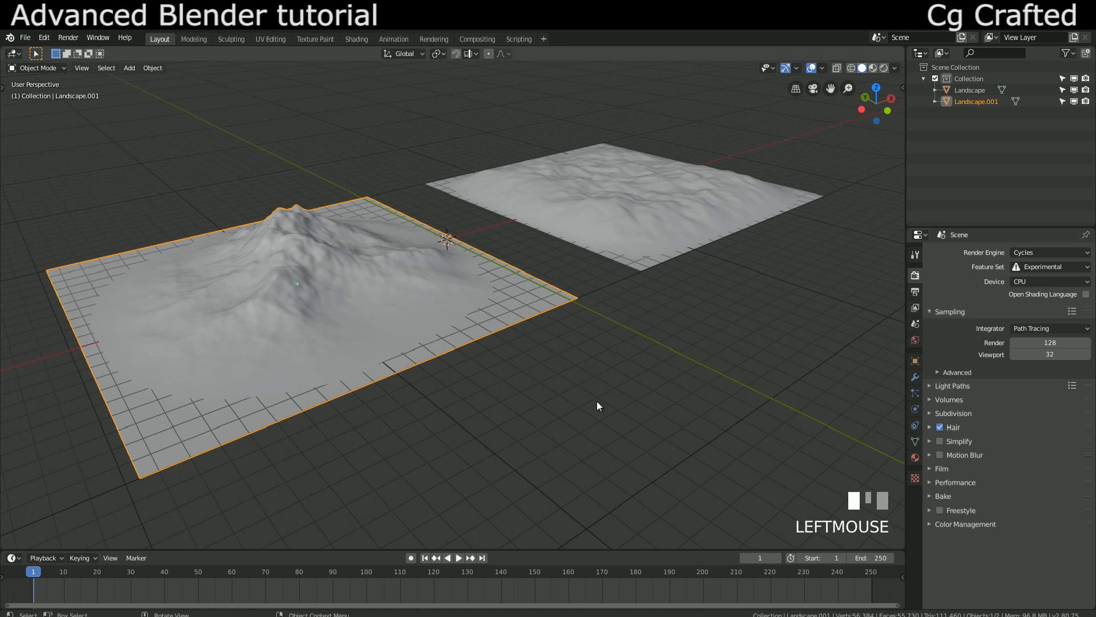
pyautogui.moveTo(594, 402)
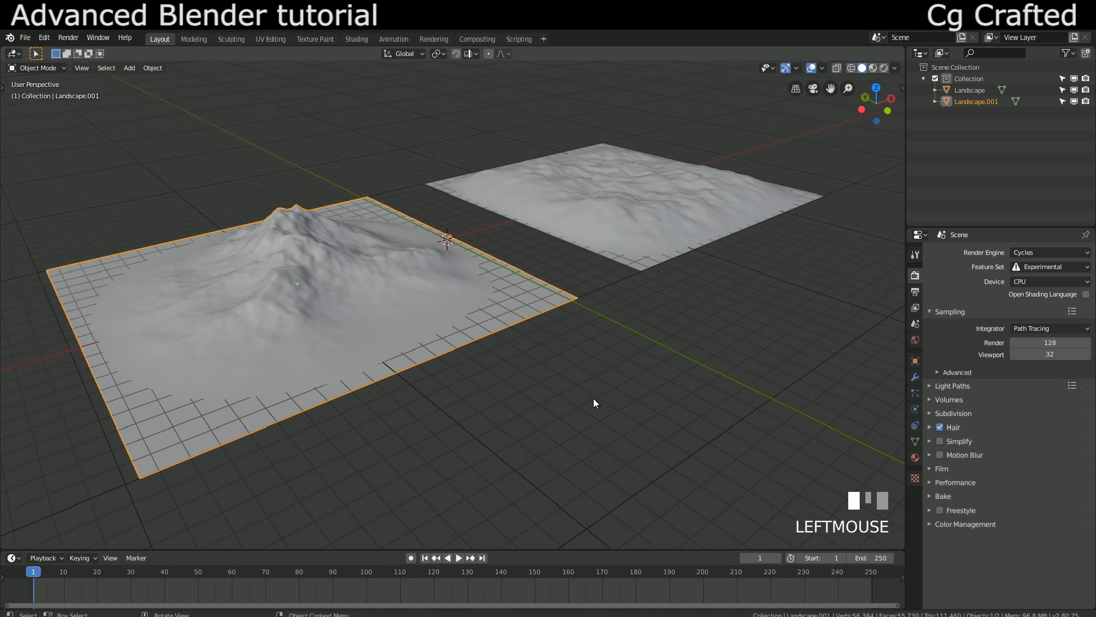
pyautogui.moveTo(591, 399)
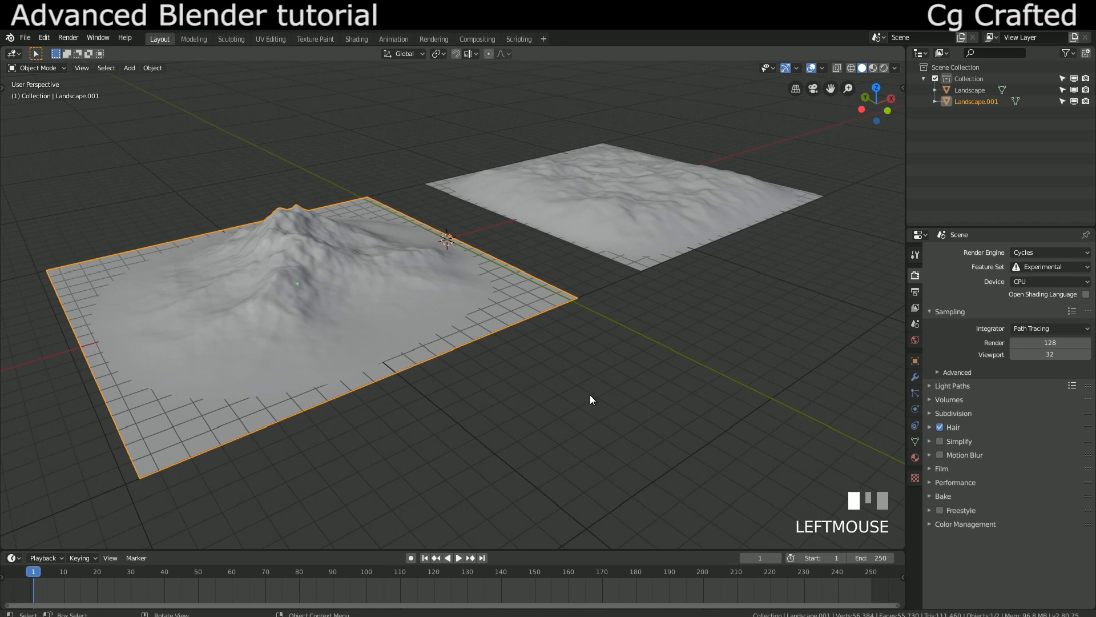
pyautogui.scroll(-3)
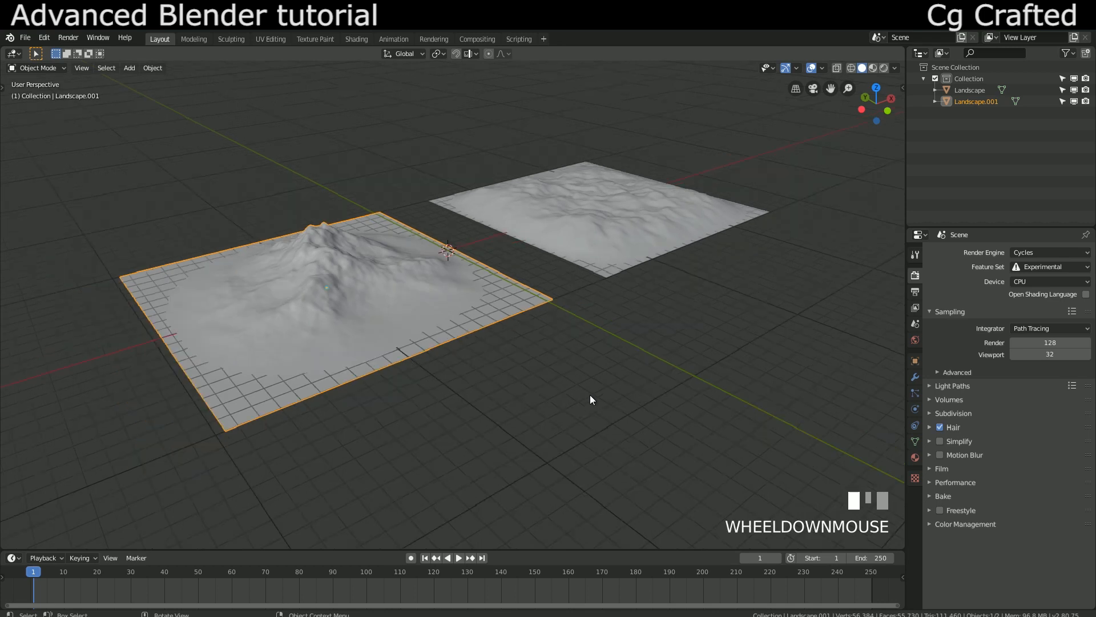
pyautogui.scroll(-3)
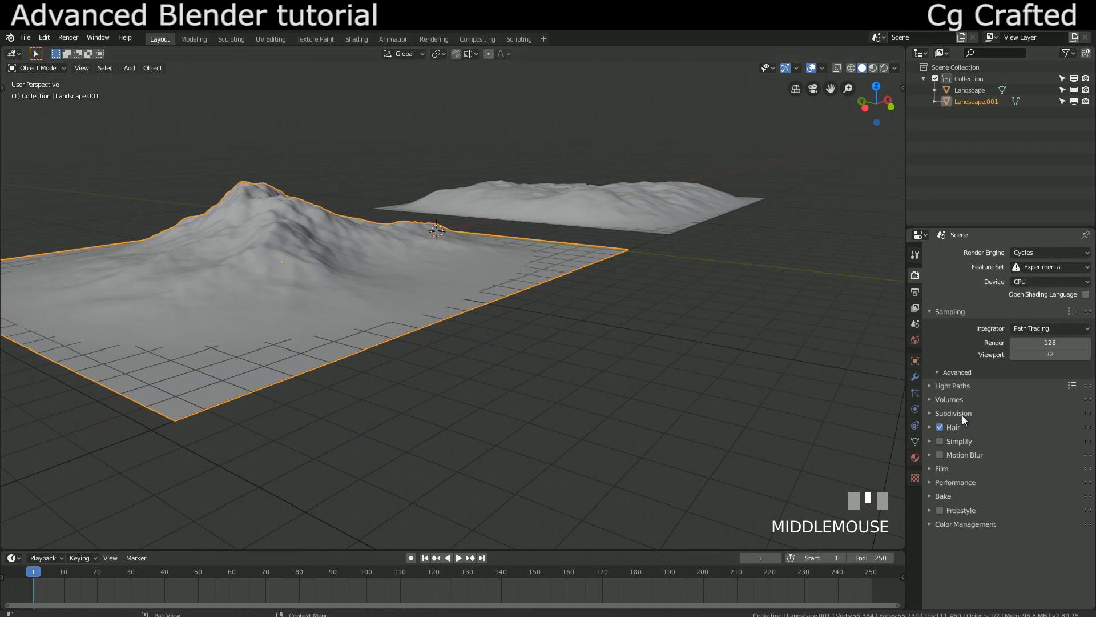
# Expand the Subdivision panel to review the 1 px render dicing rate and 12 max subdivisions.
pyautogui.click(952, 413)
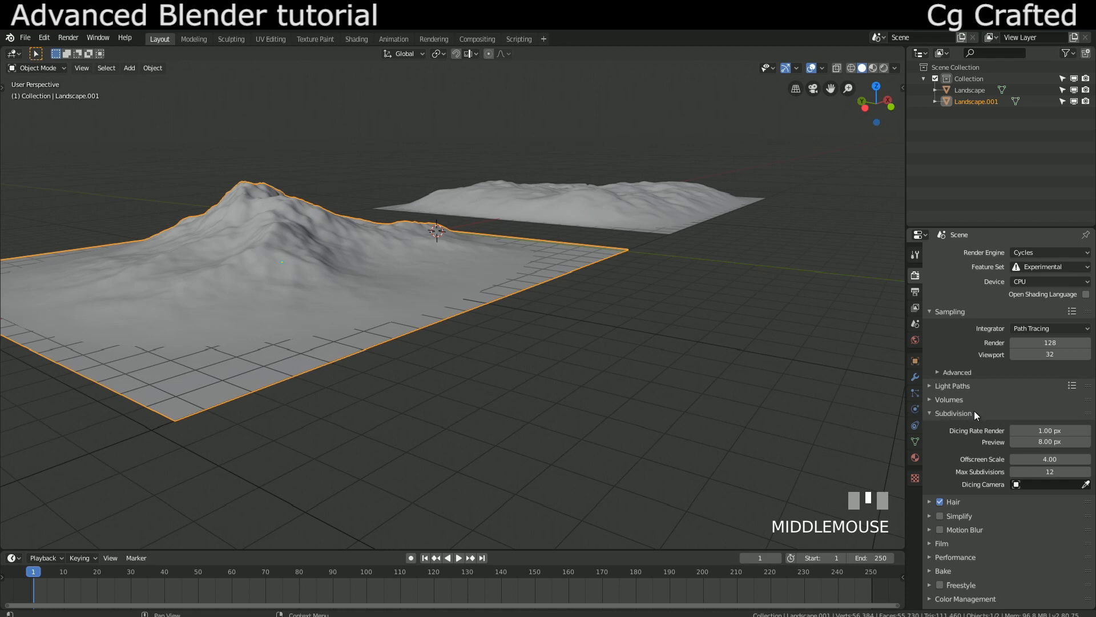
pyautogui.moveTo(983, 471)
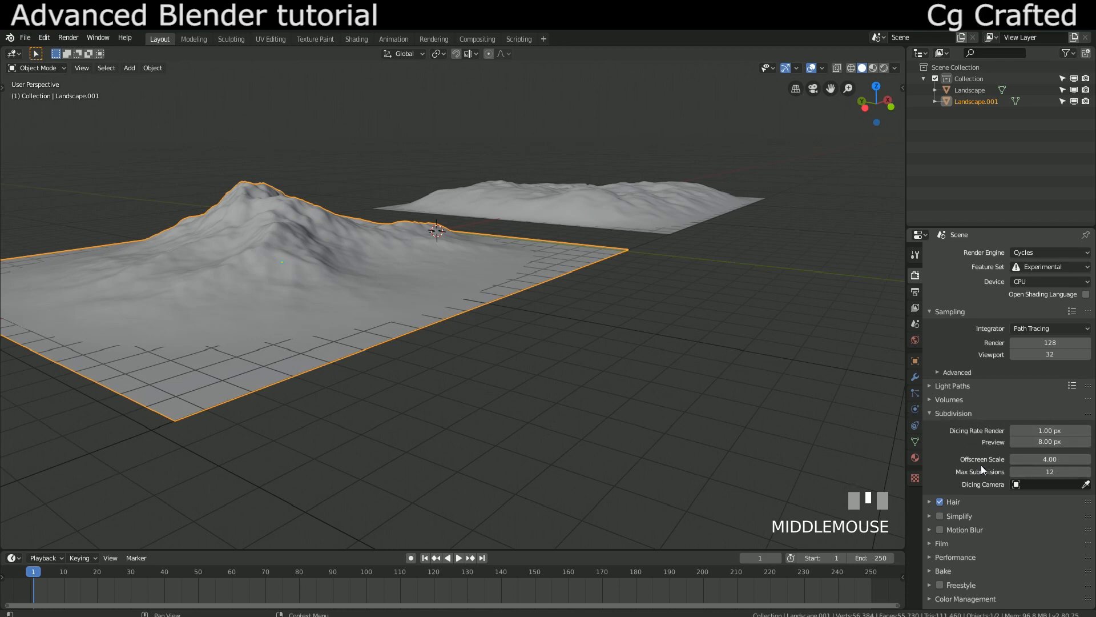
pyautogui.moveTo(1055, 417)
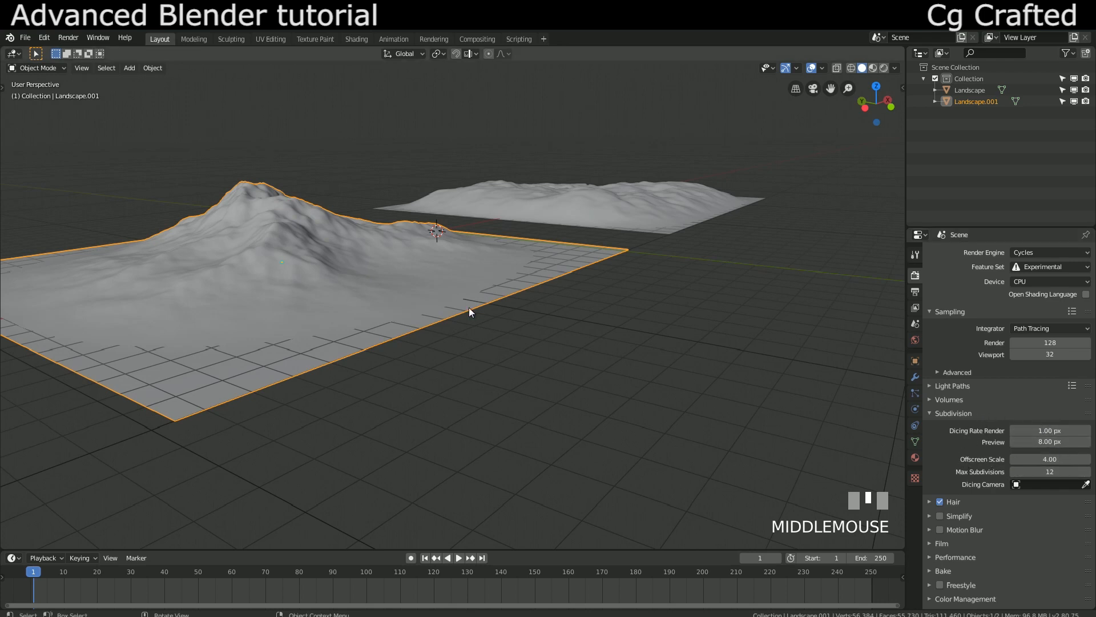
pyautogui.scroll(3)
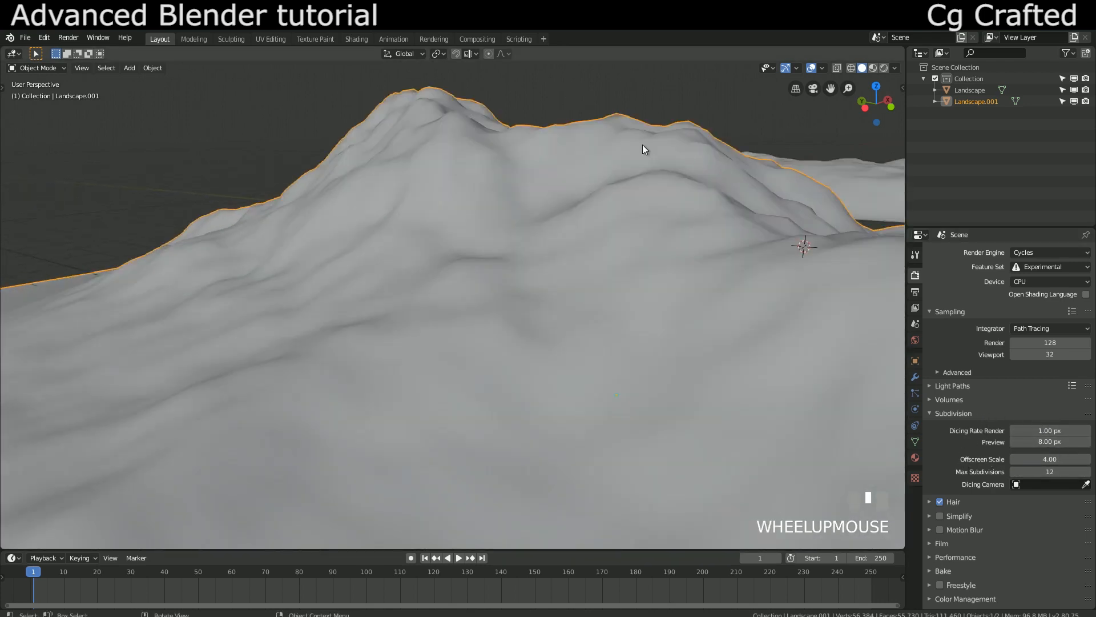
pyautogui.scroll(-3)
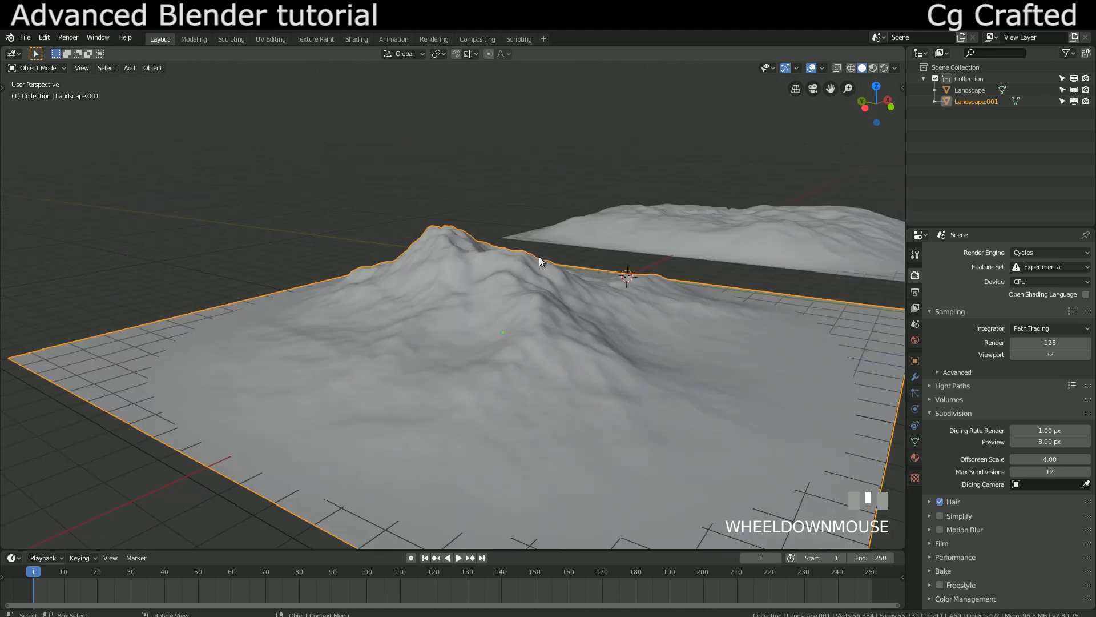
pyautogui.scroll(-3)
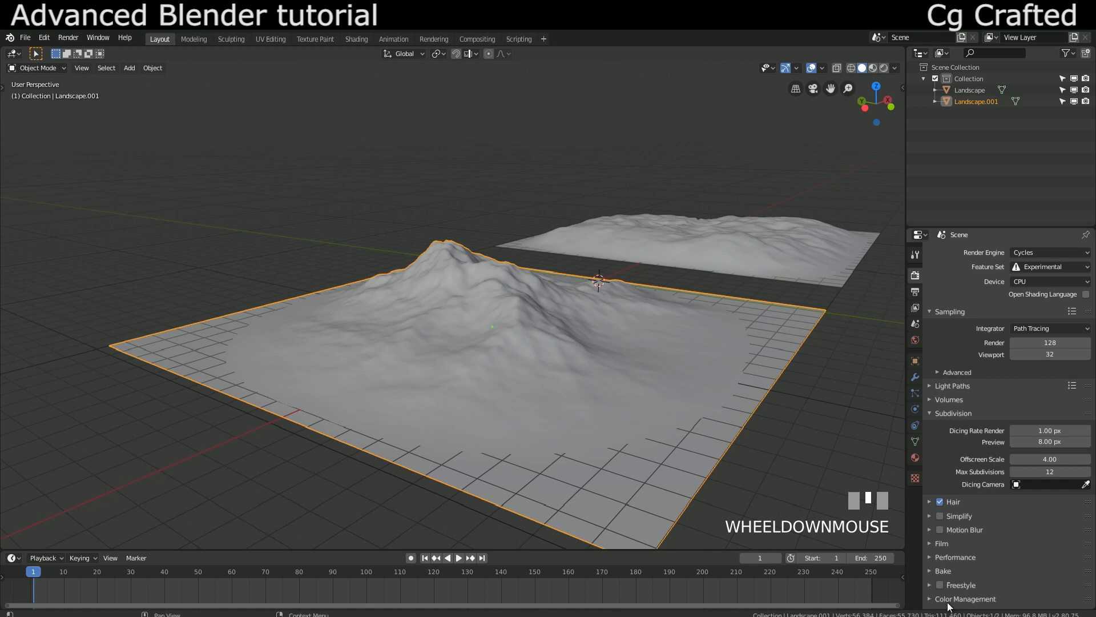
pyautogui.scroll(3)
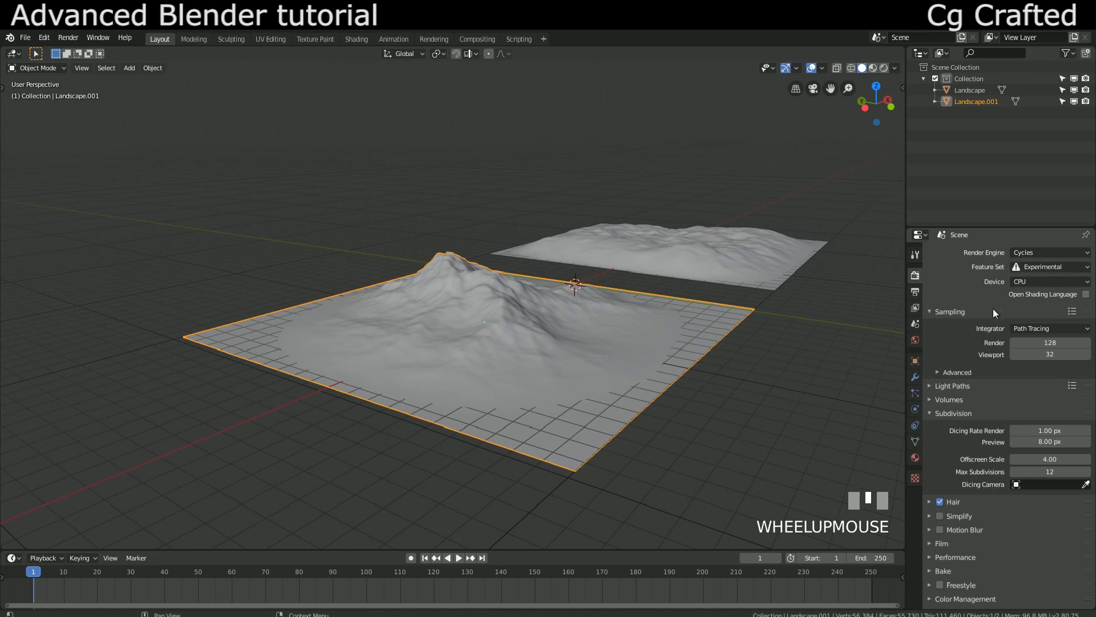
pyautogui.moveTo(1001, 420)
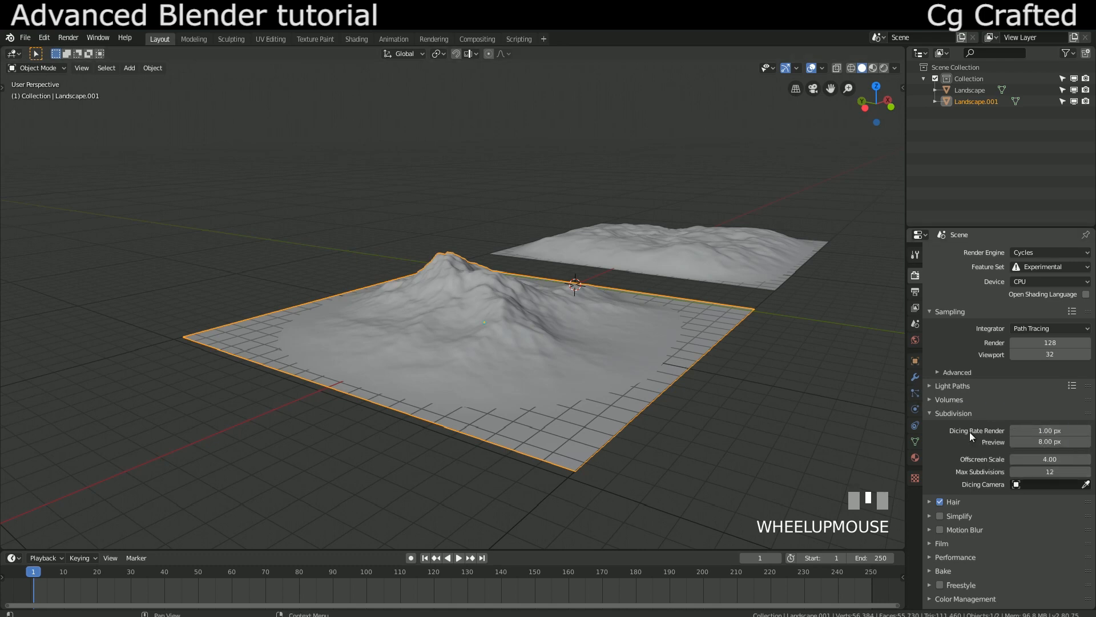
pyautogui.moveTo(1048, 430)
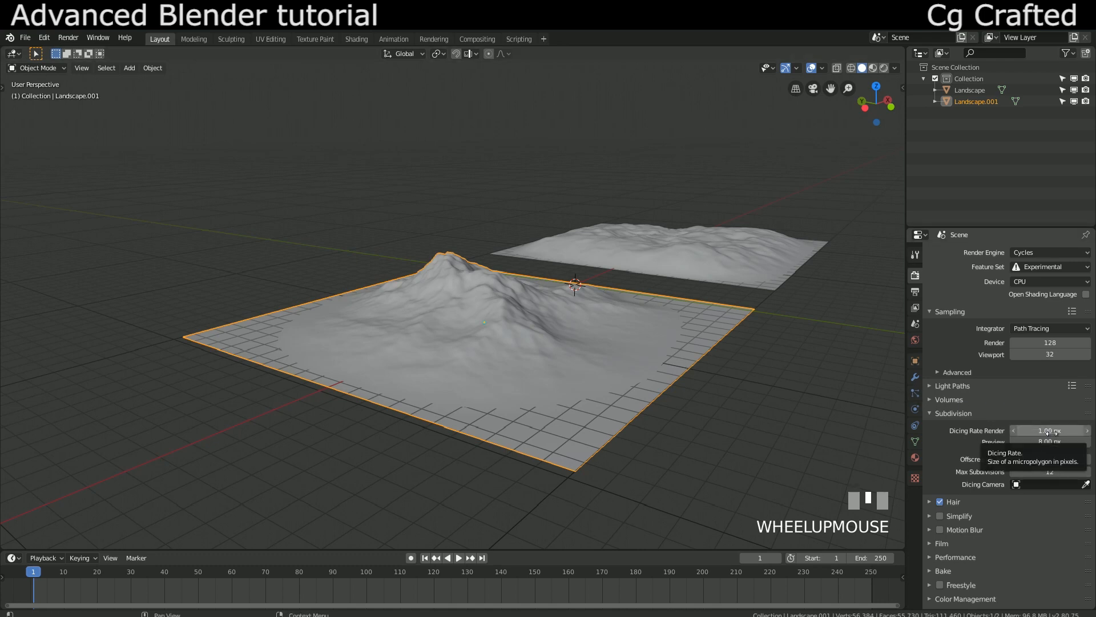
pyautogui.moveTo(1049, 429)
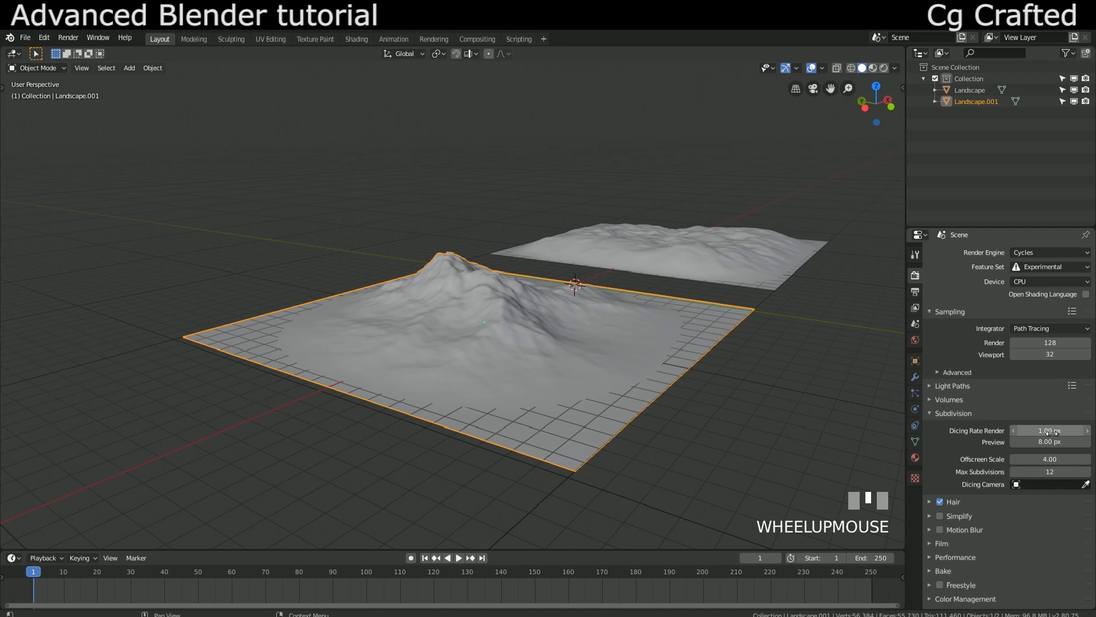
pyautogui.moveTo(1049, 458)
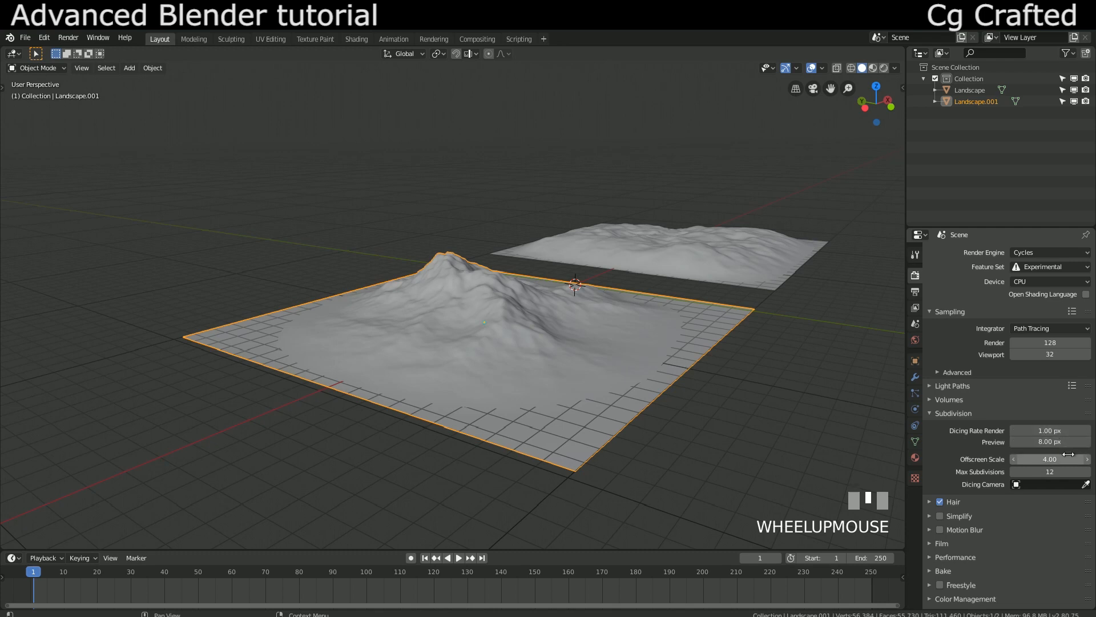
pyautogui.moveTo(1049, 430)
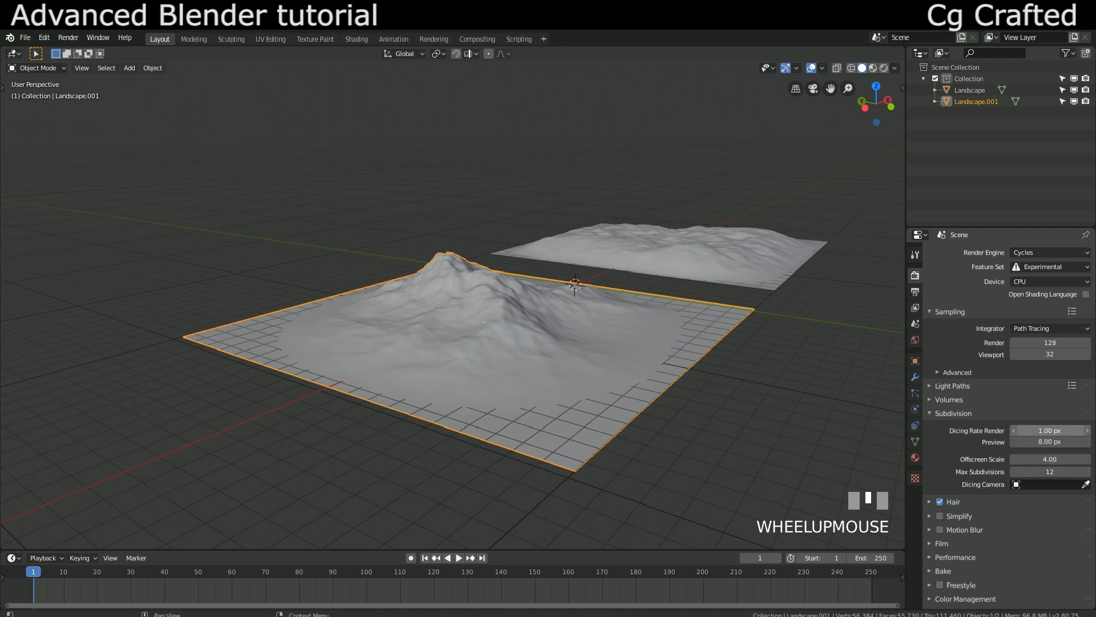
# Set the render dicing rate in the Subdivision panel to 3 px.
pyautogui.click(1048, 430)
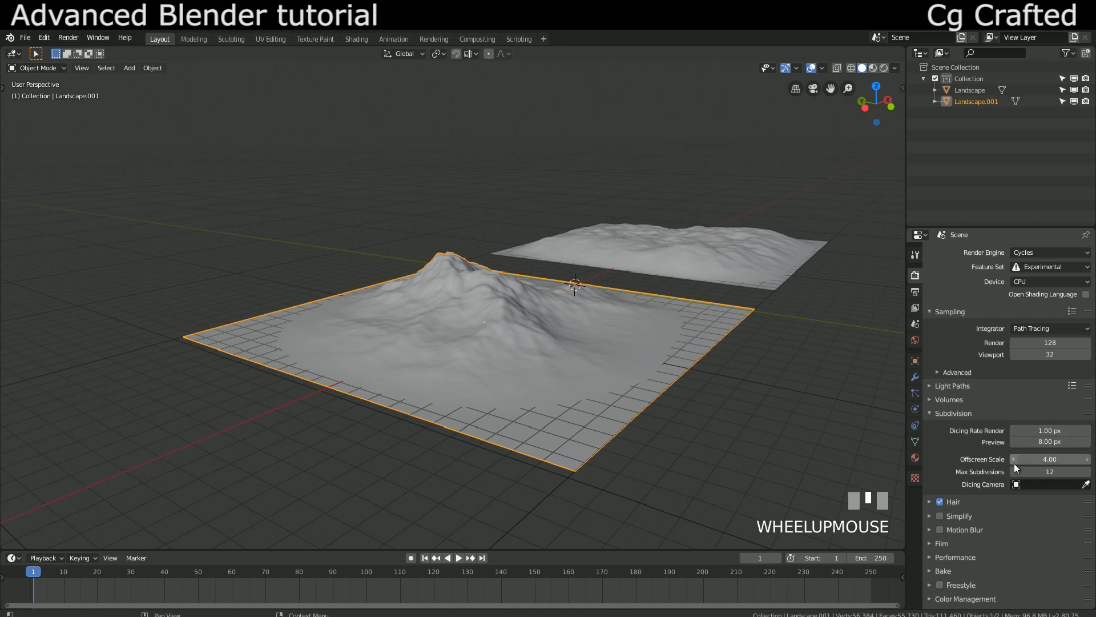
pyautogui.moveTo(1048, 471)
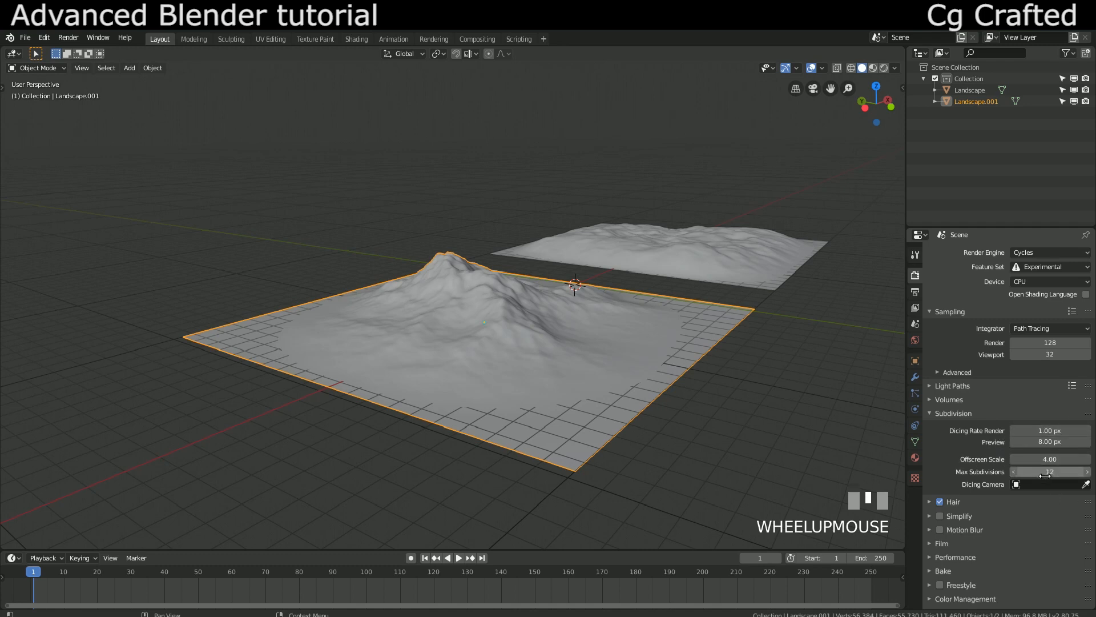
pyautogui.moveTo(1002, 477)
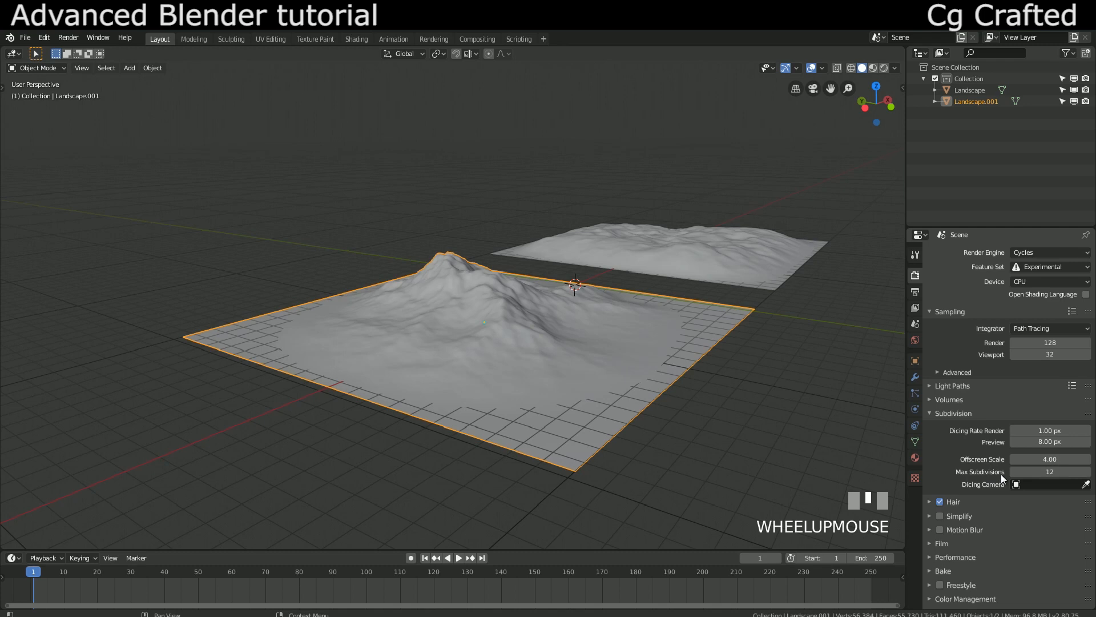
pyautogui.moveTo(1014, 470)
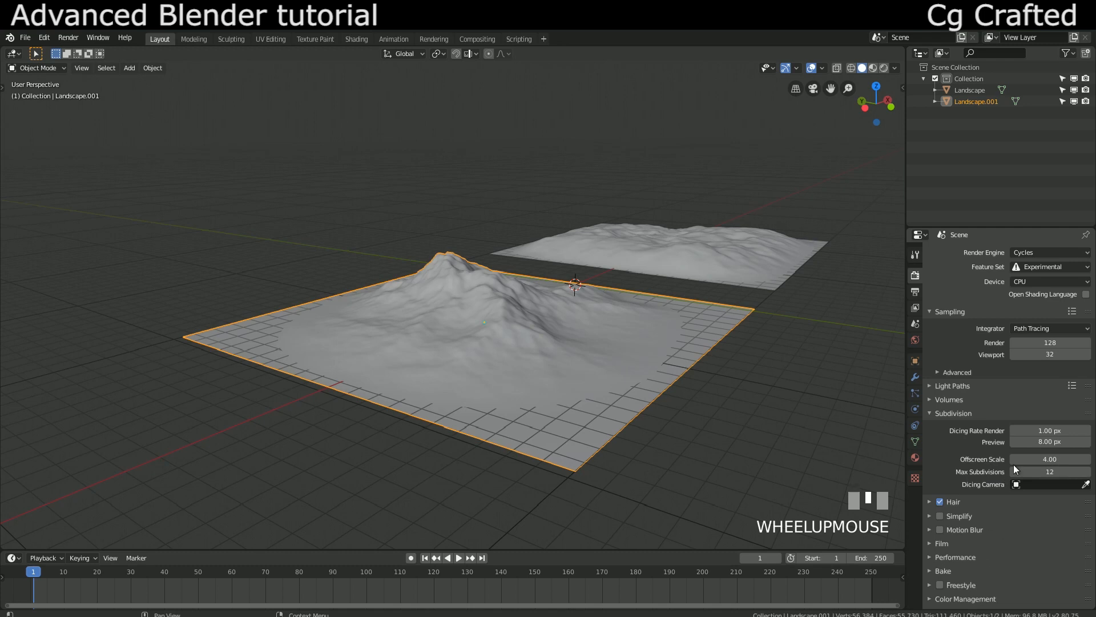
pyautogui.click(1049, 430)
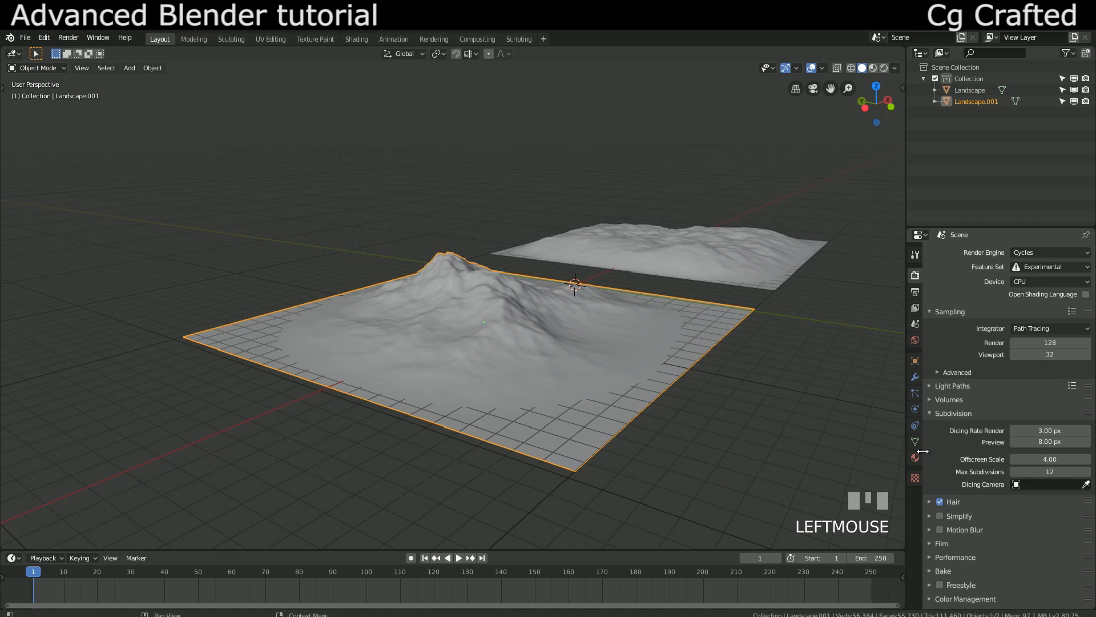
pyautogui.moveTo(1009, 432)
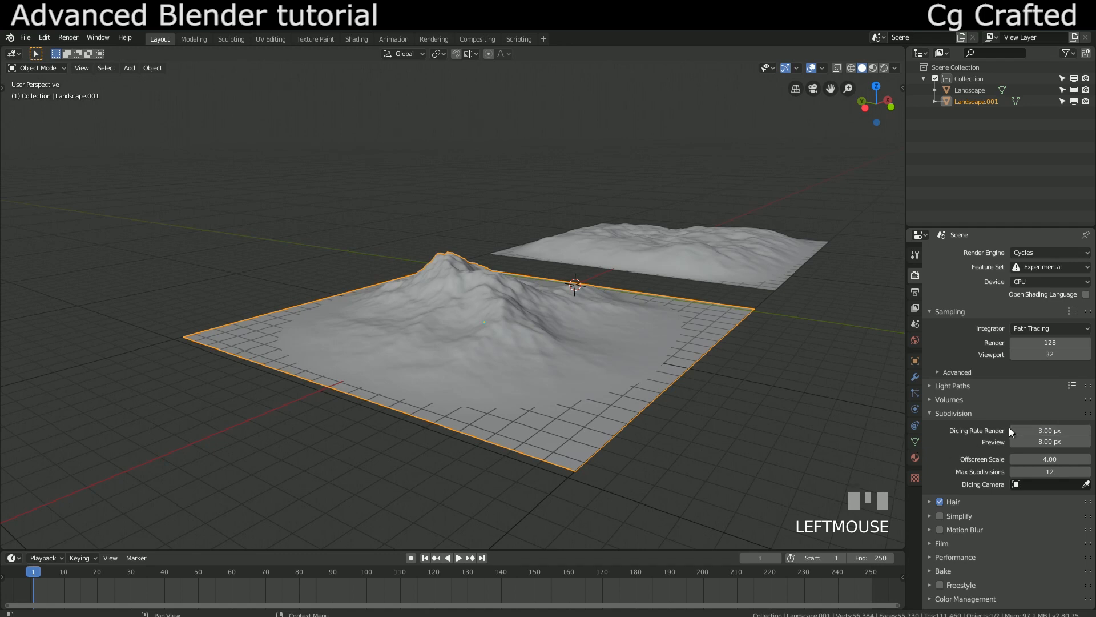
pyautogui.moveTo(994, 445)
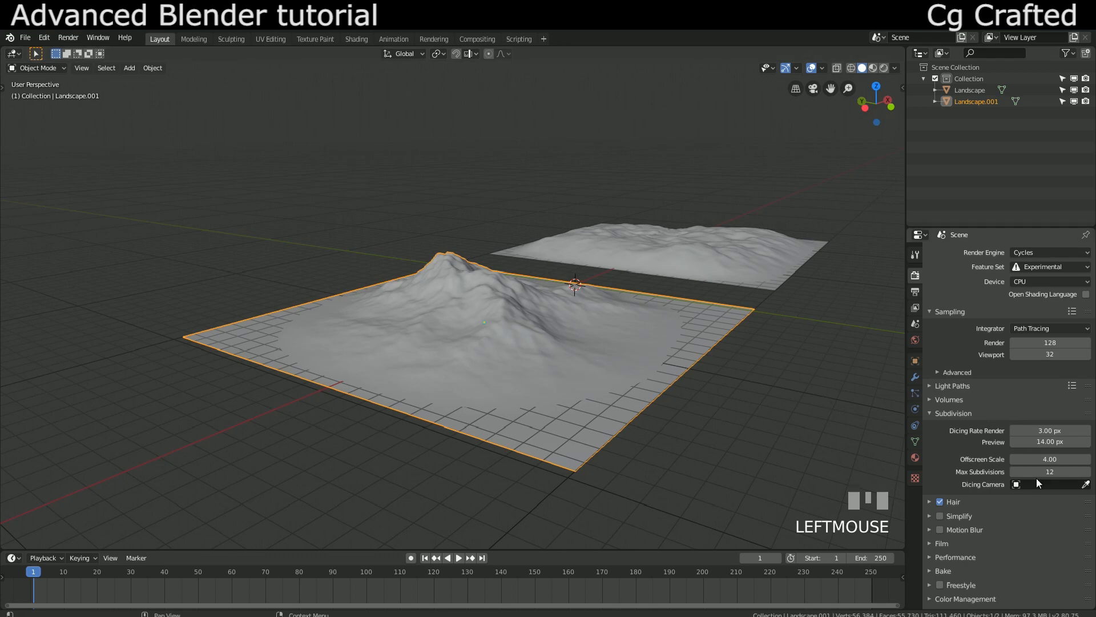
pyautogui.moveTo(1027, 502)
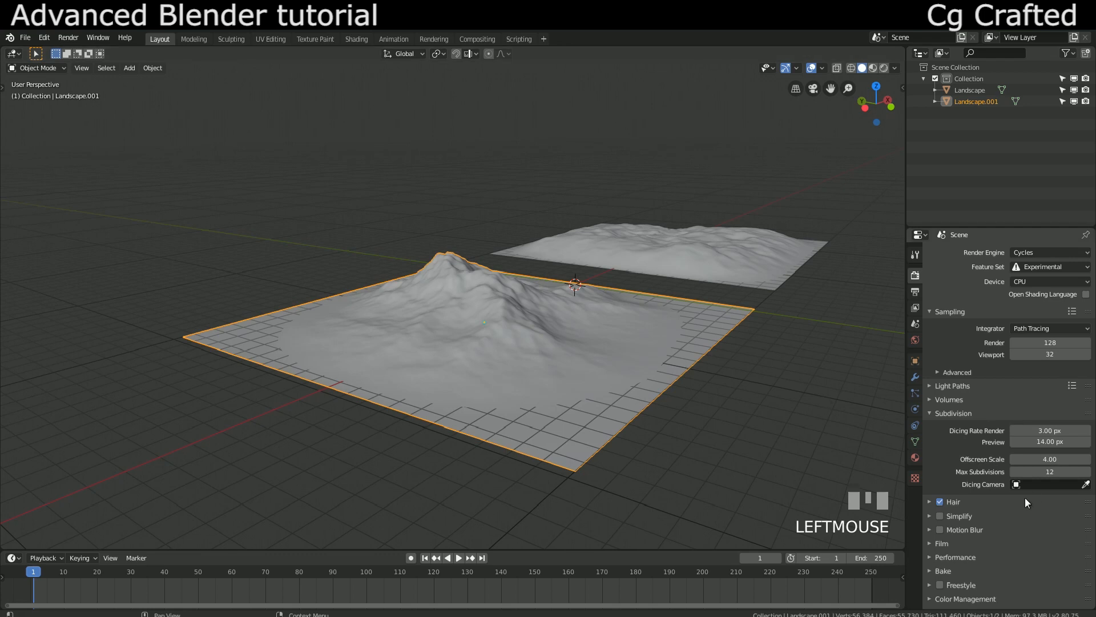
# Add an adaptive Subdivision Surface modifier to Landscape.001, then add one to Landscape.
pyautogui.click(914, 377)
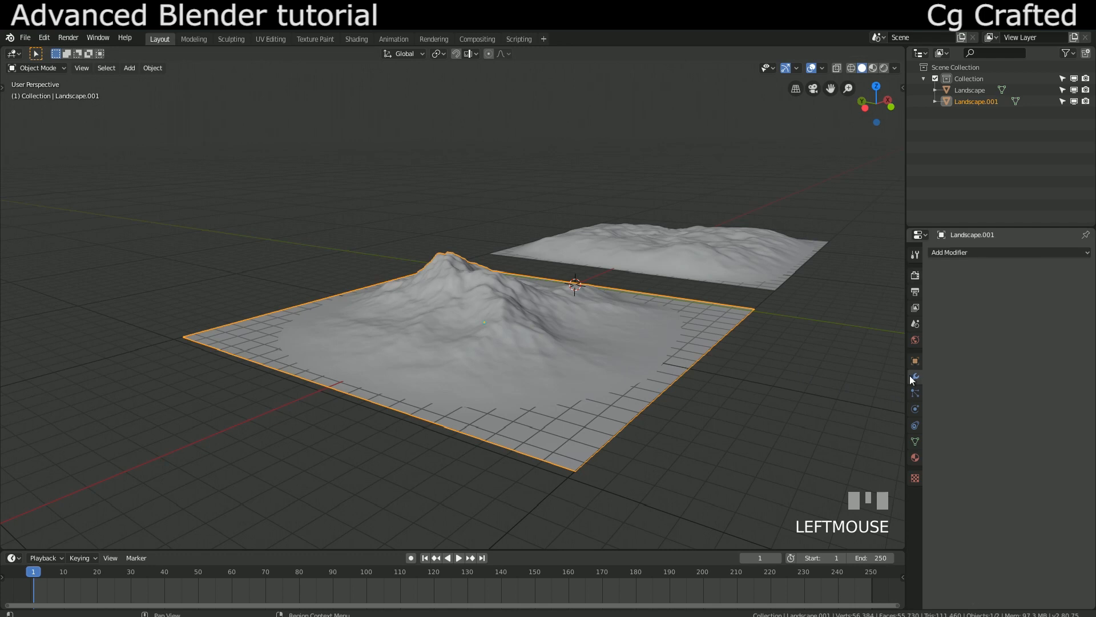
pyautogui.scroll(3)
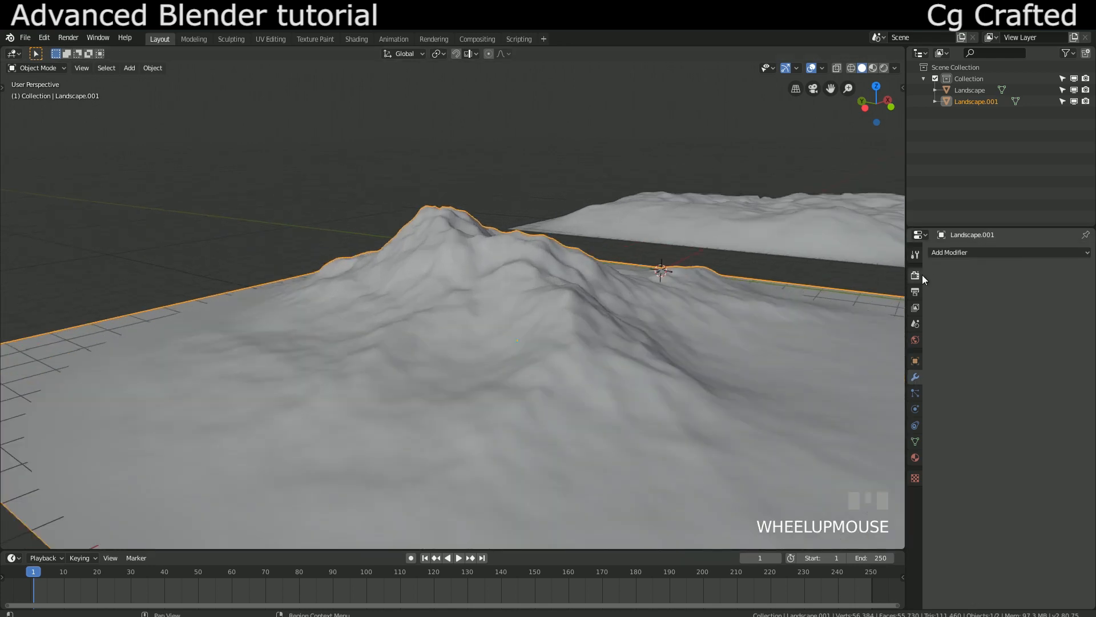
pyautogui.click(978, 253)
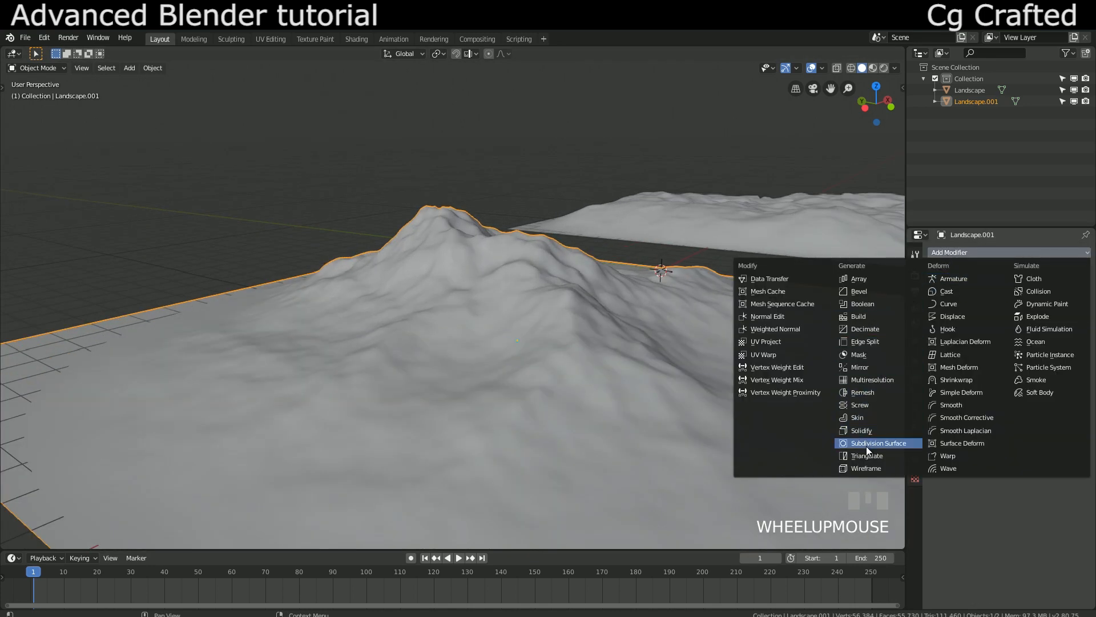
pyautogui.click(878, 443)
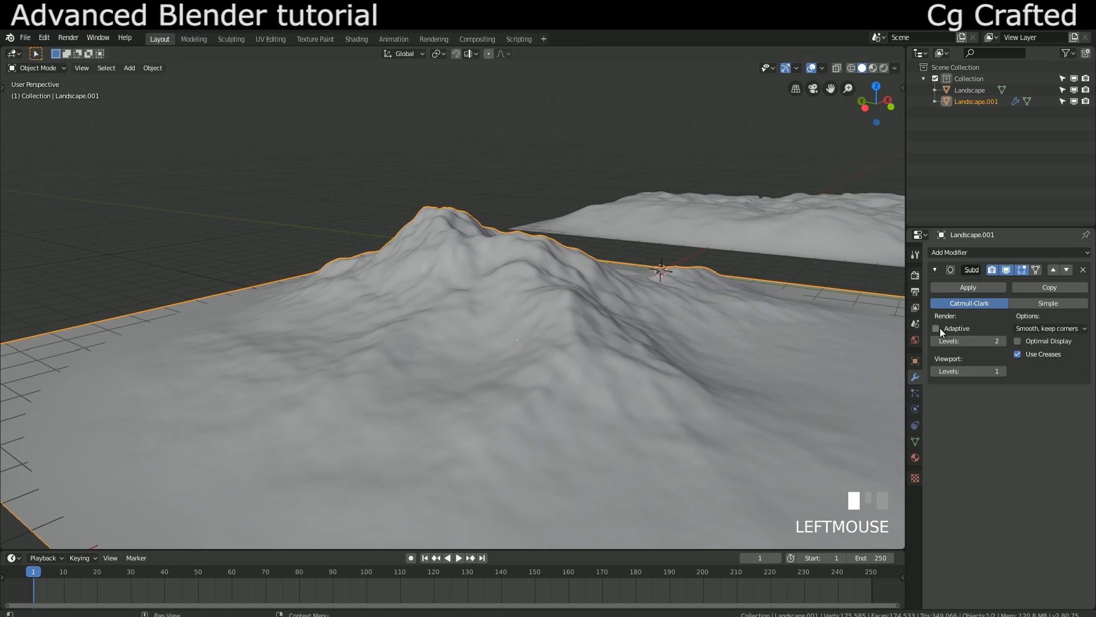
pyautogui.click(935, 329)
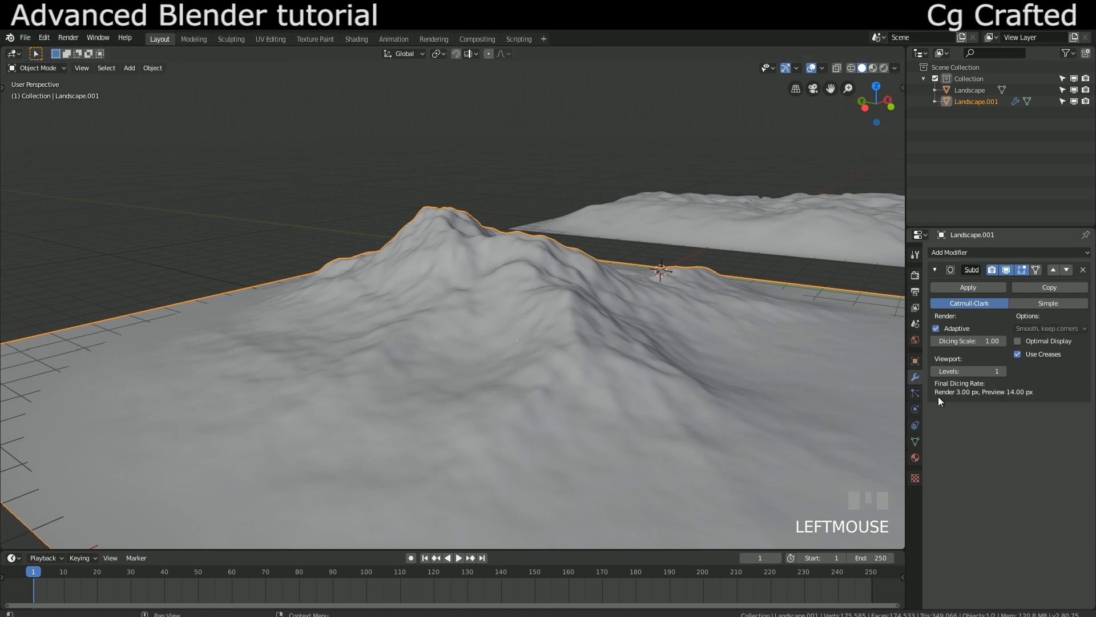
pyautogui.moveTo(805, 222)
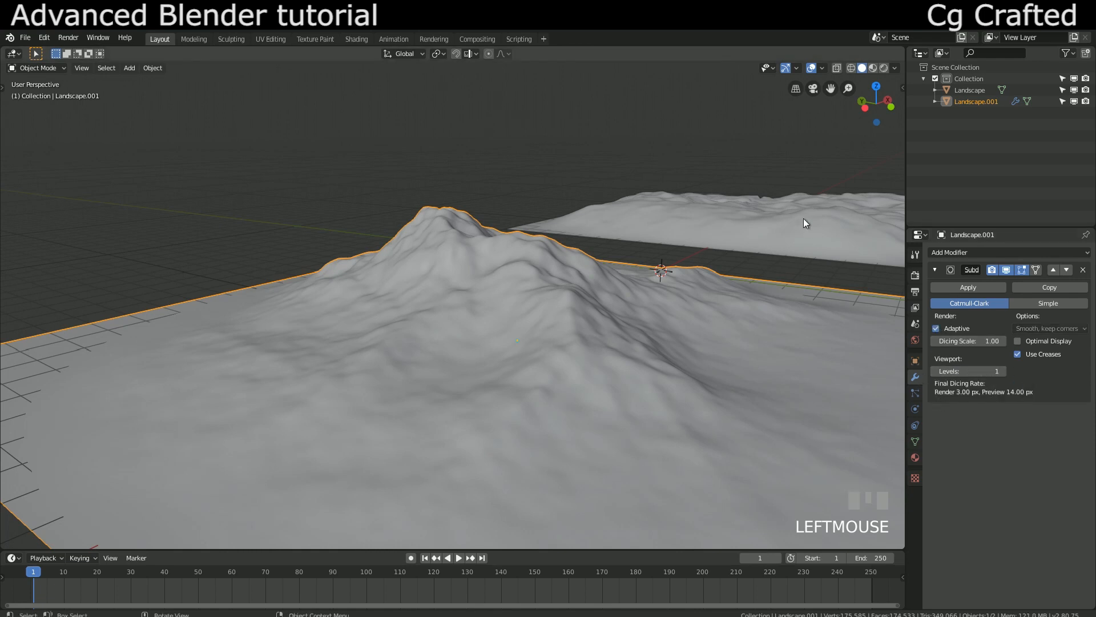
pyautogui.click(979, 252)
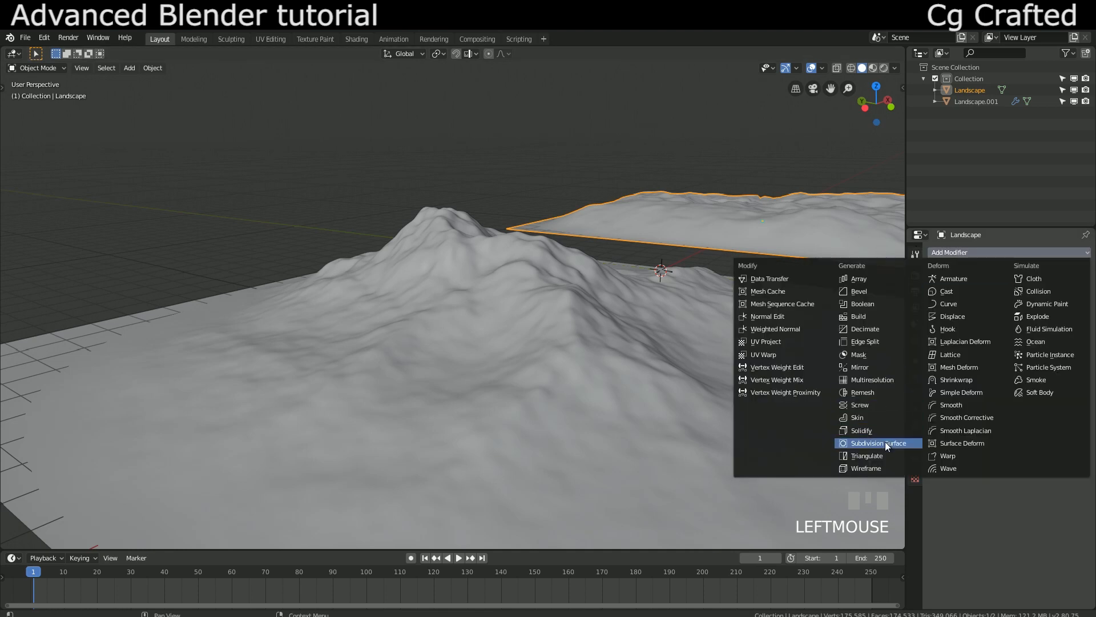
pyautogui.click(878, 443)
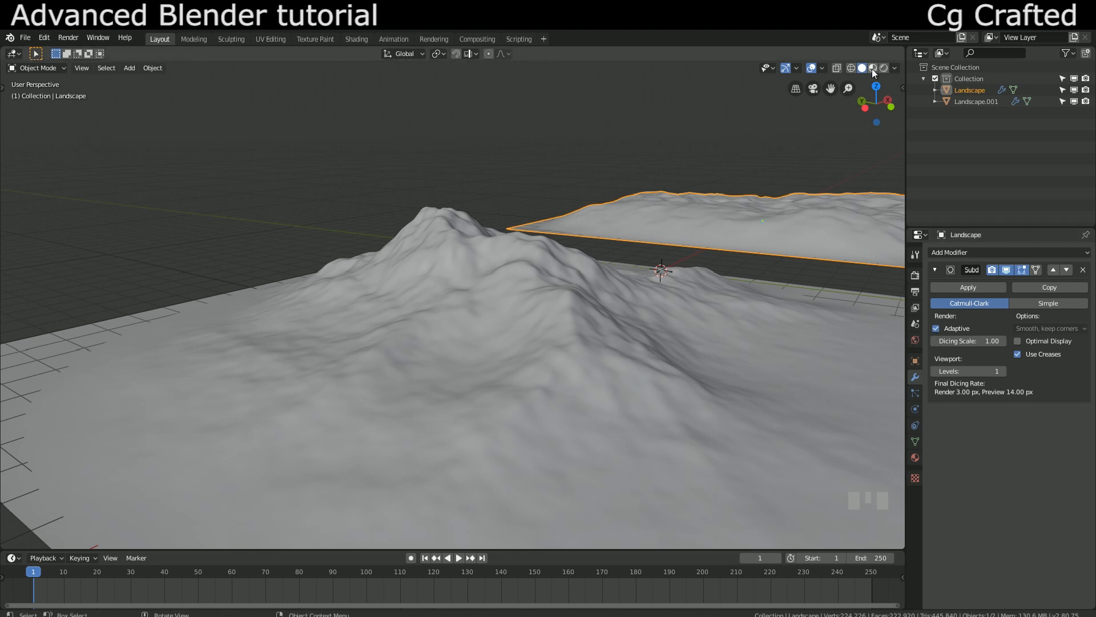
pyautogui.moveTo(882, 68)
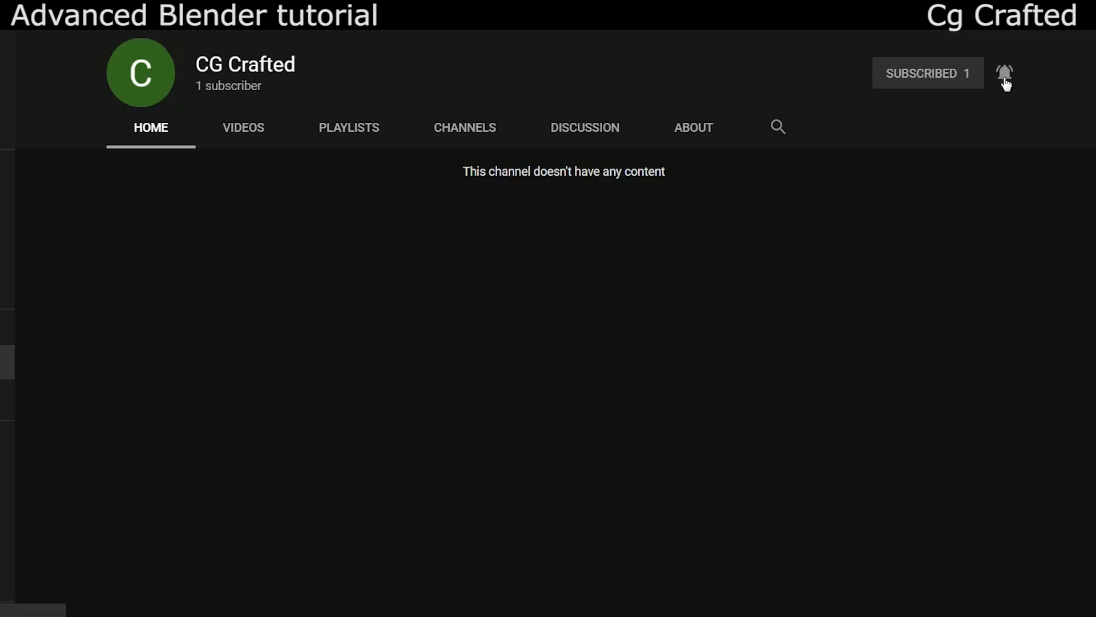
pyautogui.moveTo(486, 436)
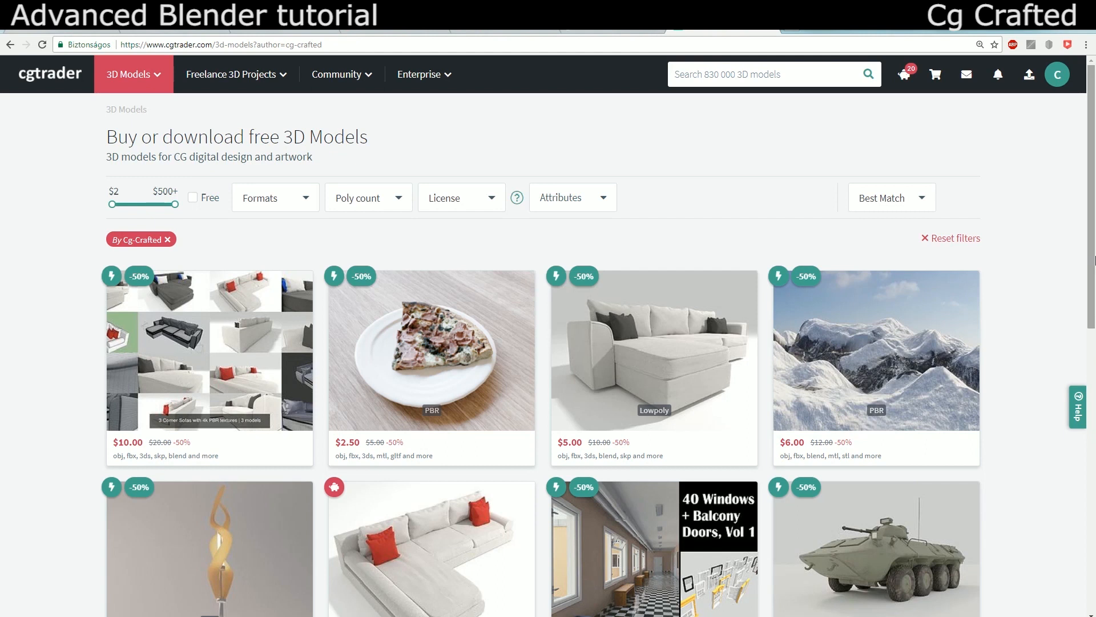
pyautogui.moveTo(1054, 225)
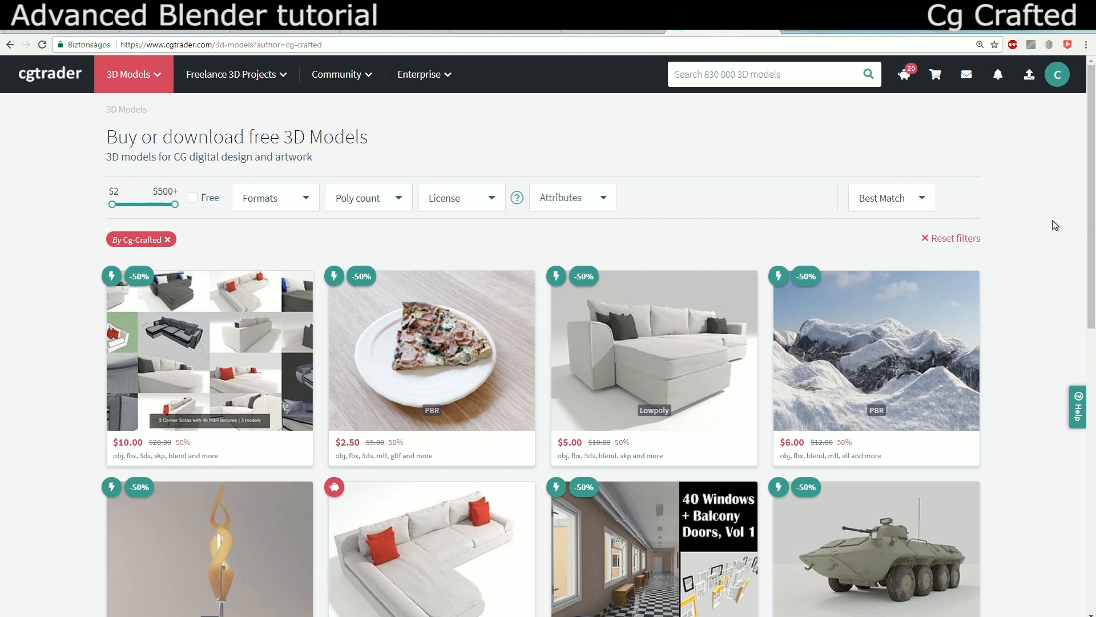
# Scroll down the cg-crafted CGTrader listings to reveal a second row of models.
pyautogui.scroll(-3)
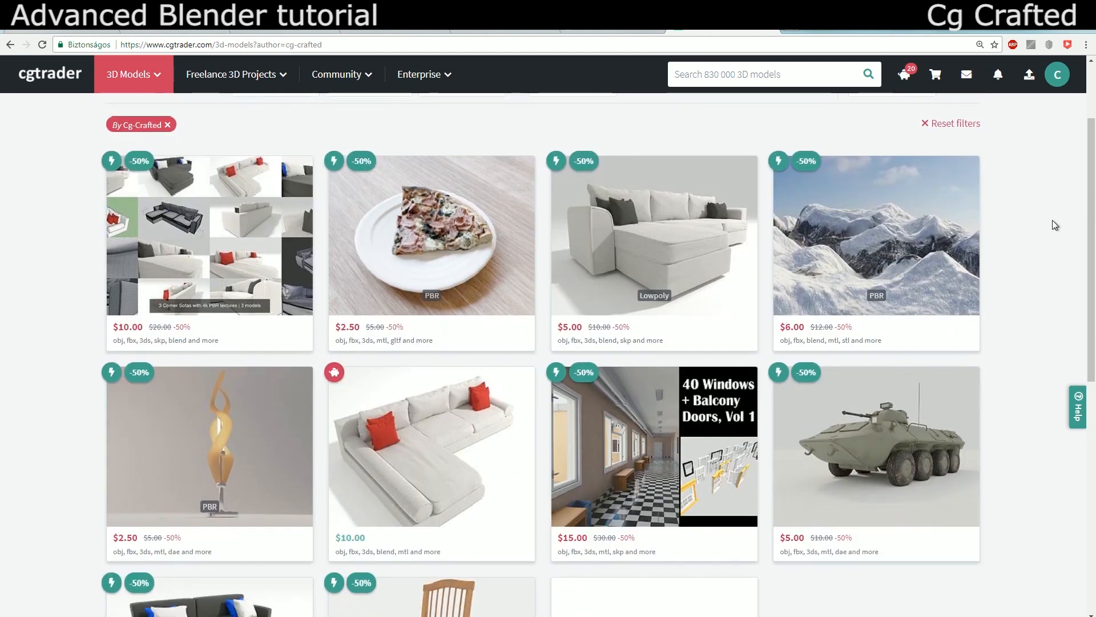